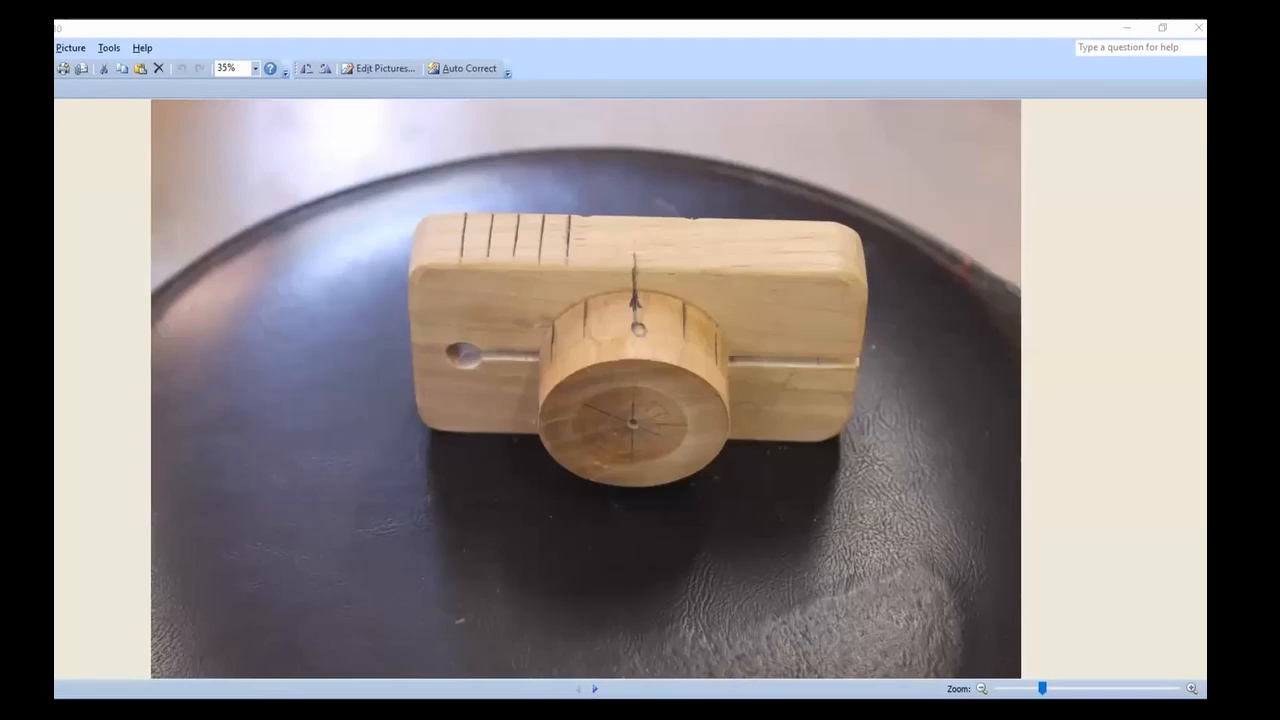
mouse_move(264, 344)
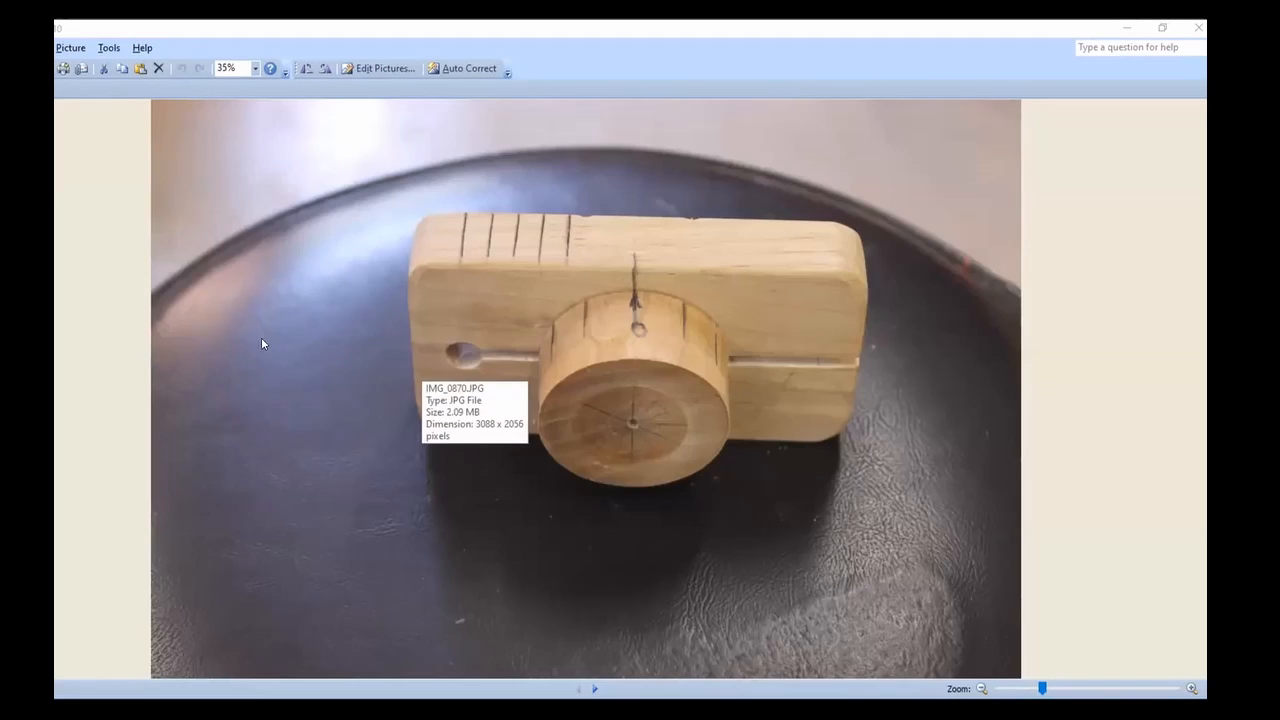
mouse_move(250, 368)
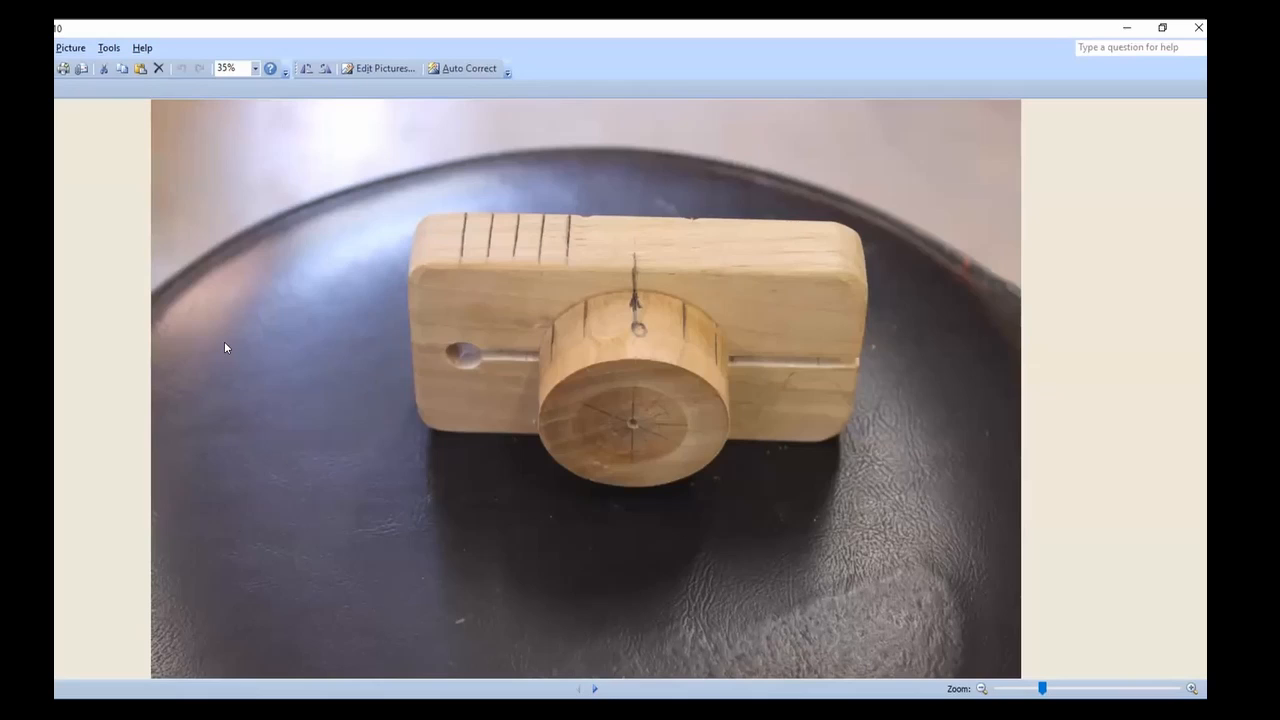
mouse_move(220, 352)
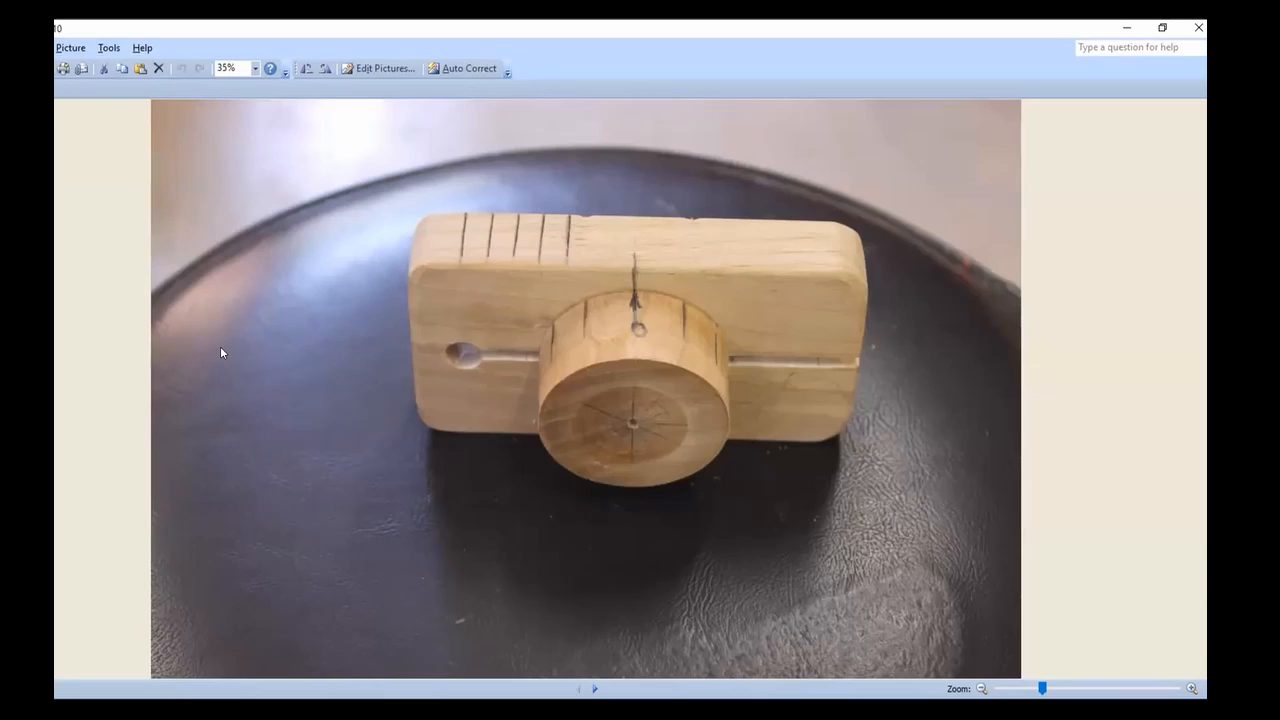
mouse_move(196, 420)
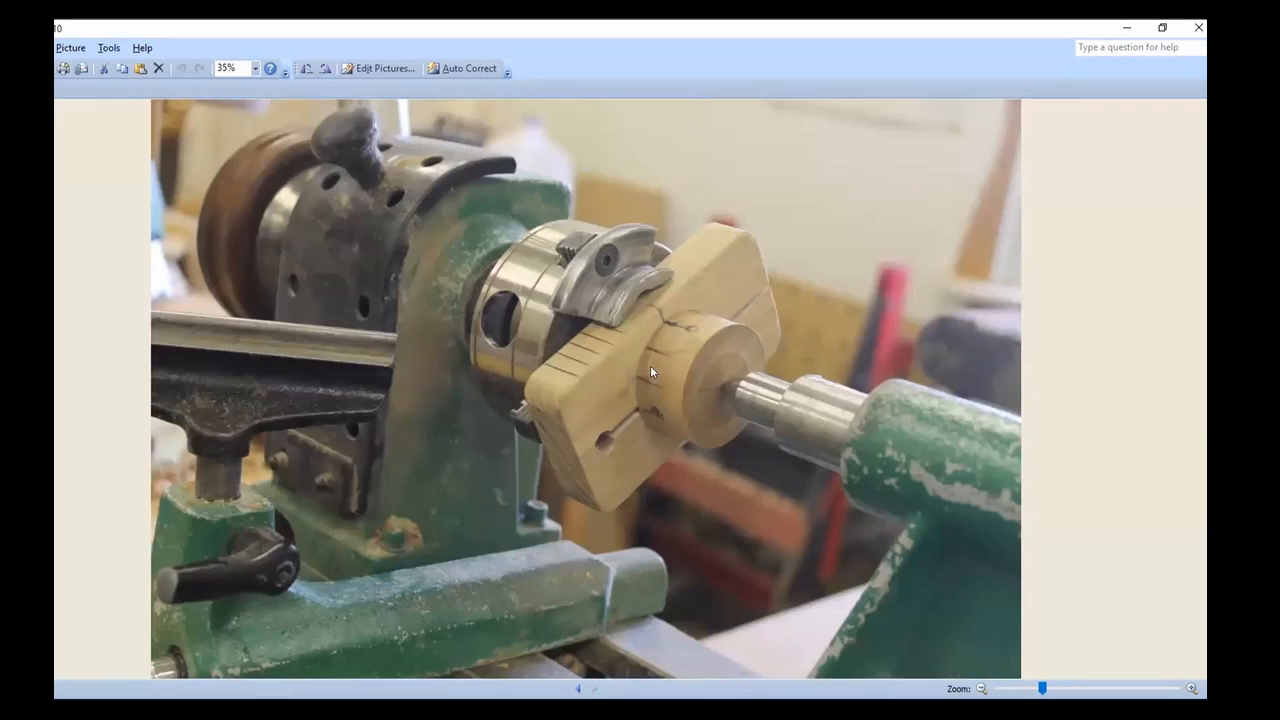
mouse_move(658, 512)
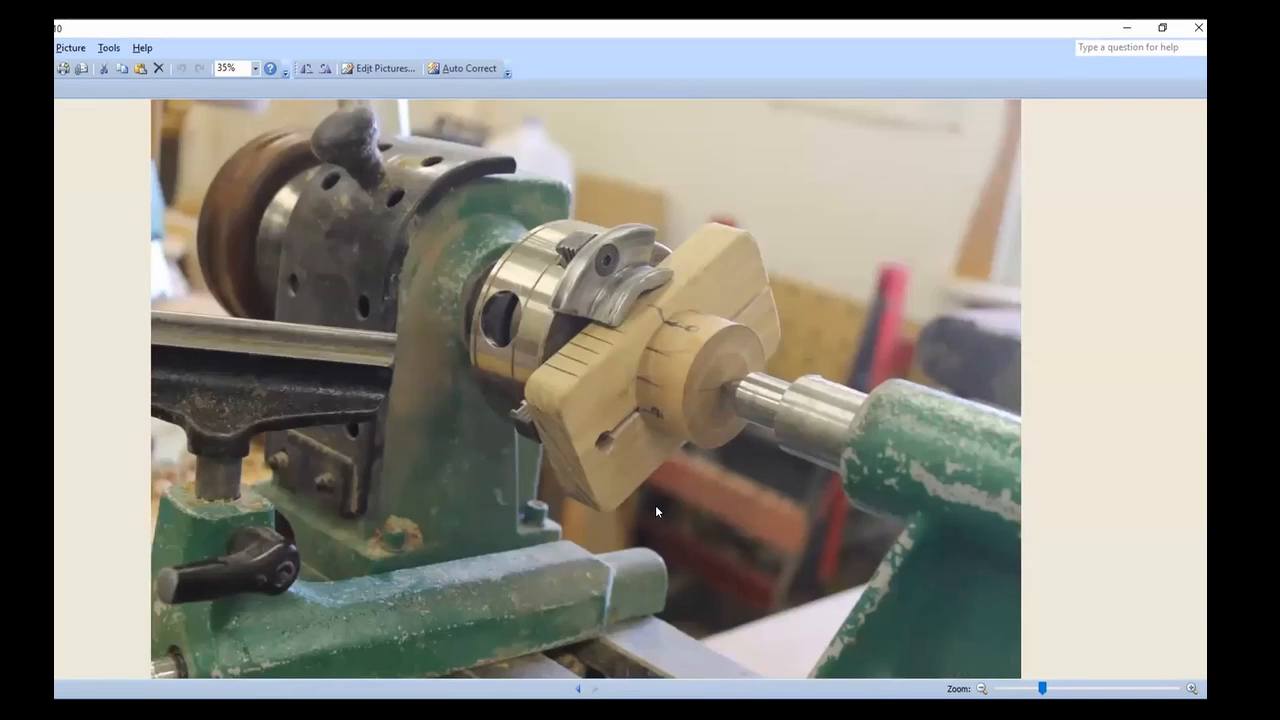
mouse_move(596, 438)
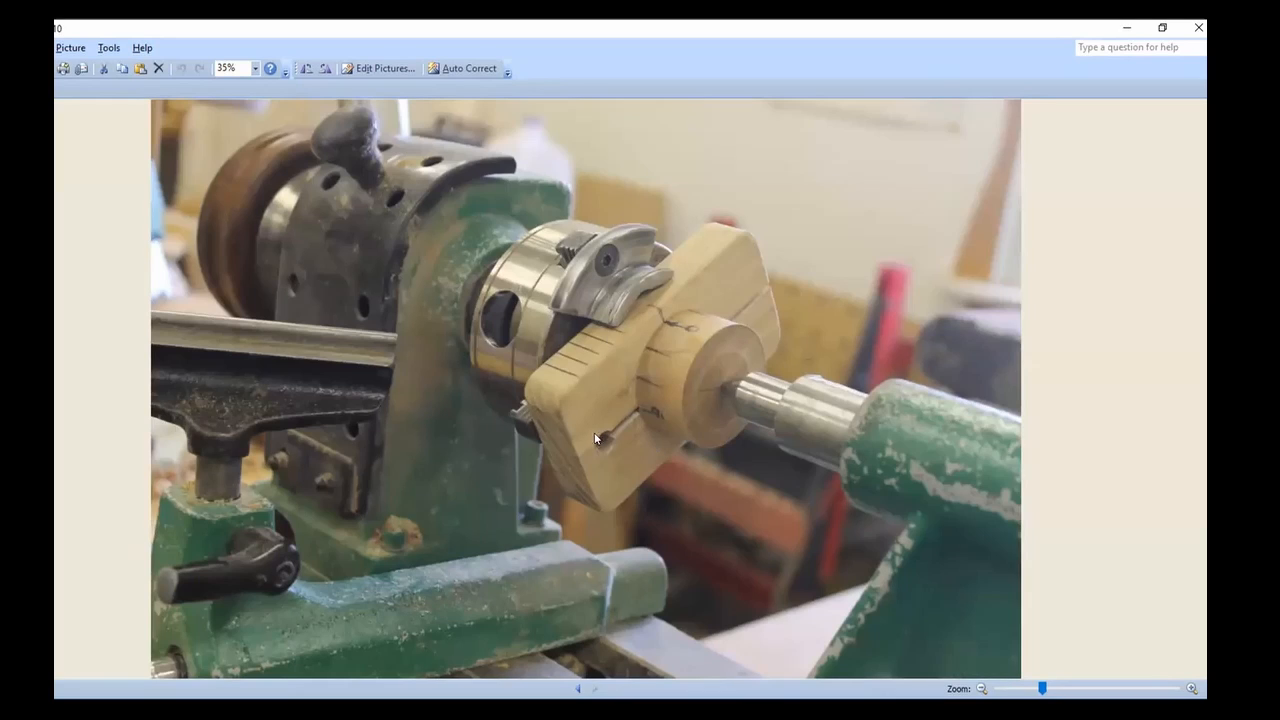
mouse_move(628, 336)
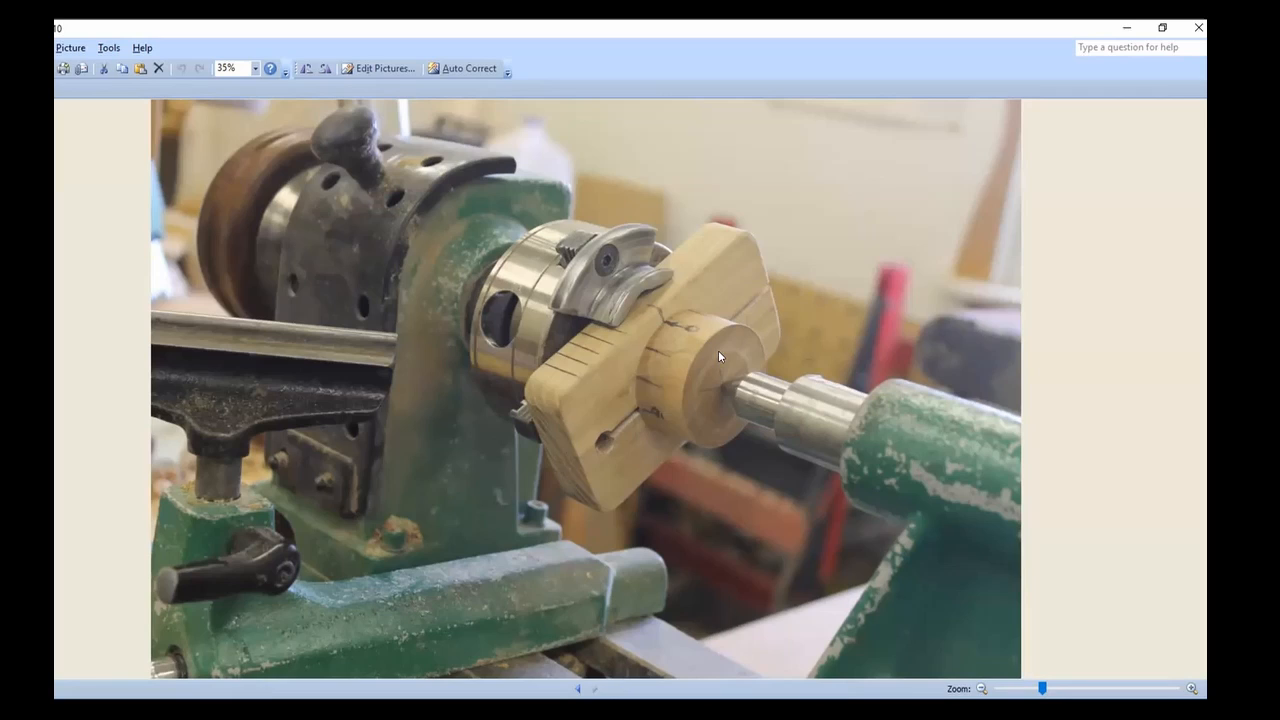
mouse_move(644, 400)
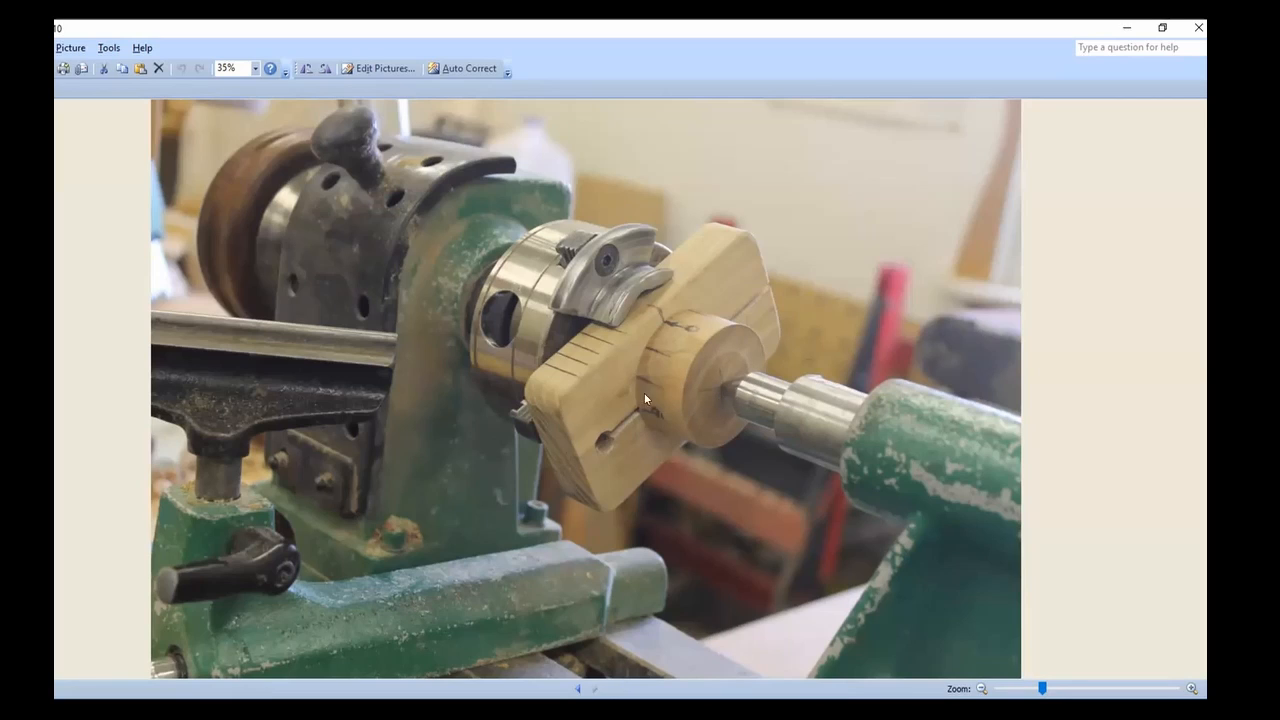
mouse_move(588, 412)
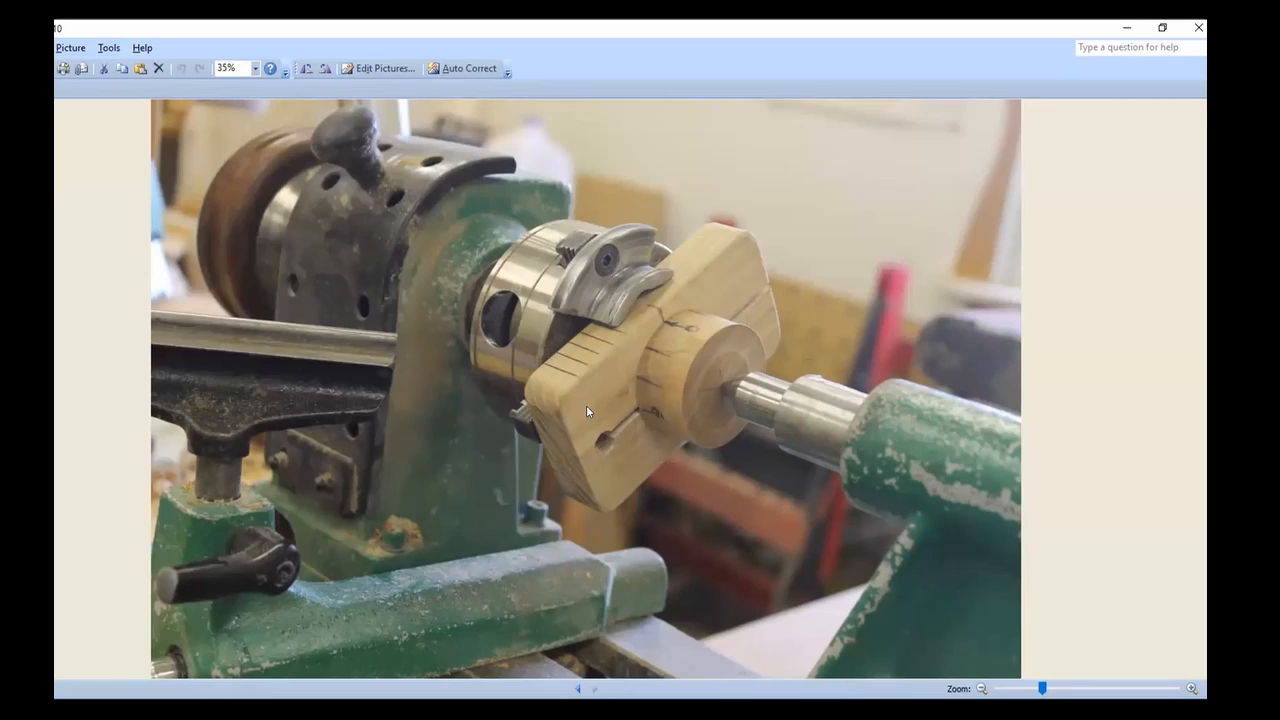
mouse_move(700, 366)
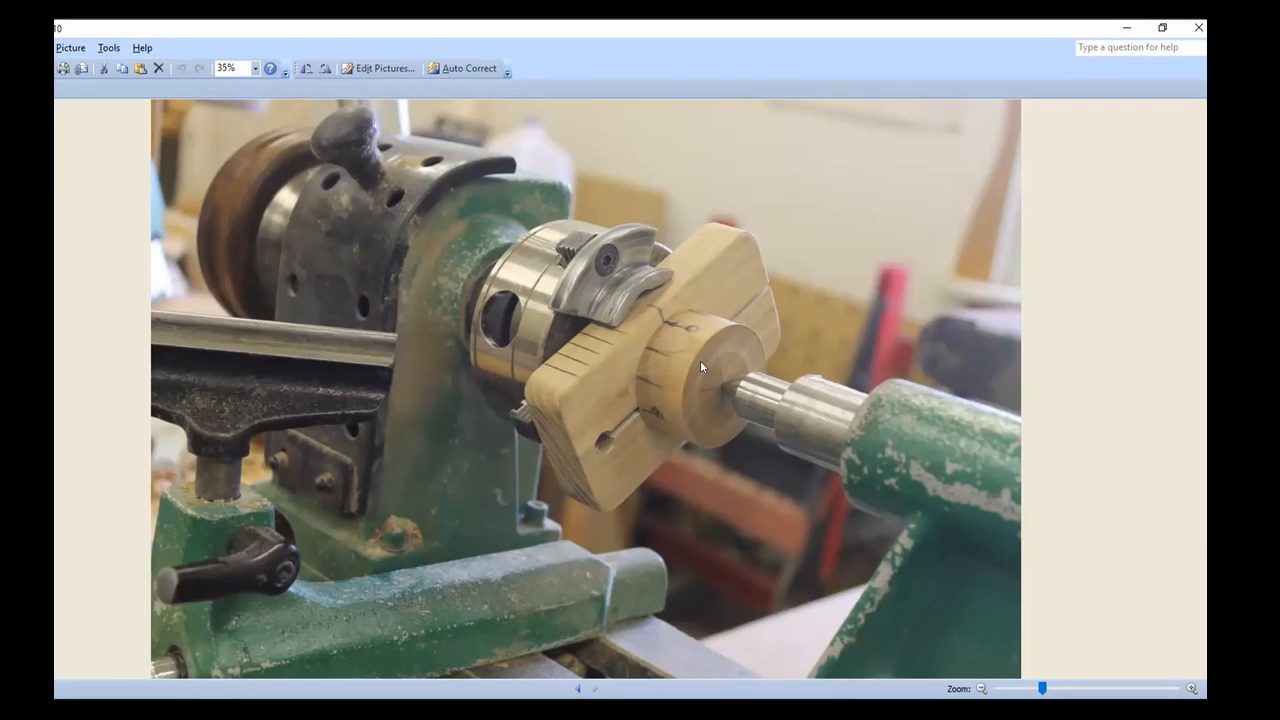
mouse_move(612, 444)
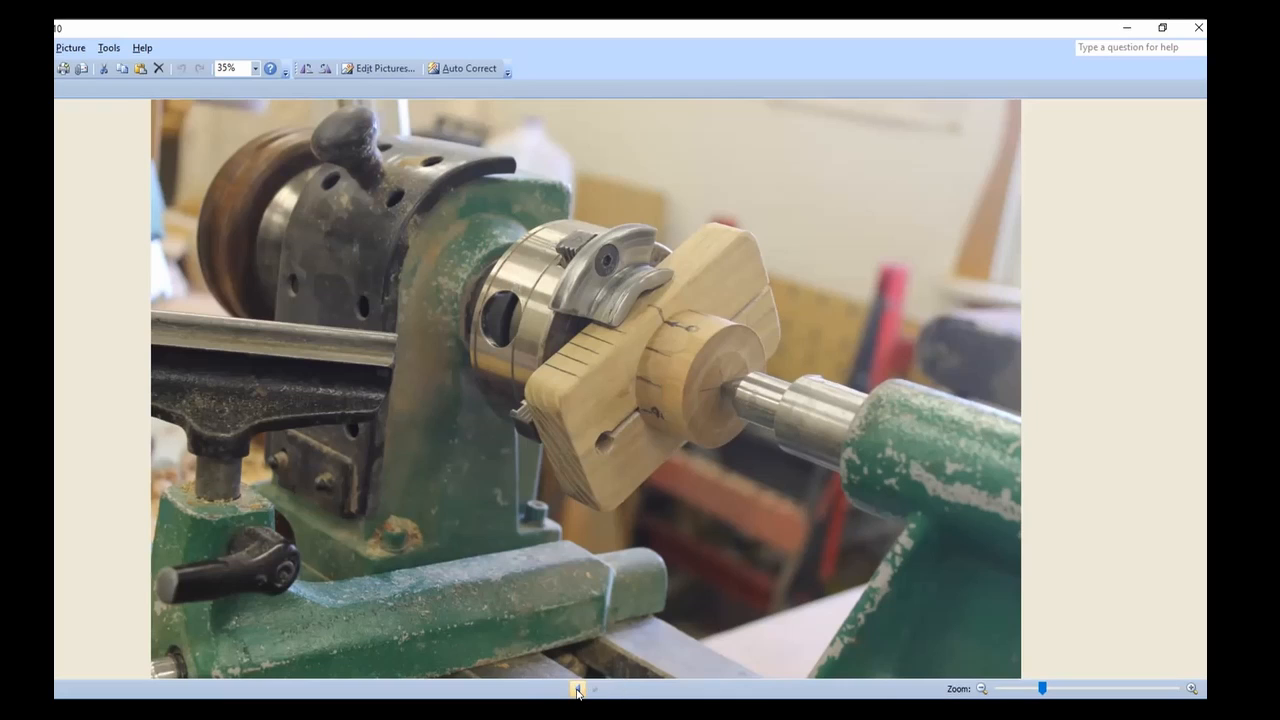
mouse_move(578, 690)
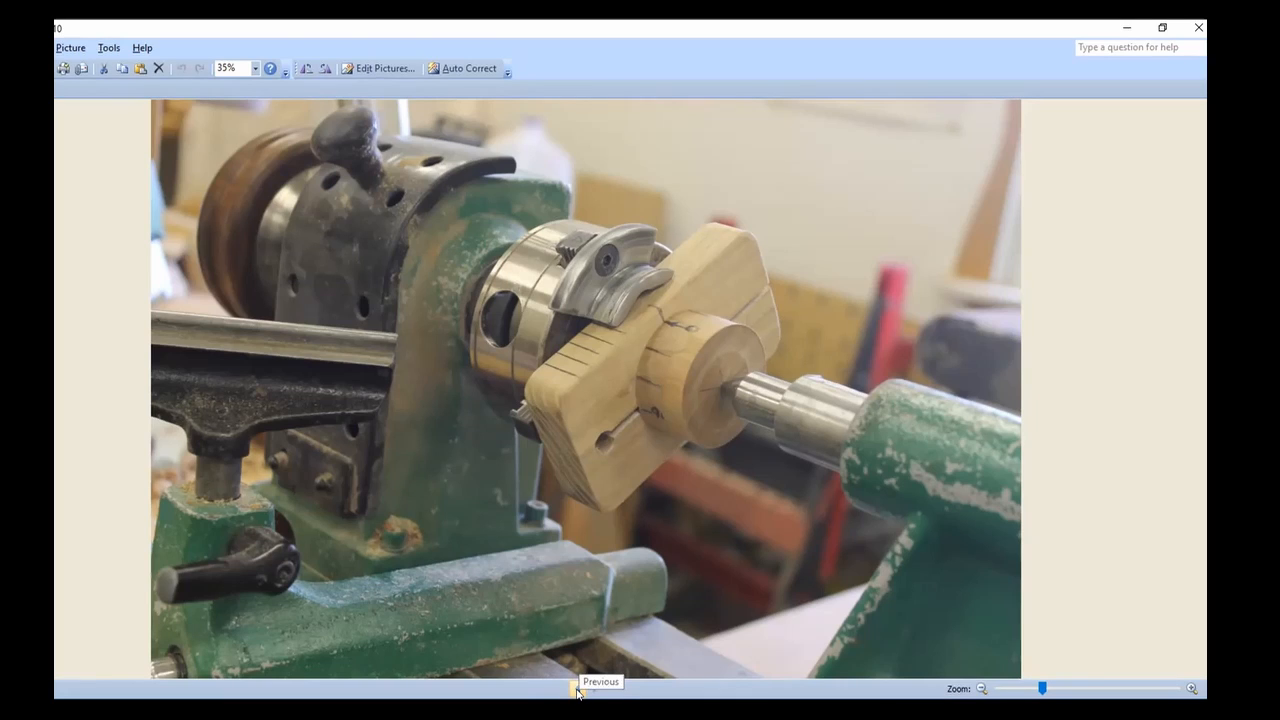
Step: Flip back and forth through the jig photos, landing on the separate block and dial piece
left_click(576, 688)
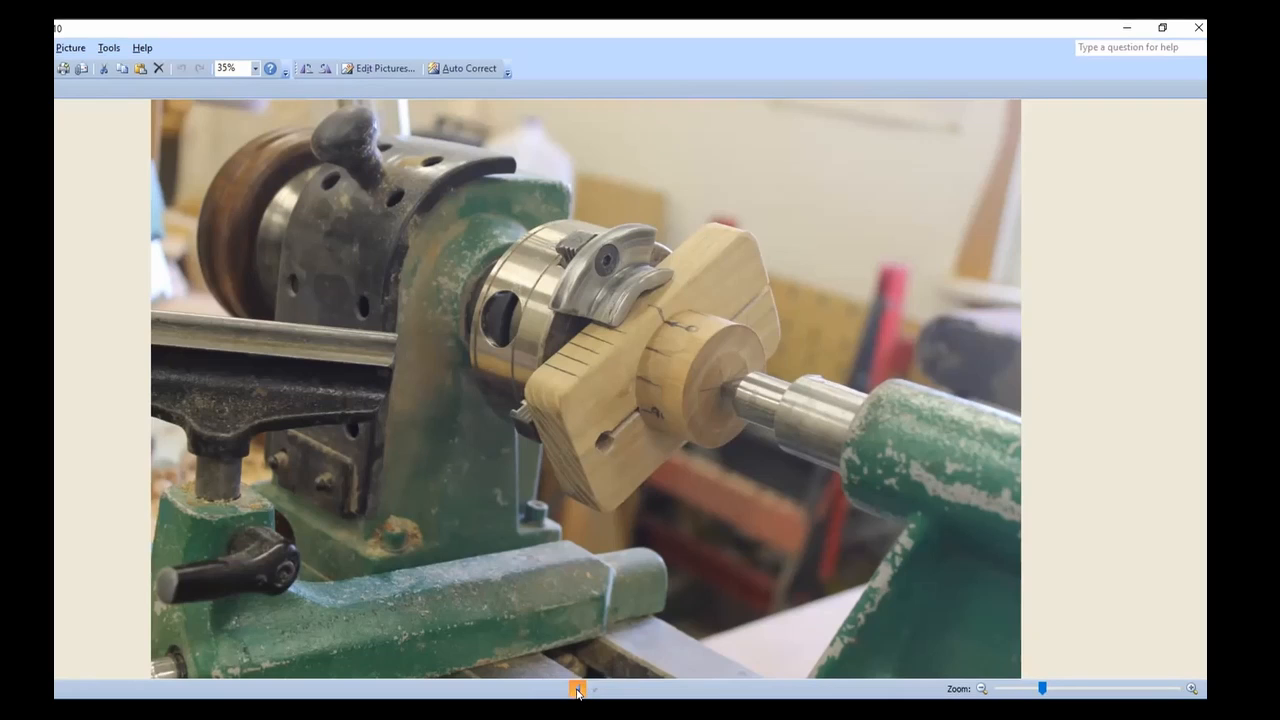
left_click(576, 688)
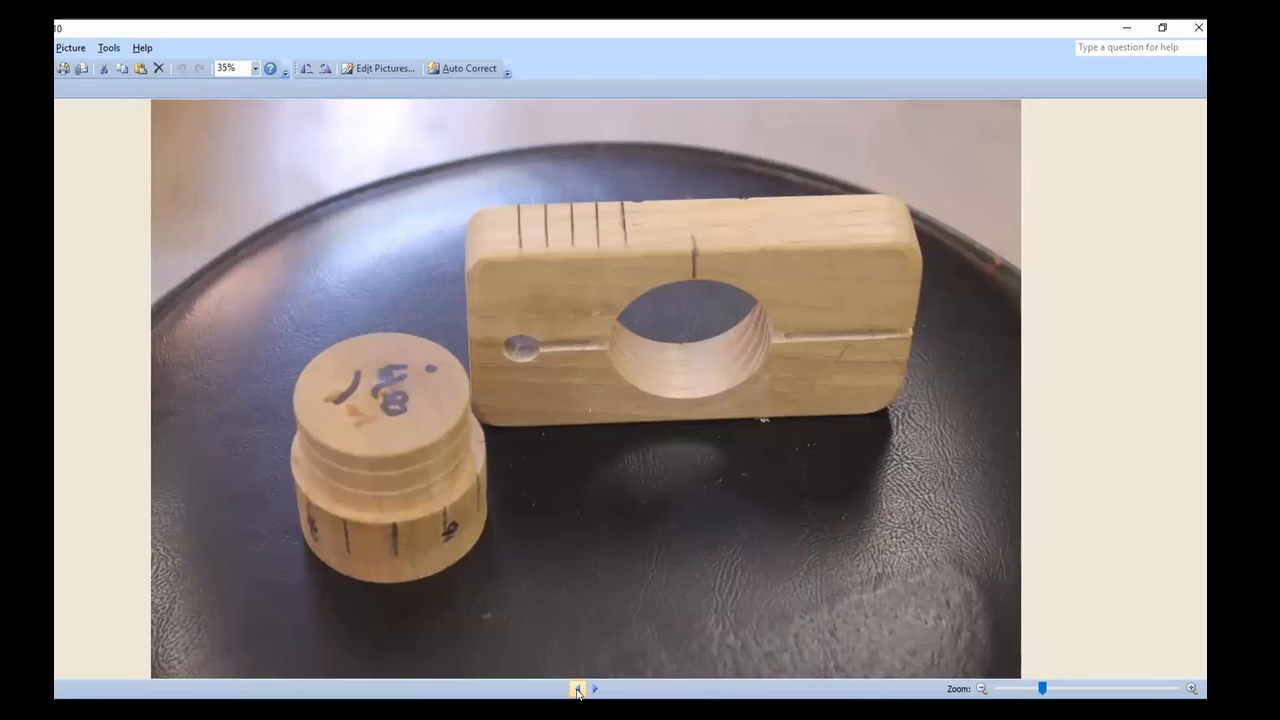
left_click(594, 688)
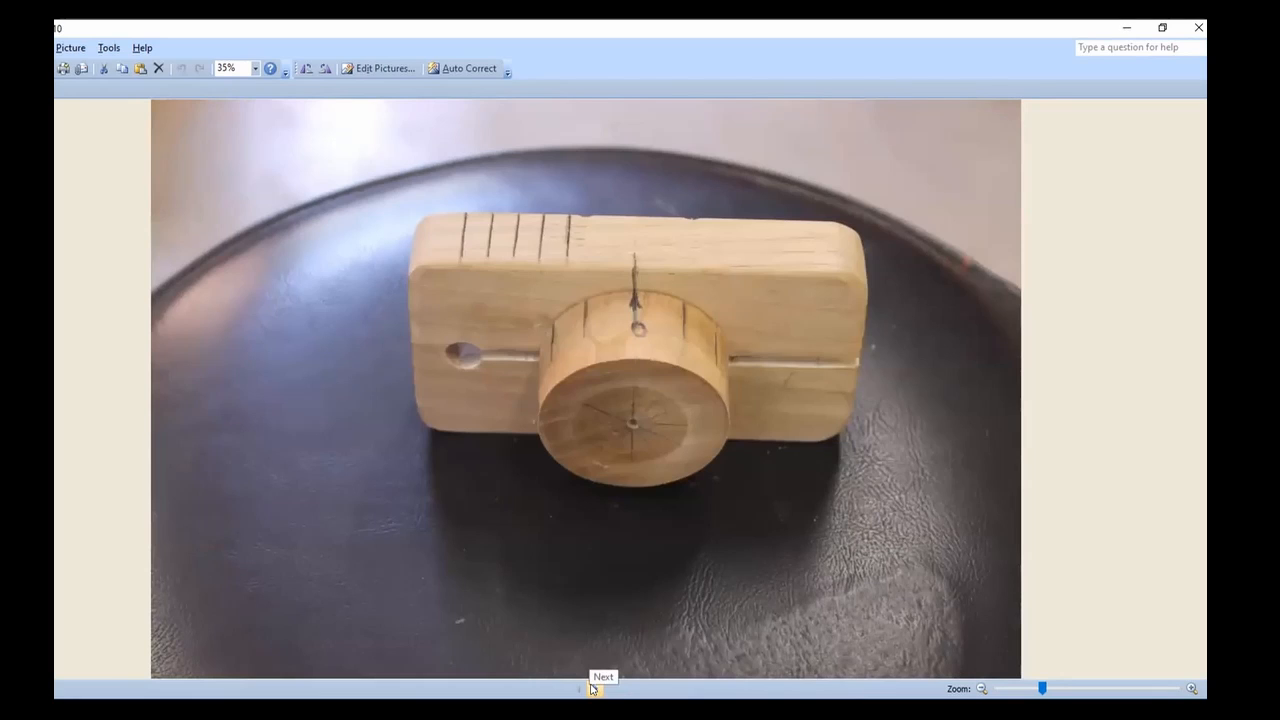
left_click(604, 676)
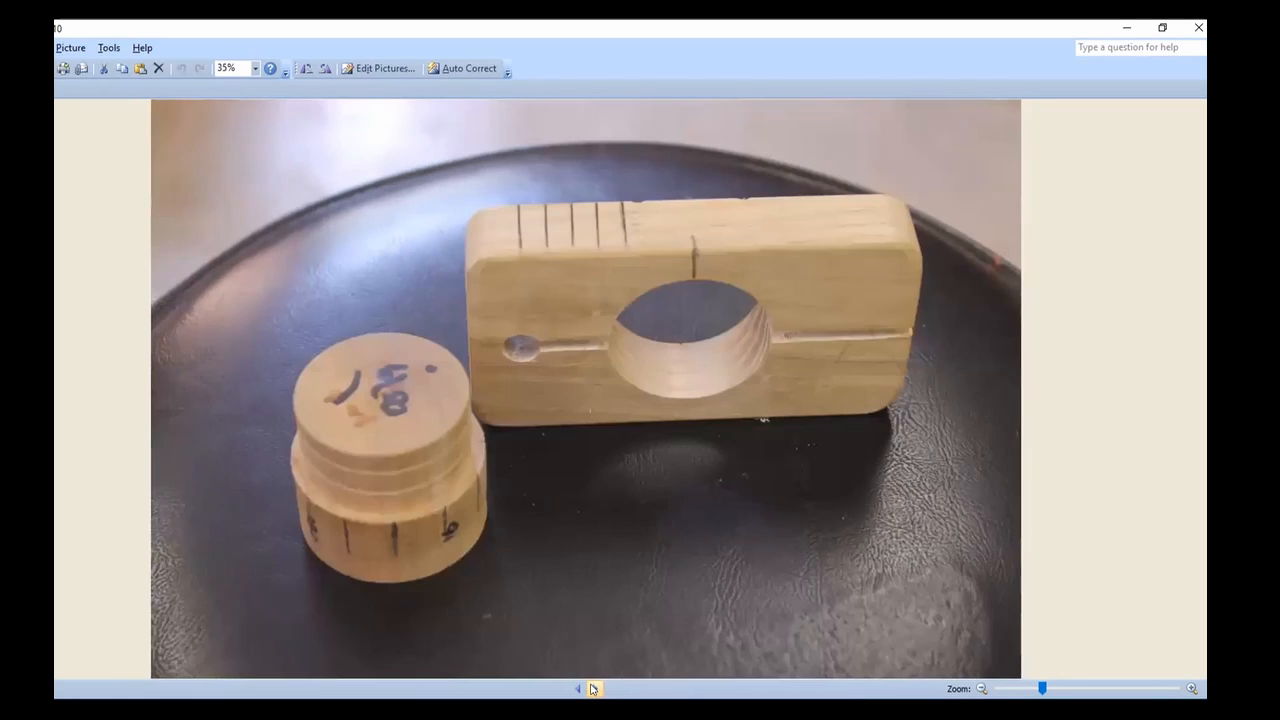
left_click(578, 688)
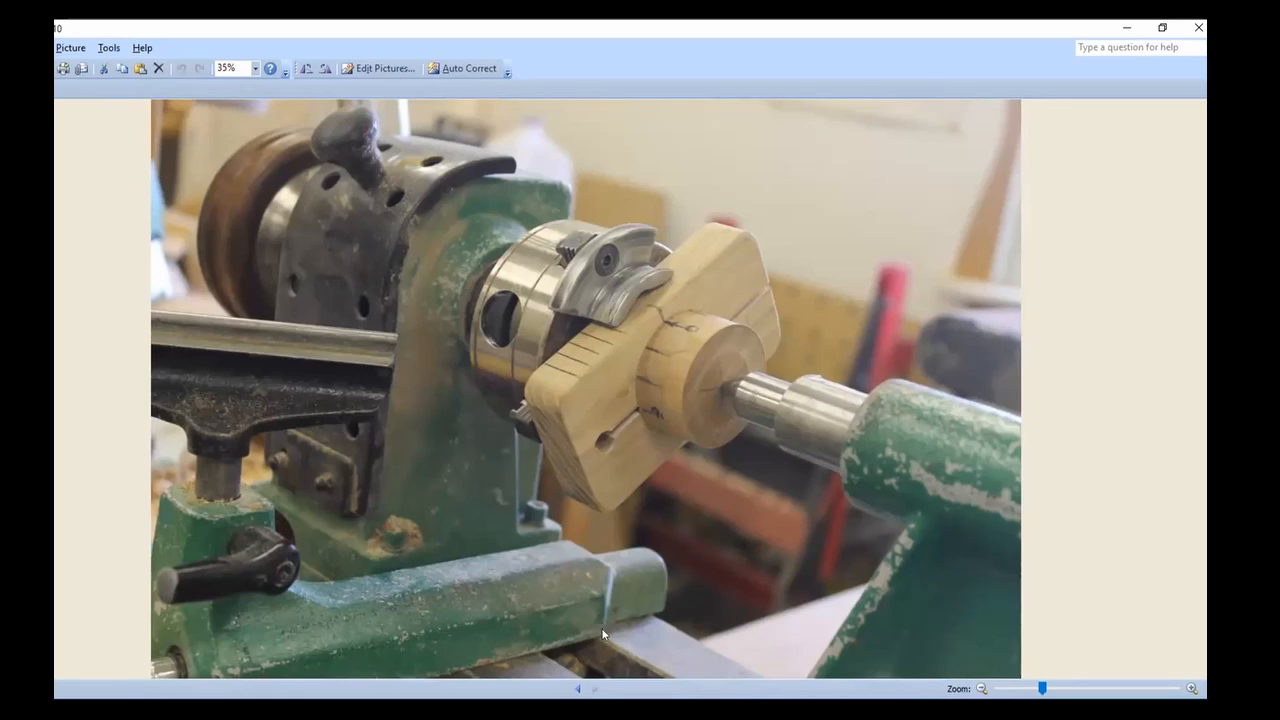
mouse_move(568, 392)
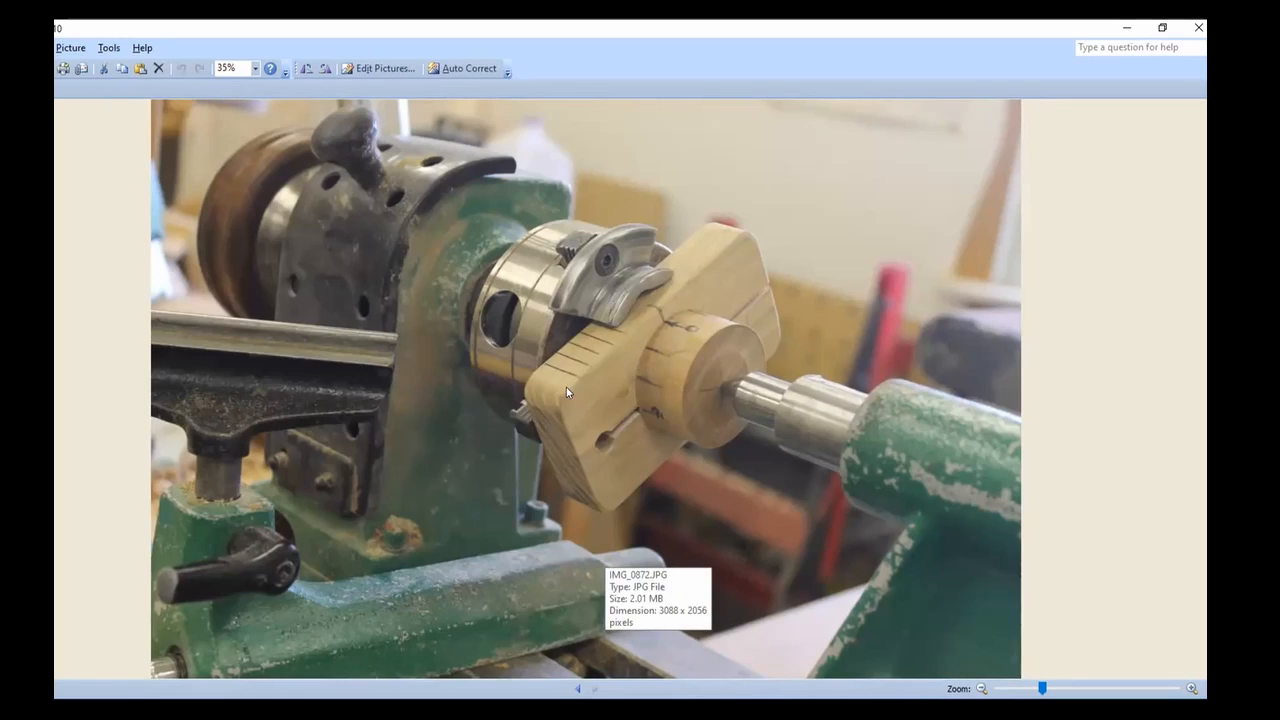
mouse_move(632, 380)
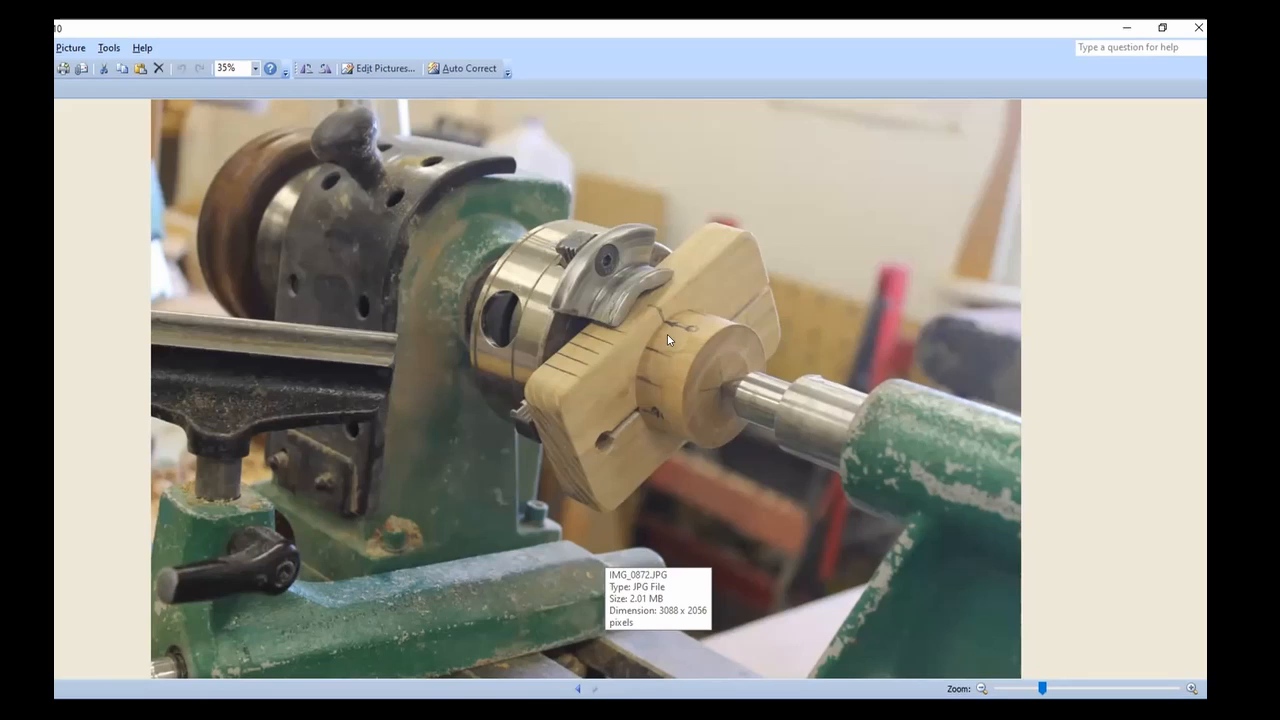
mouse_move(608, 332)
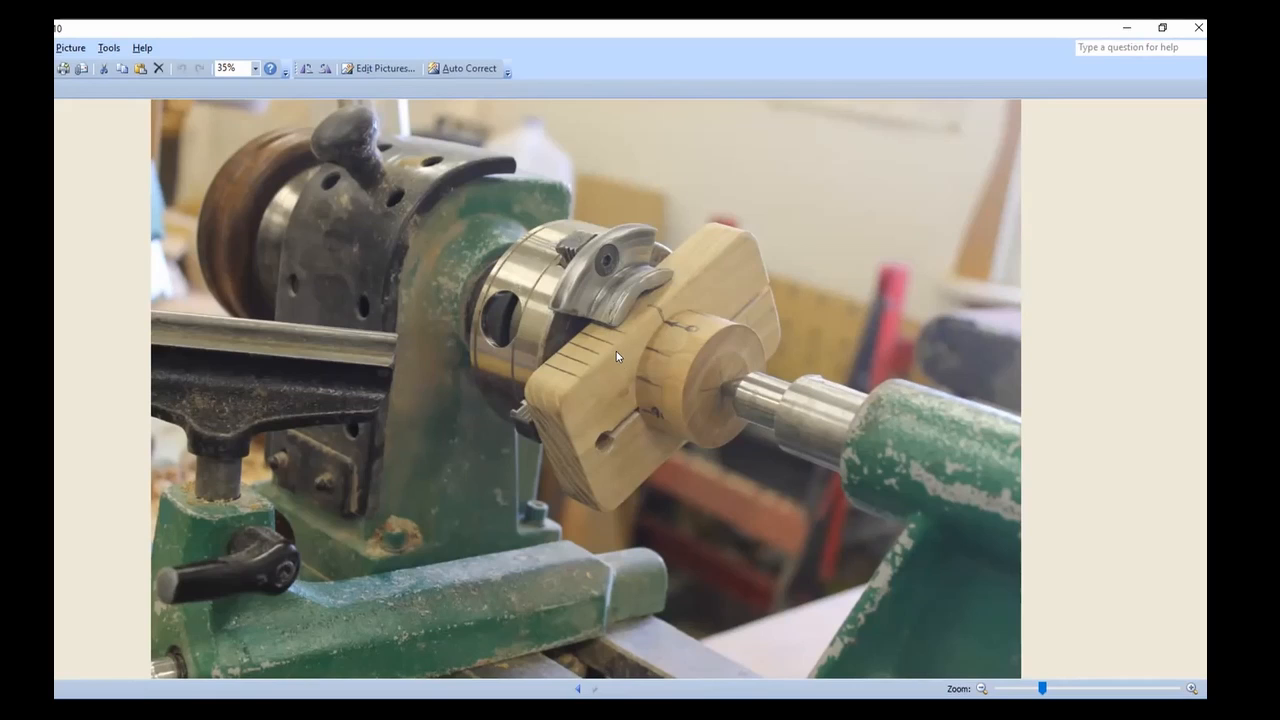
mouse_move(744, 348)
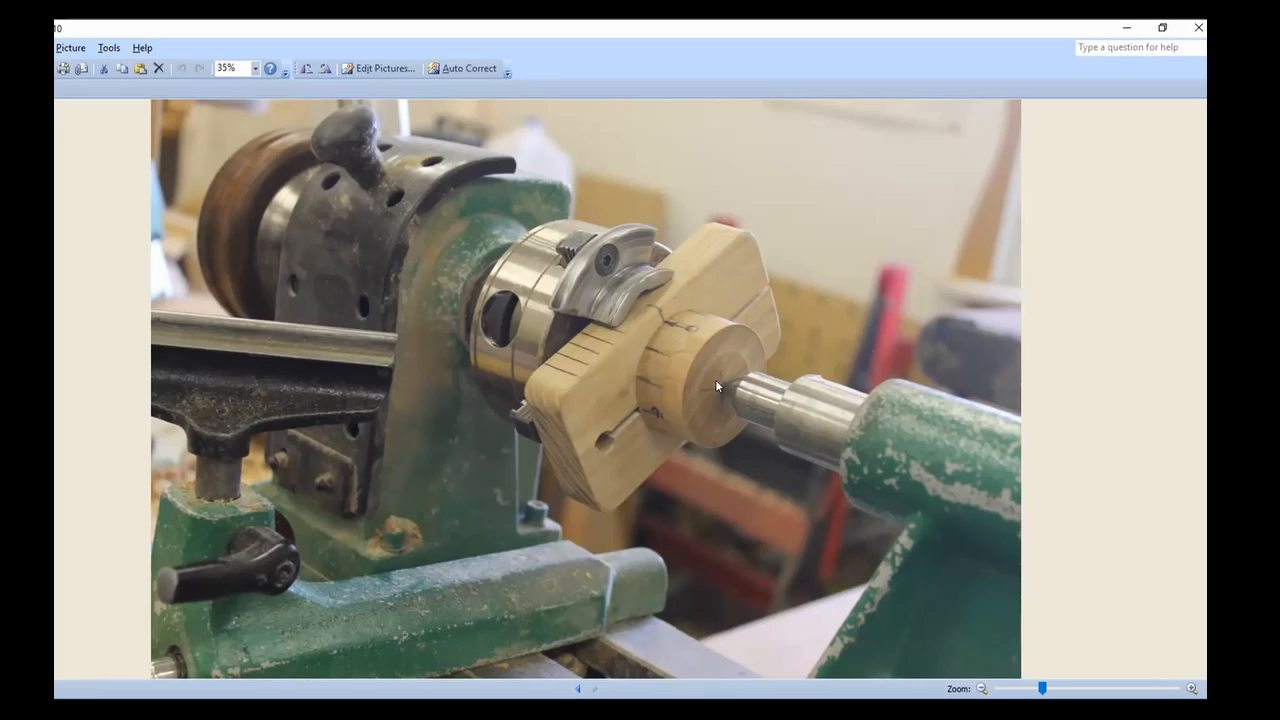
mouse_move(688, 430)
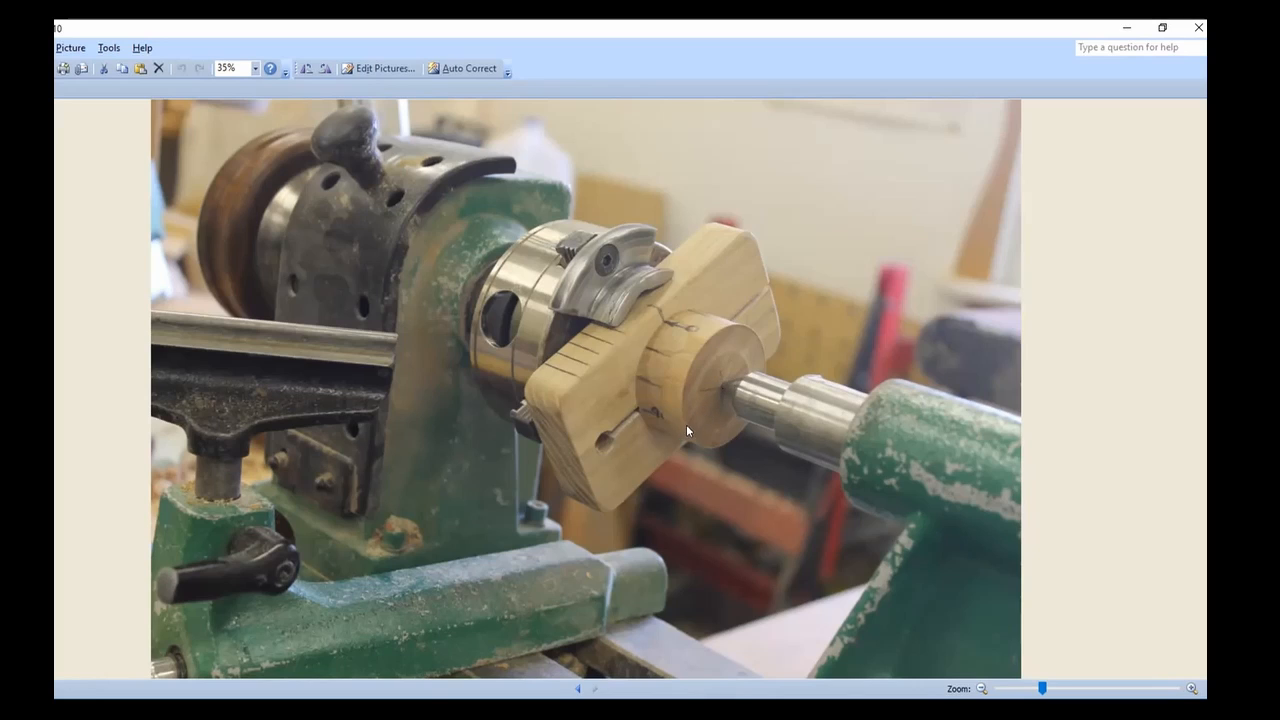
mouse_move(758, 456)
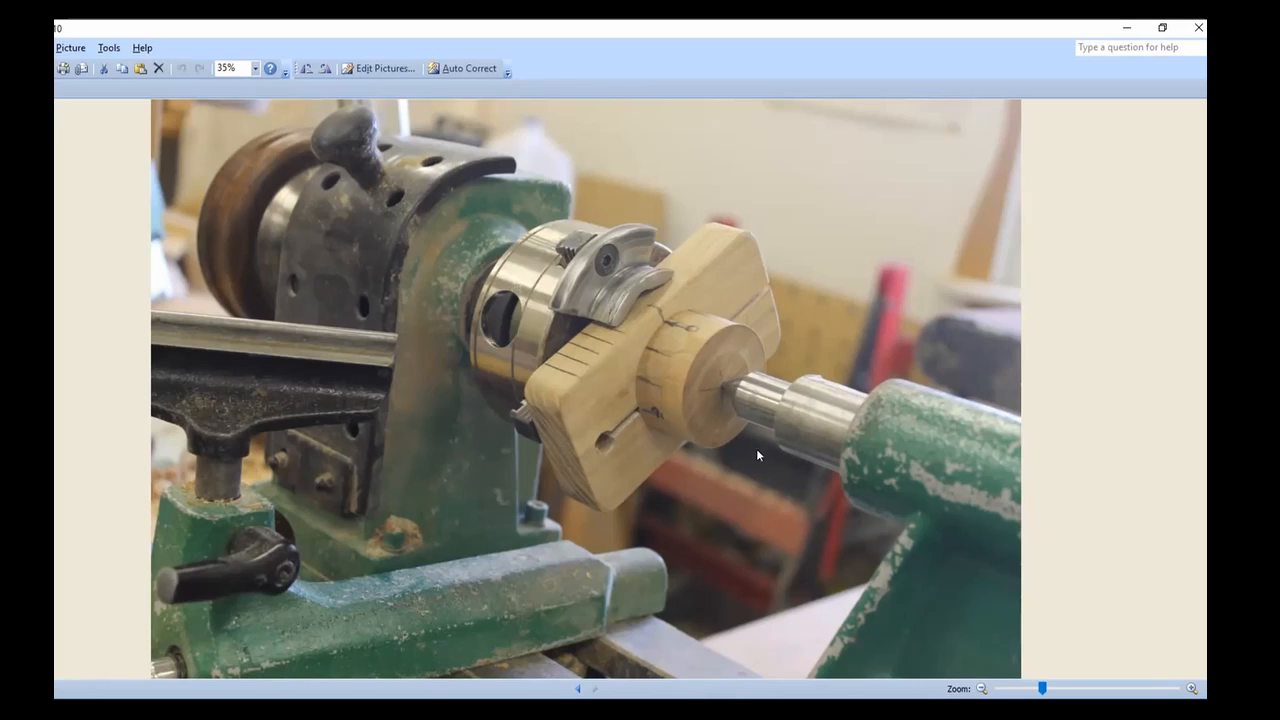
mouse_move(784, 374)
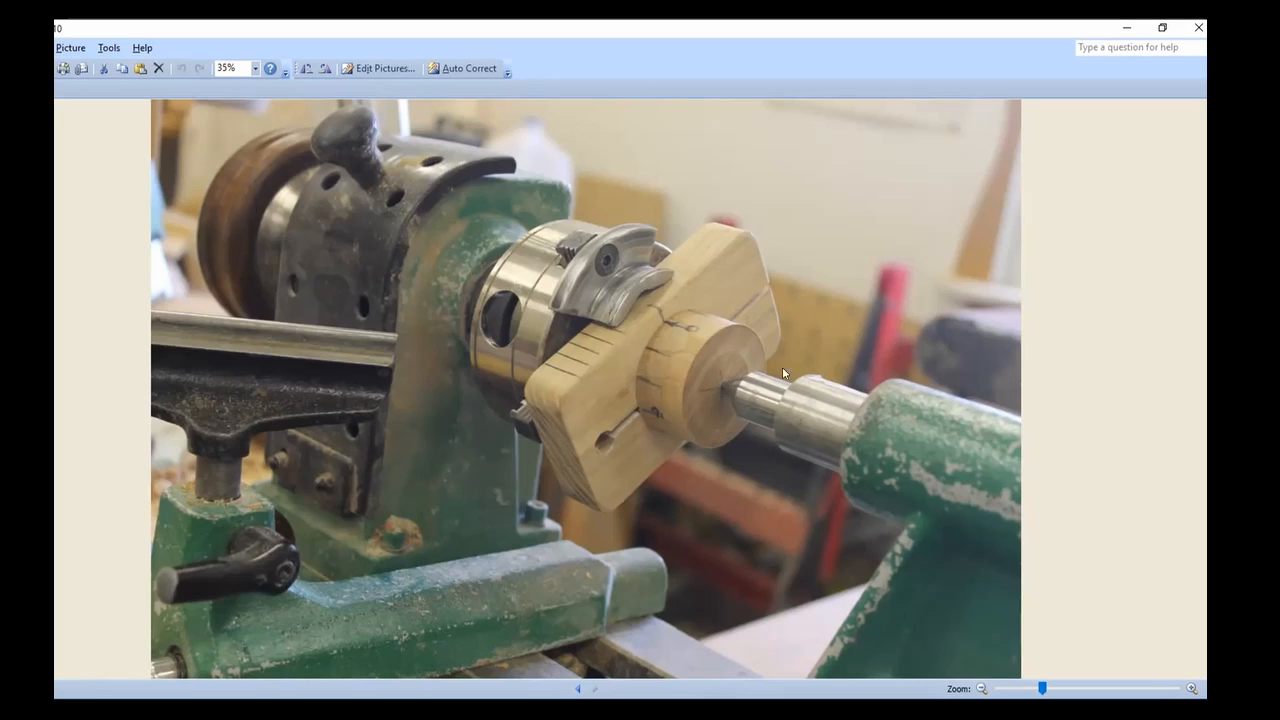
mouse_move(646, 444)
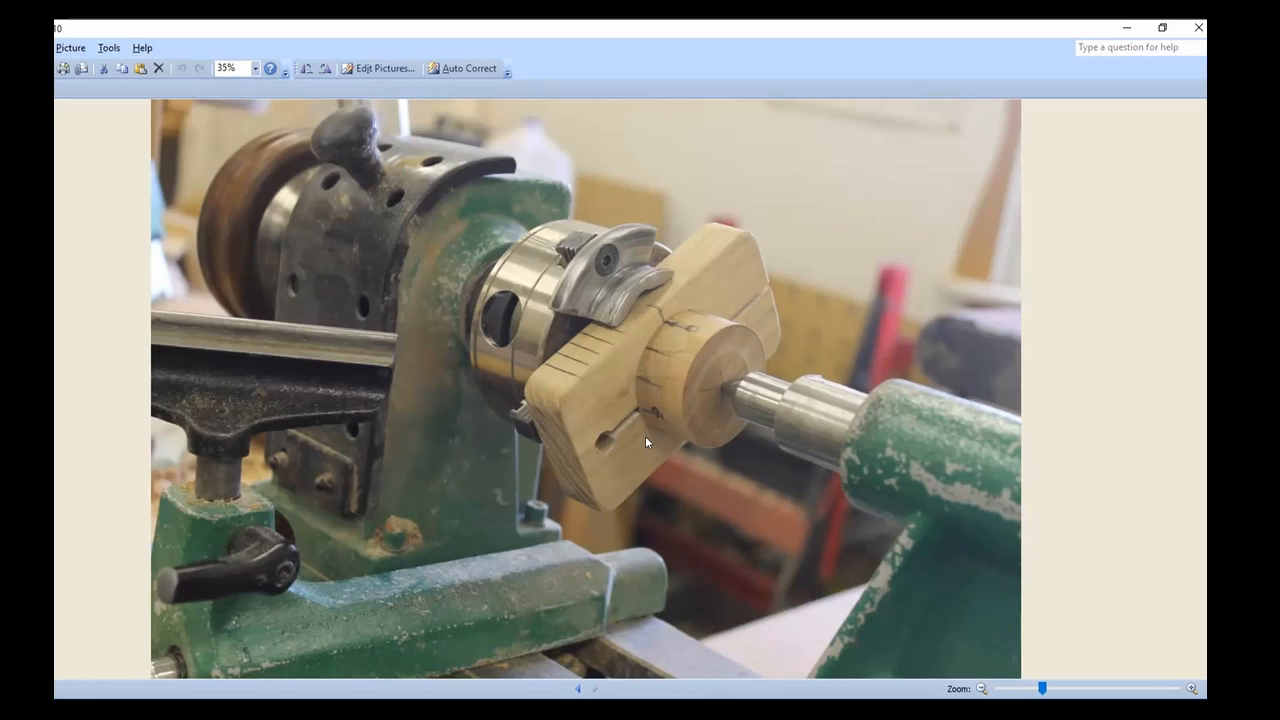
mouse_move(568, 460)
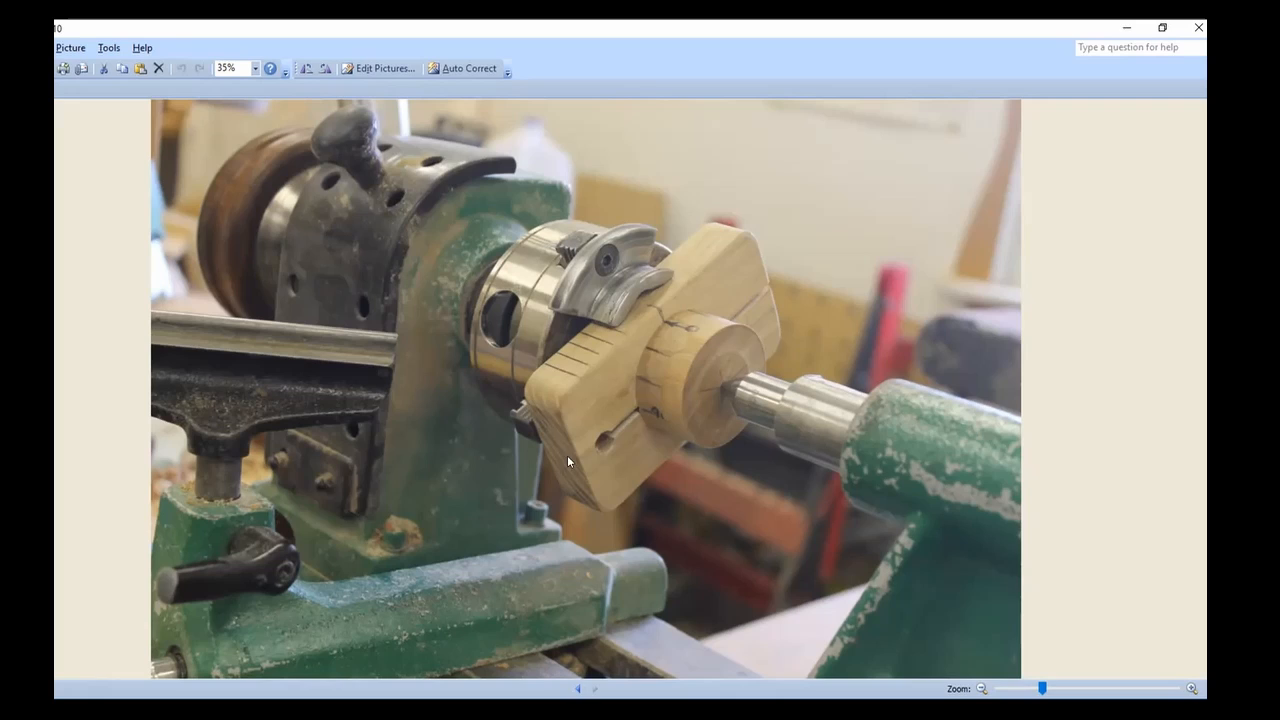
mouse_move(490, 420)
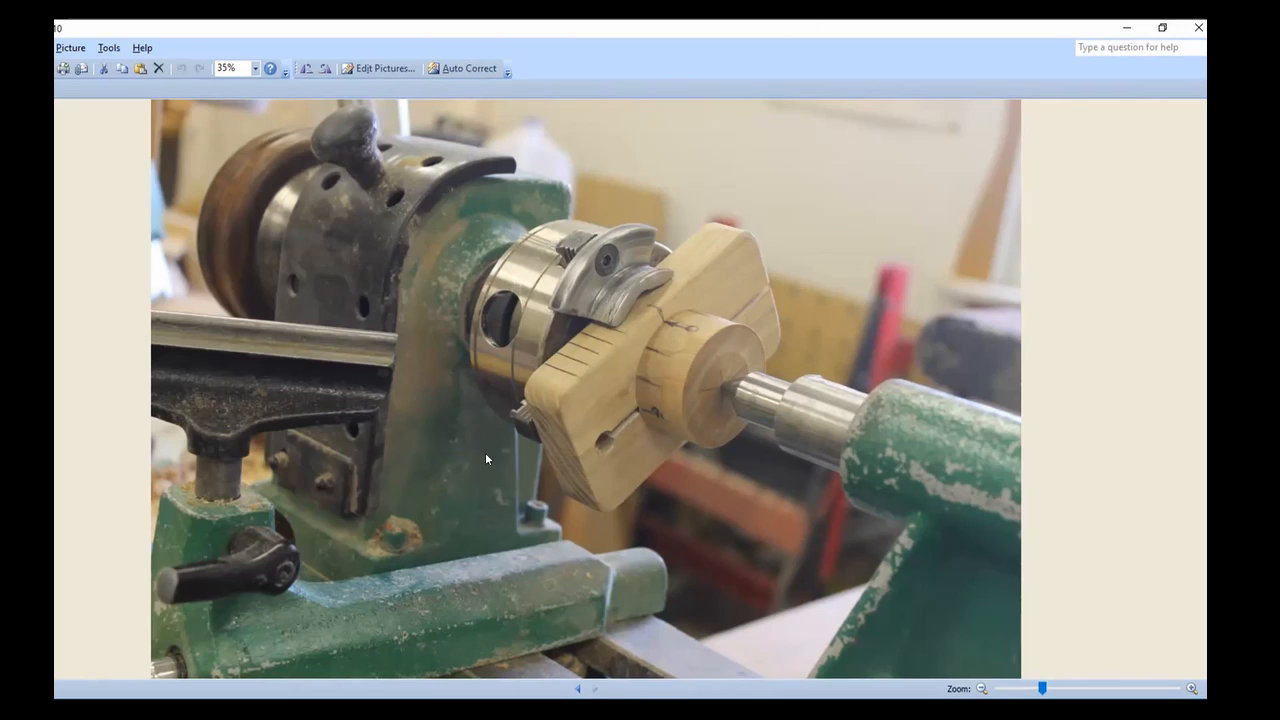
mouse_move(100, 246)
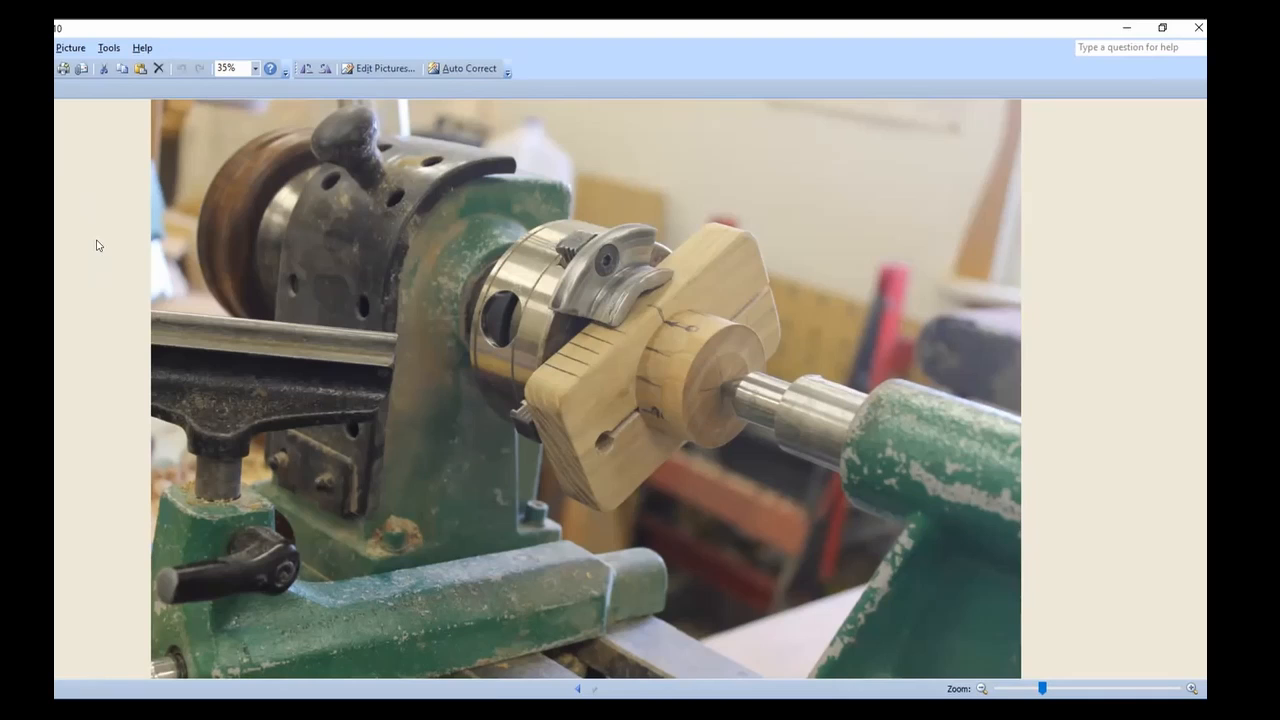
mouse_move(238, 392)
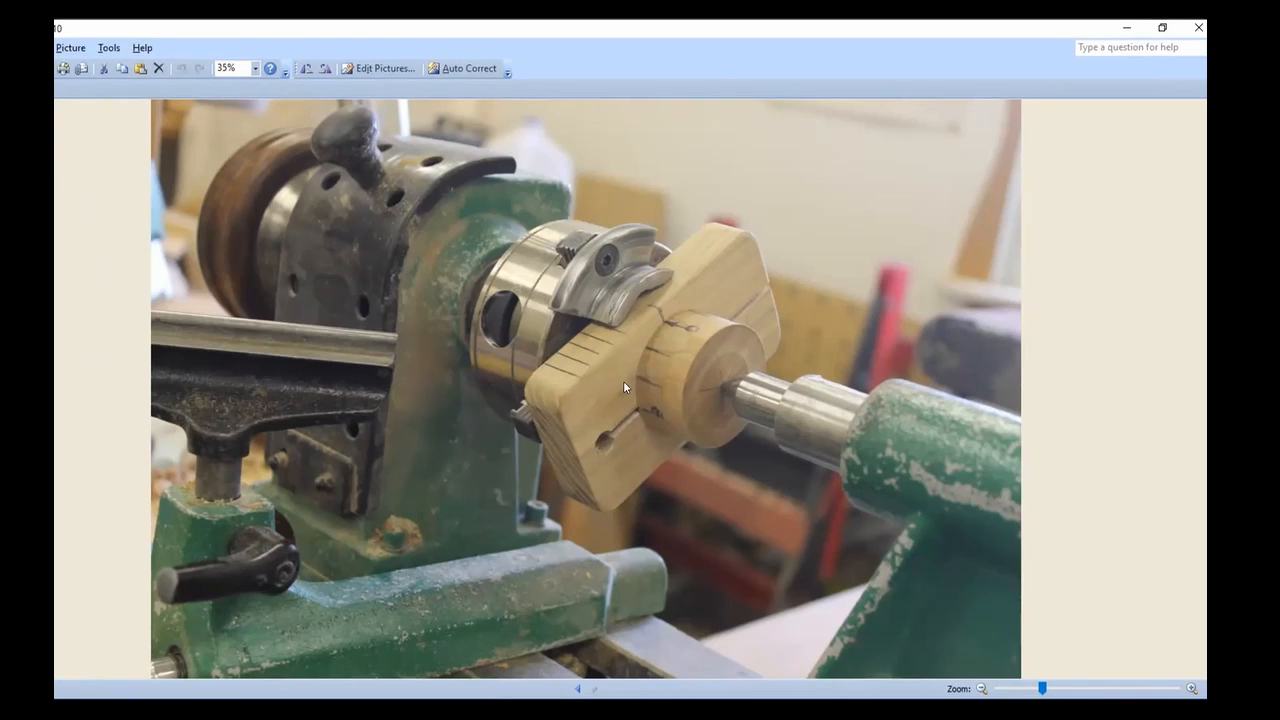
mouse_move(640, 382)
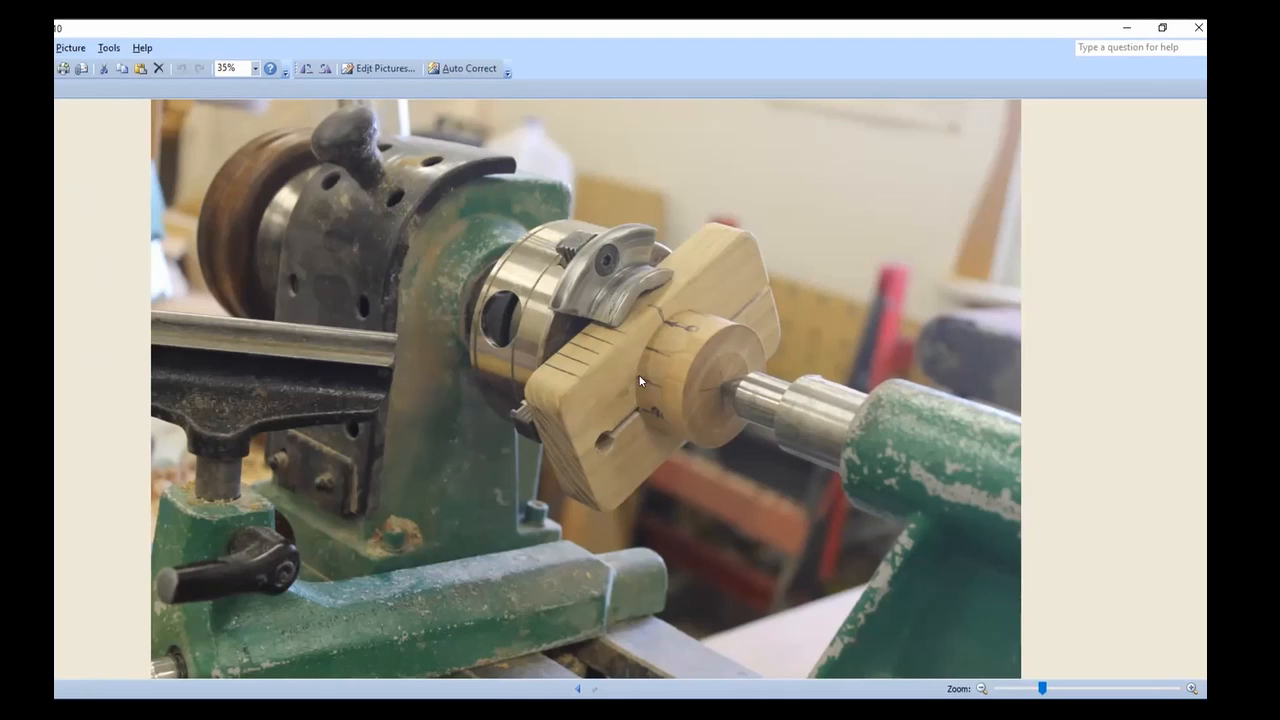
mouse_move(590, 330)
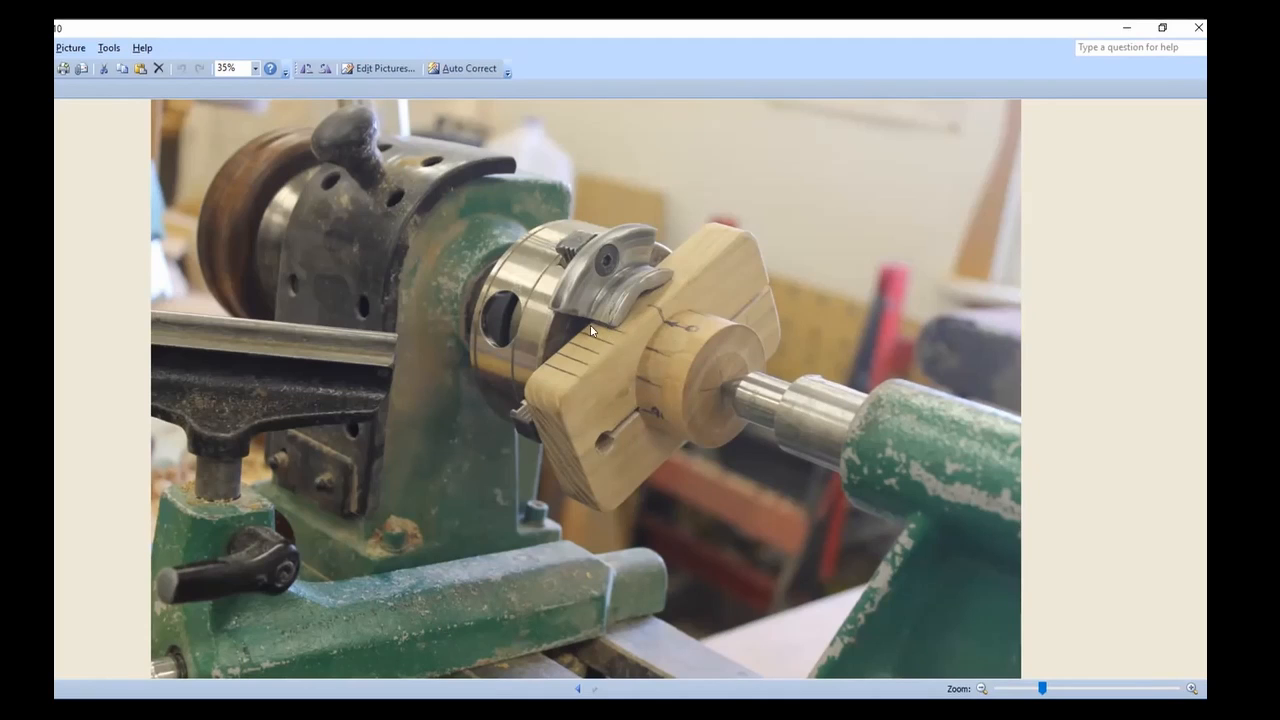
mouse_move(616, 336)
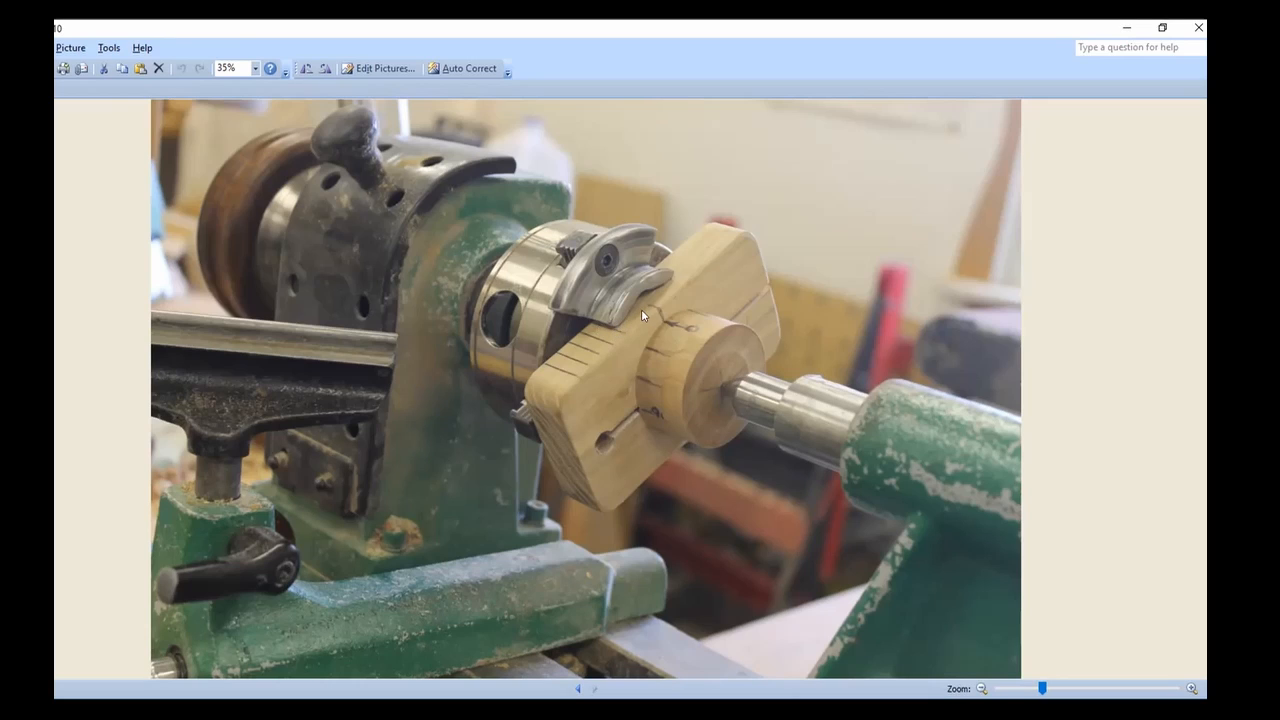
mouse_move(630, 356)
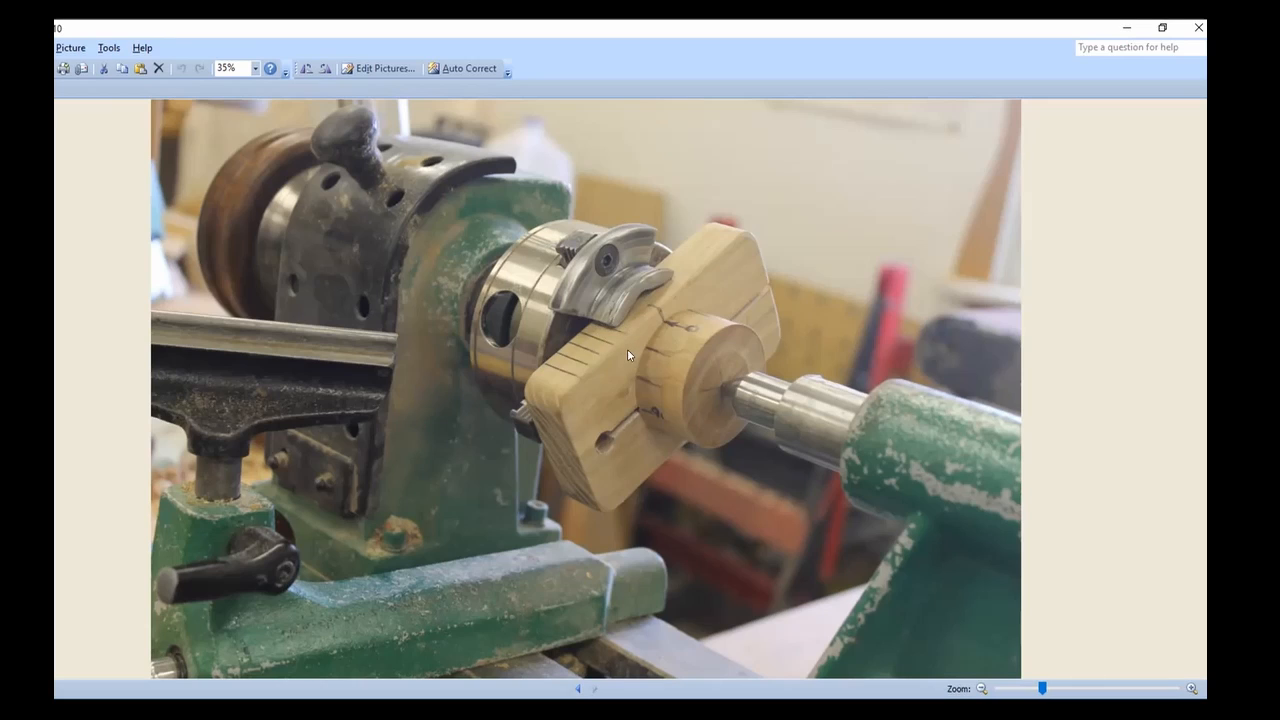
mouse_move(616, 366)
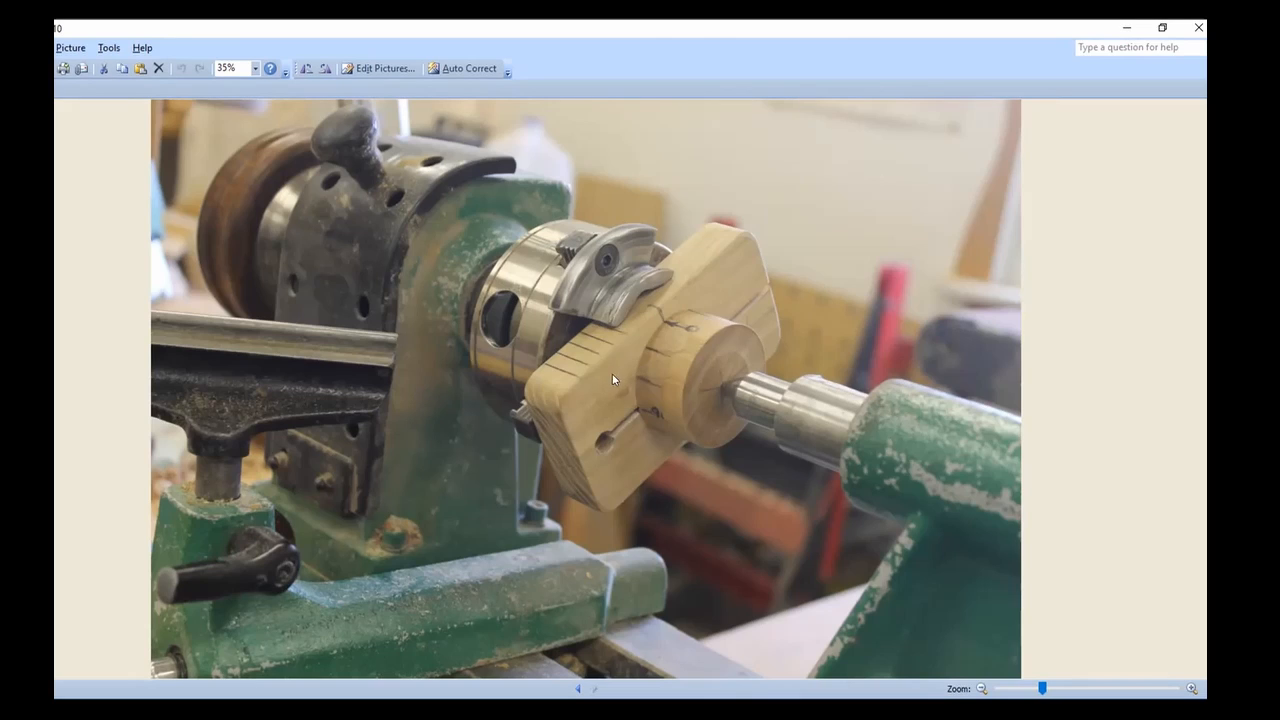
mouse_move(592, 384)
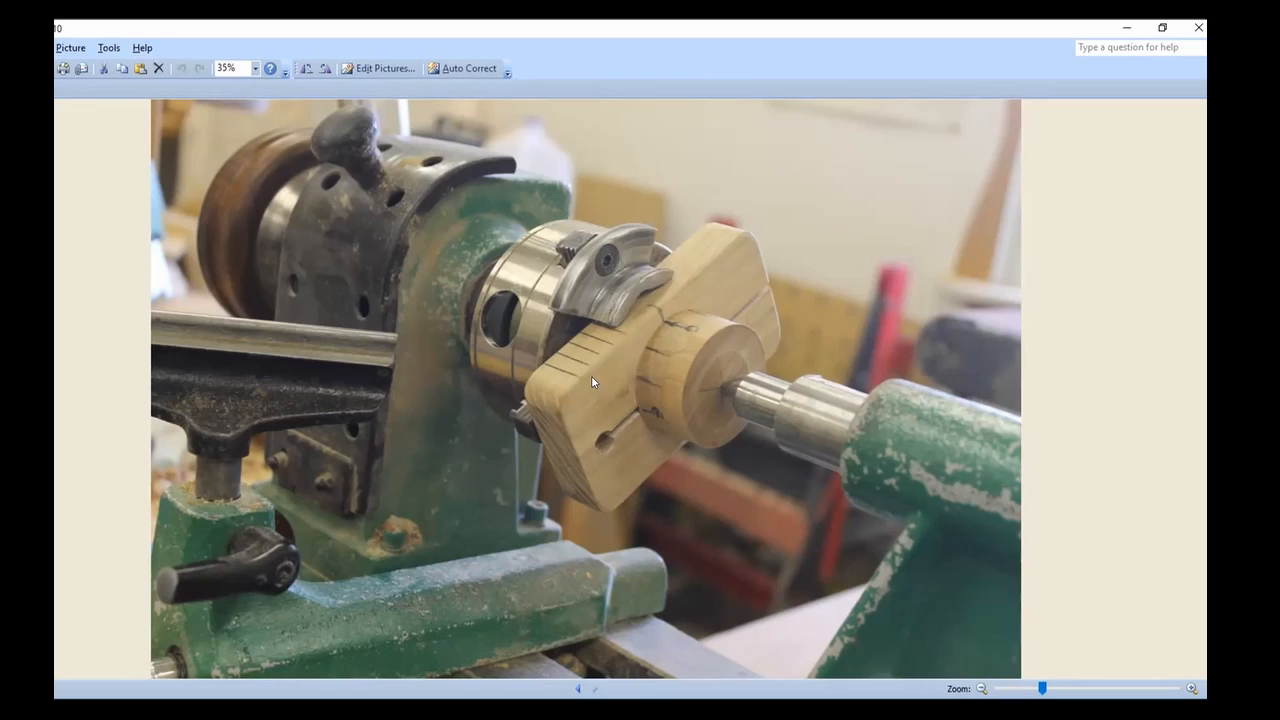
mouse_move(614, 442)
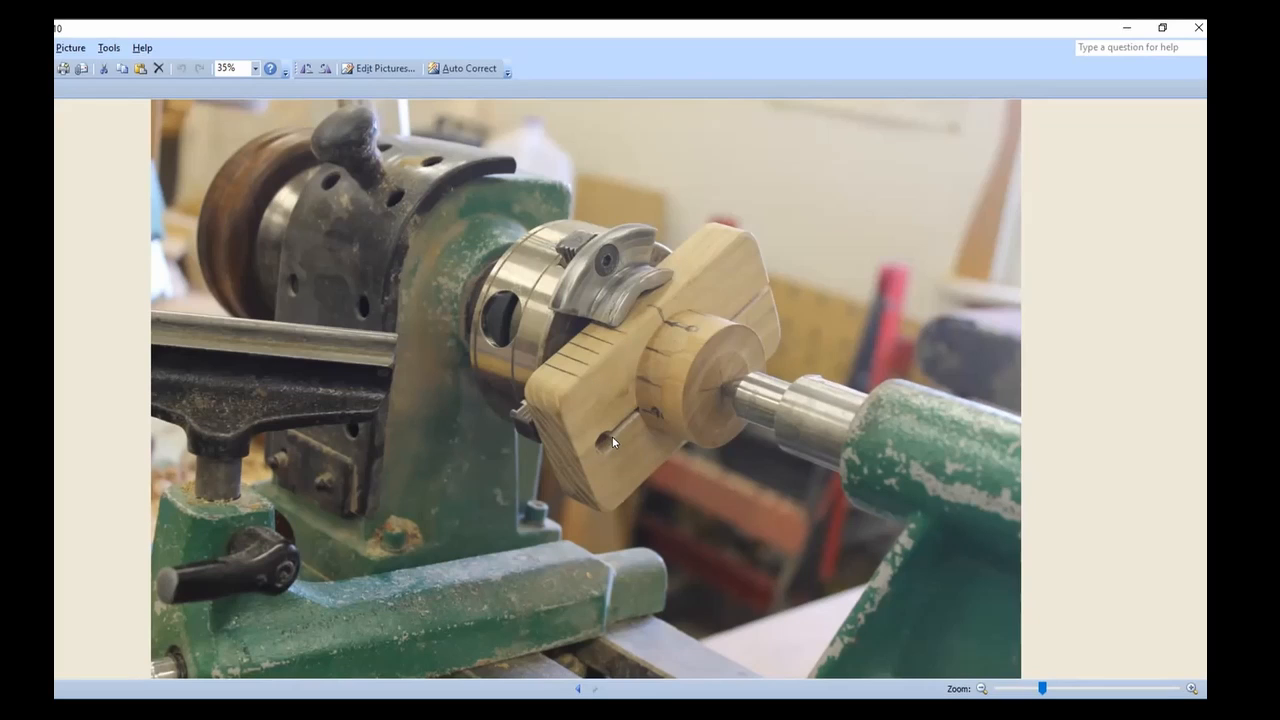
mouse_move(564, 408)
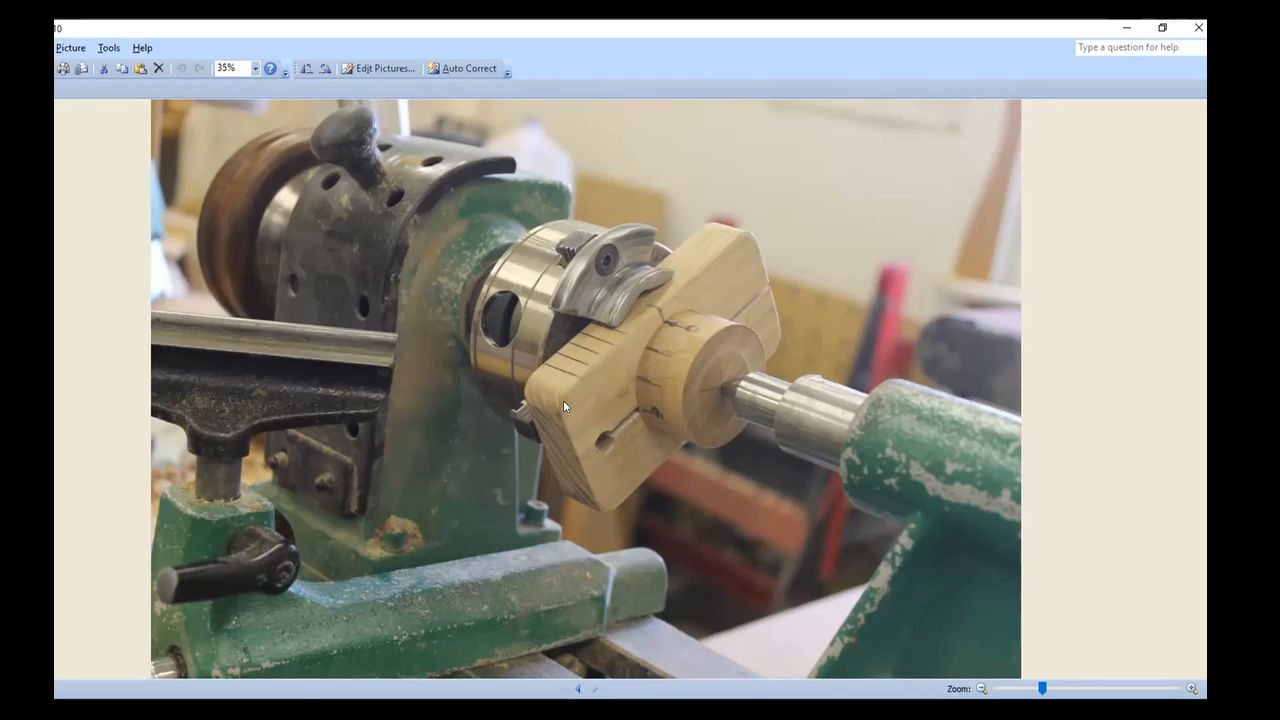
mouse_move(560, 400)
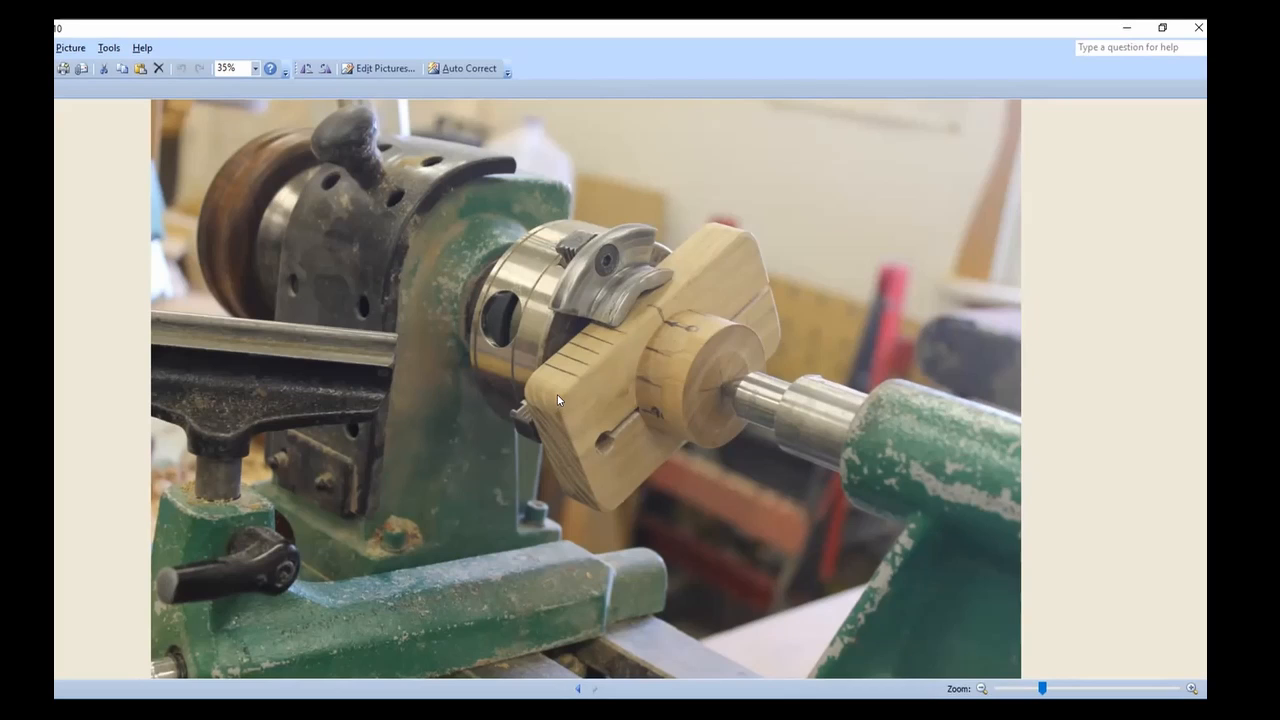
mouse_move(604, 400)
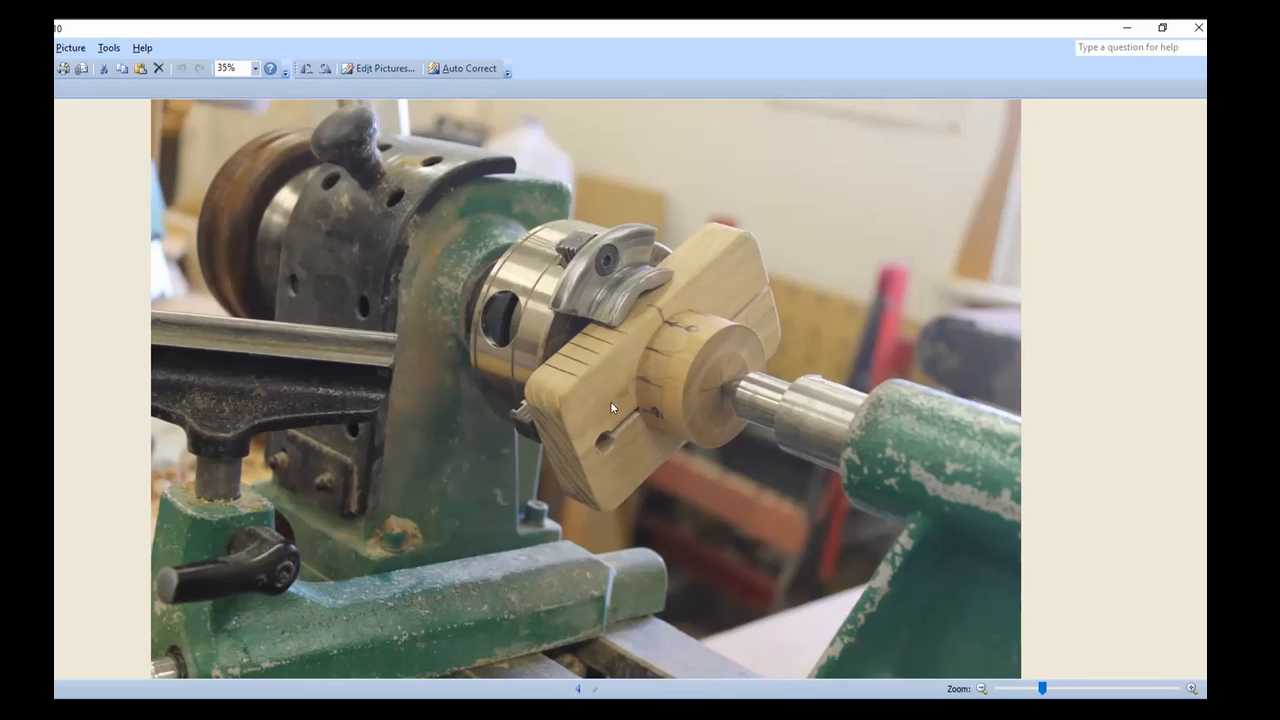
mouse_move(616, 330)
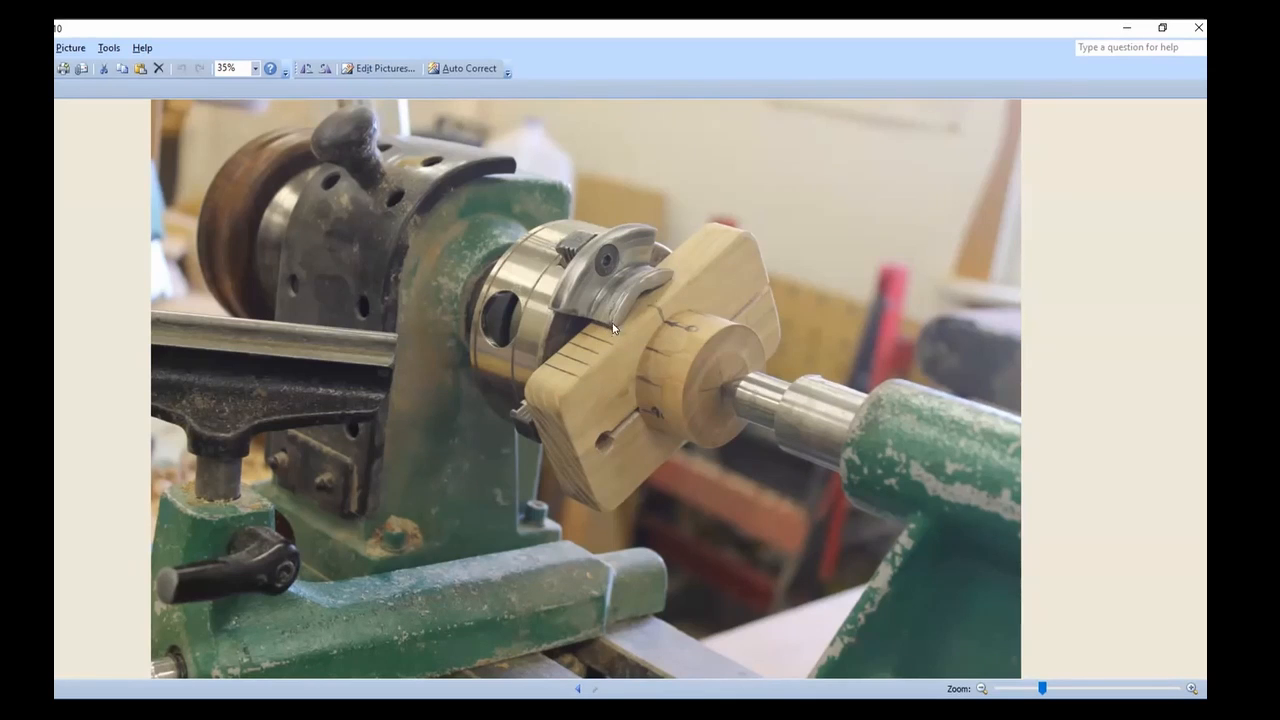
mouse_move(718, 356)
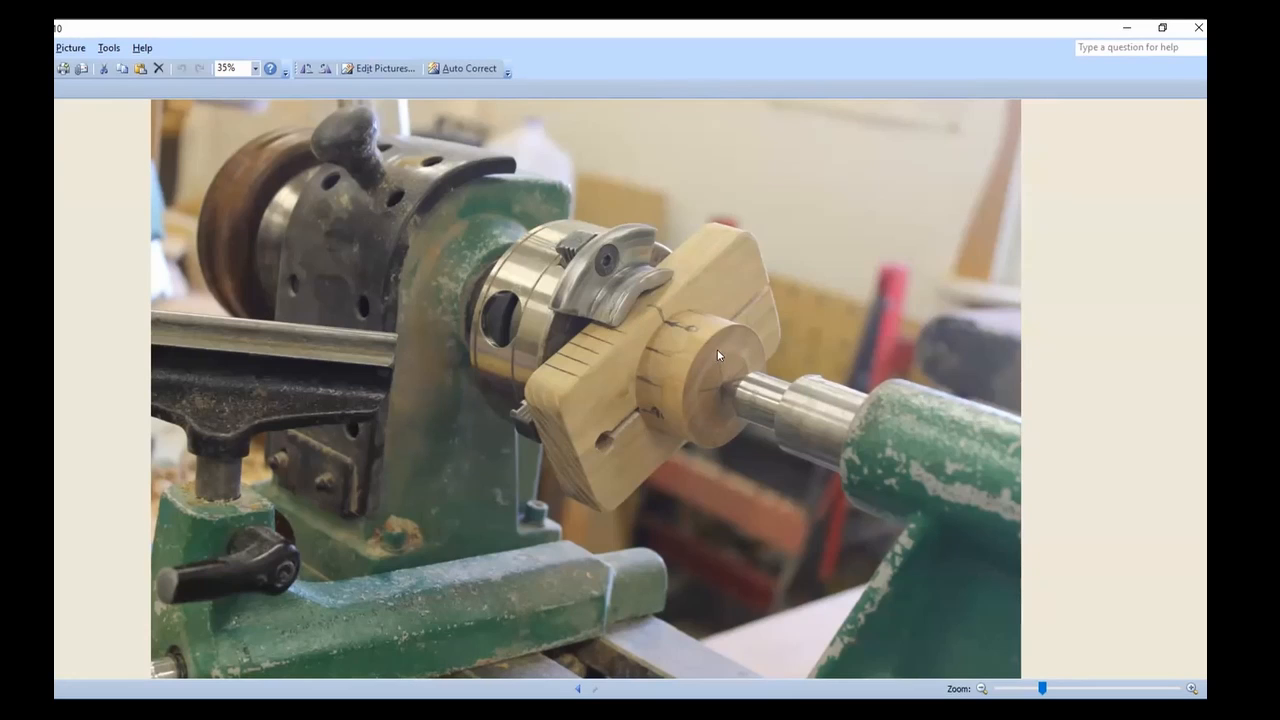
mouse_move(704, 440)
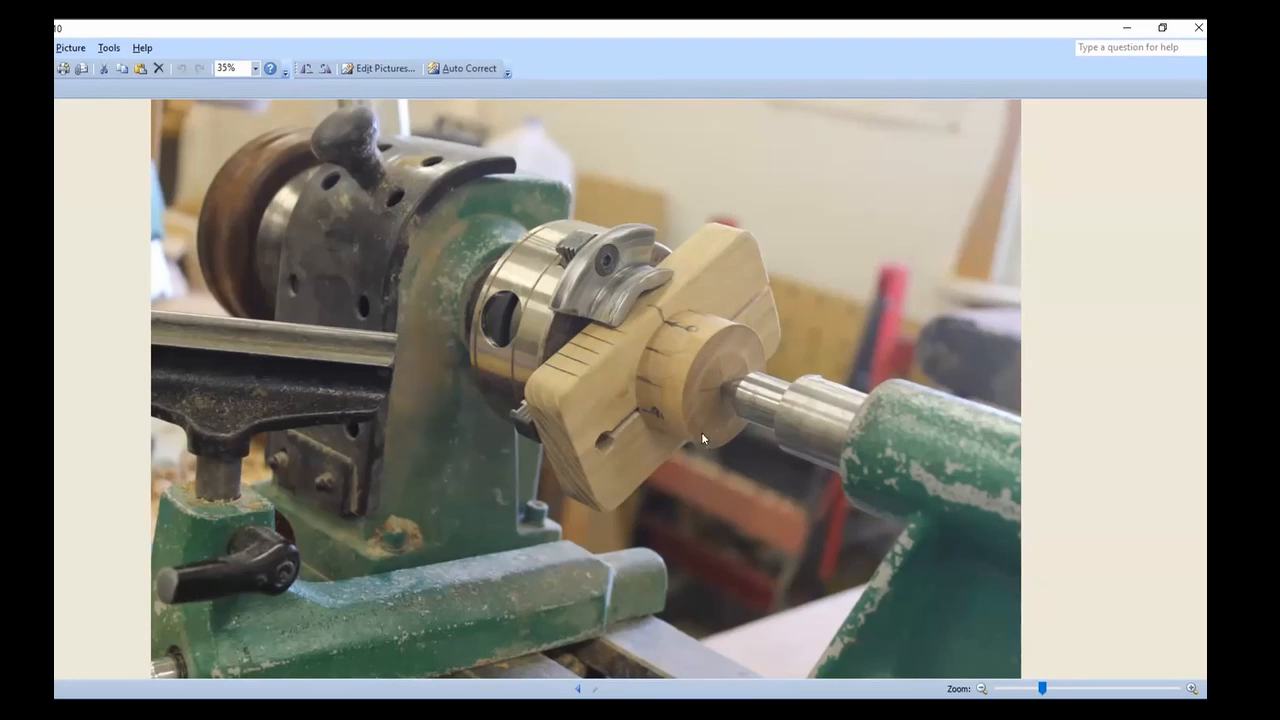
mouse_move(716, 442)
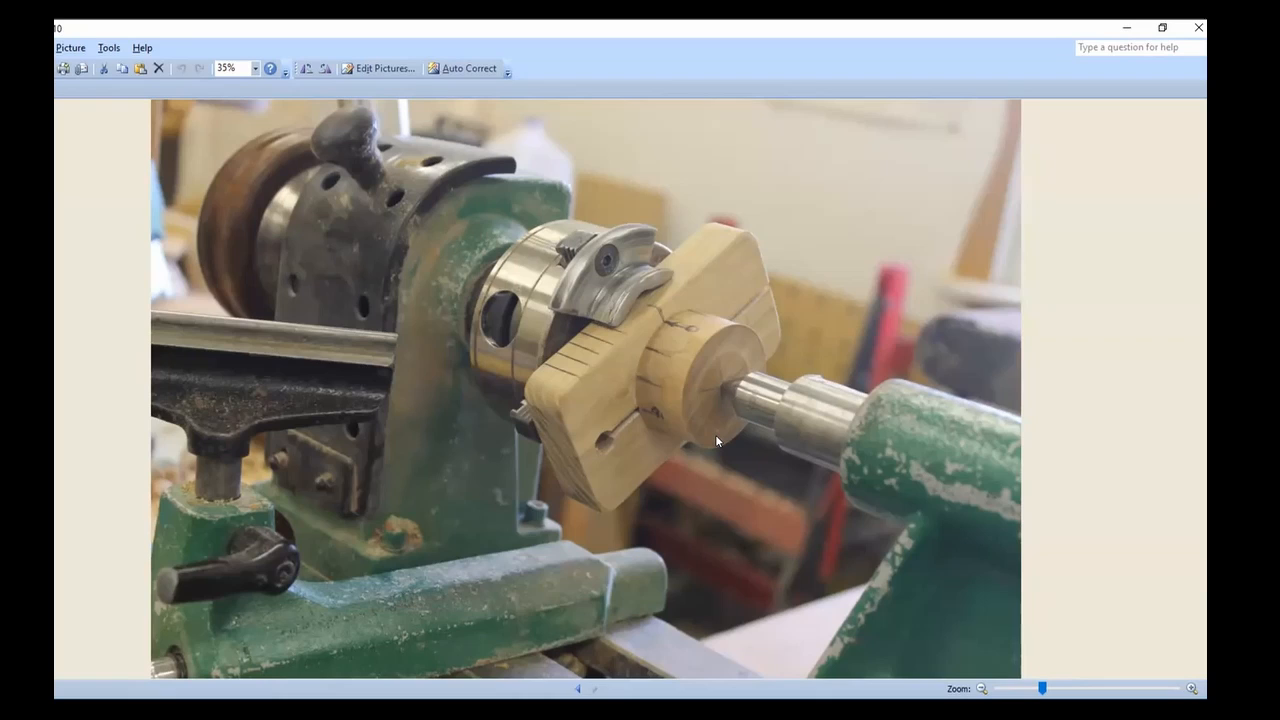
mouse_move(700, 412)
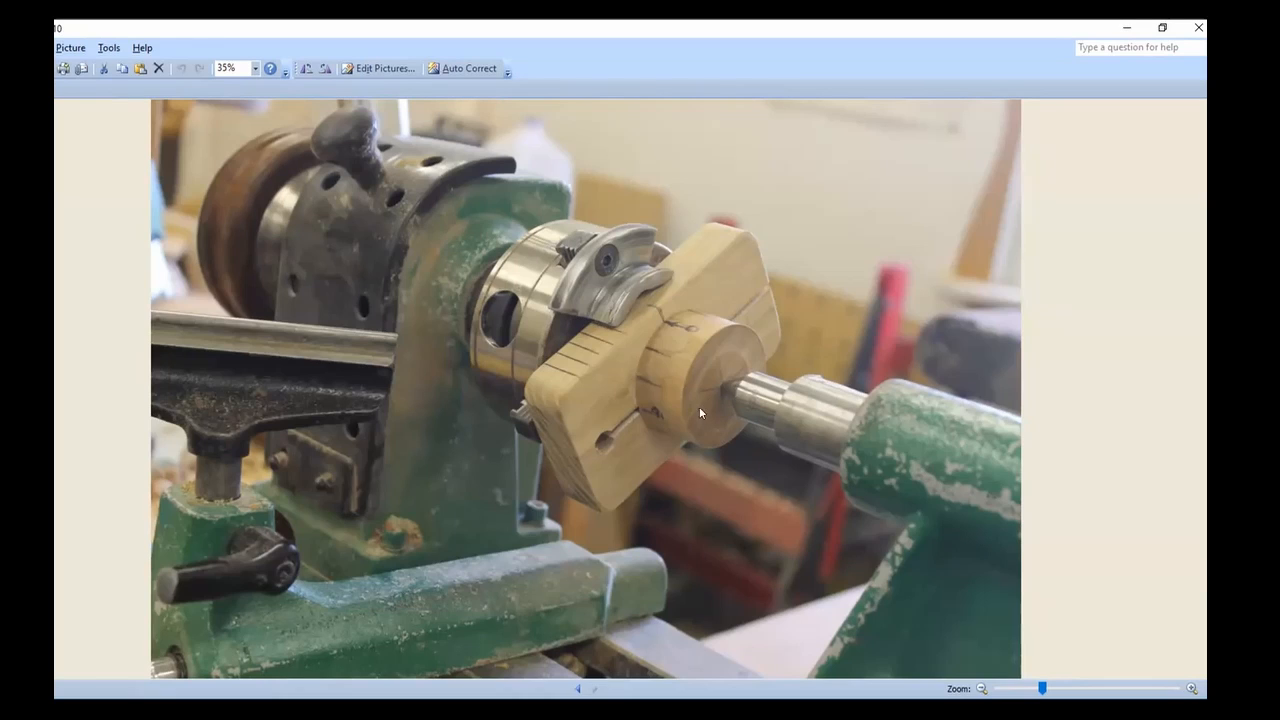
mouse_move(770, 396)
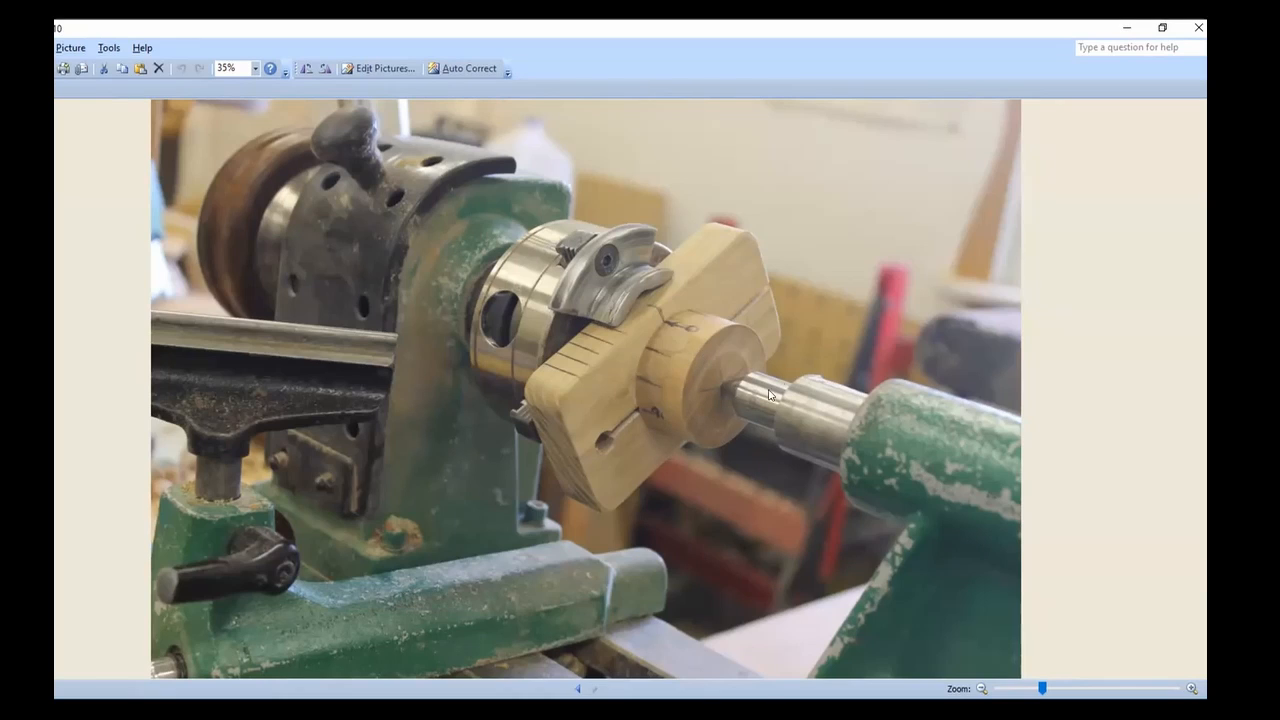
mouse_move(678, 432)
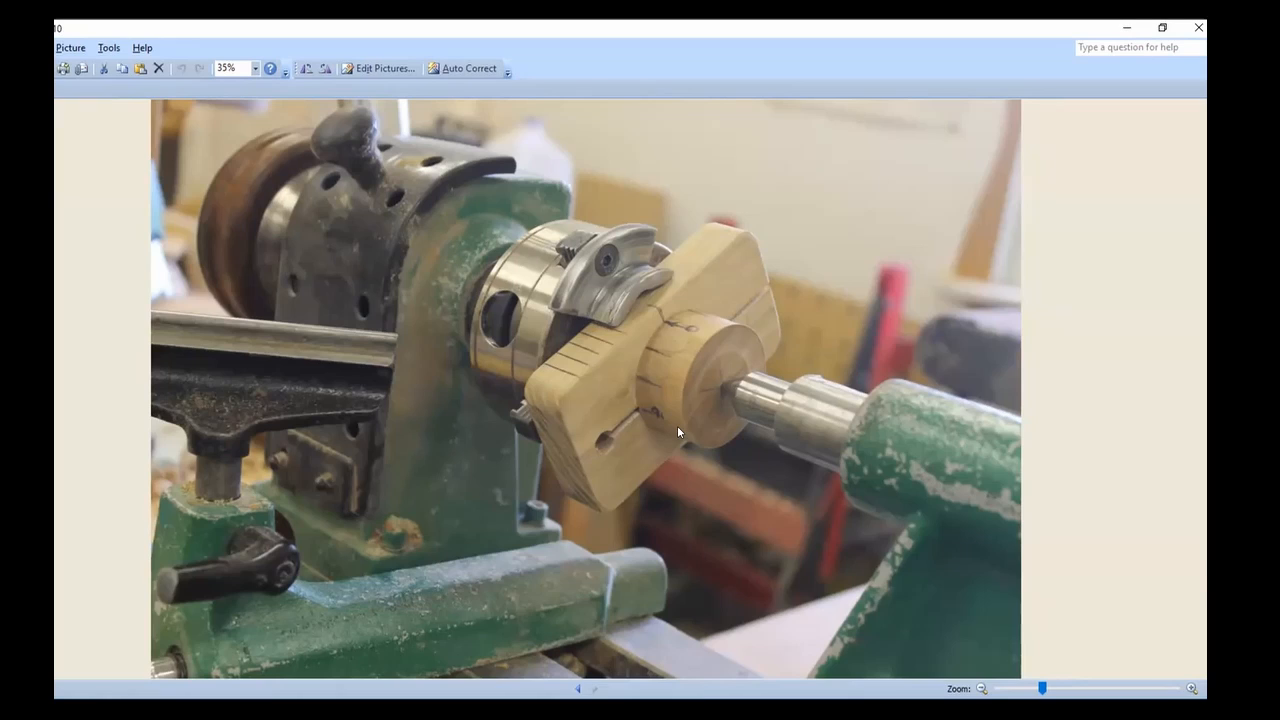
mouse_move(710, 400)
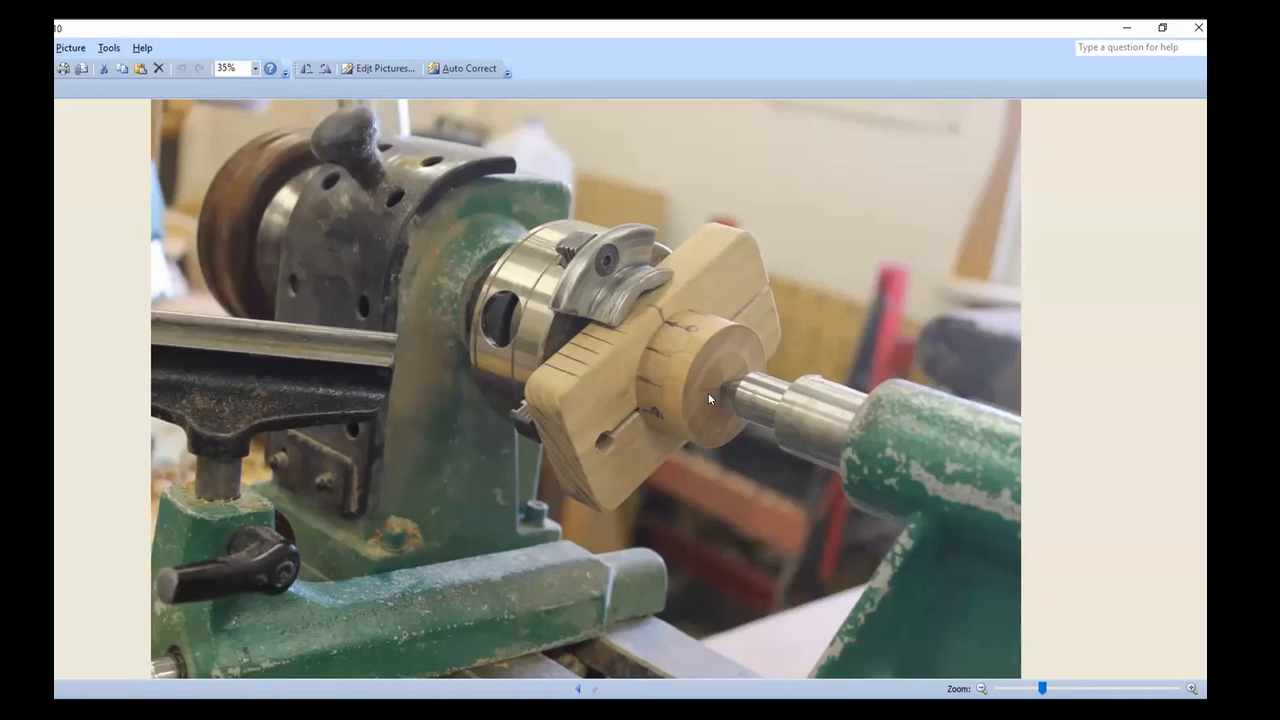
mouse_move(700, 412)
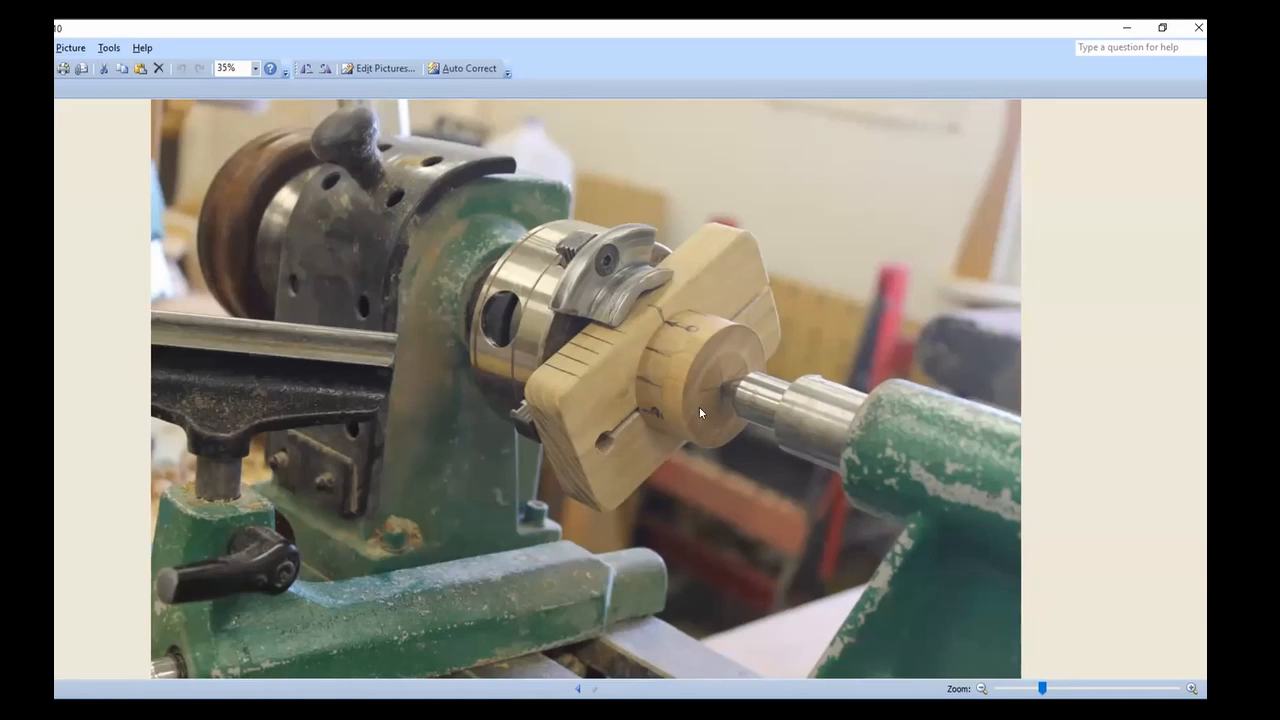
mouse_move(708, 346)
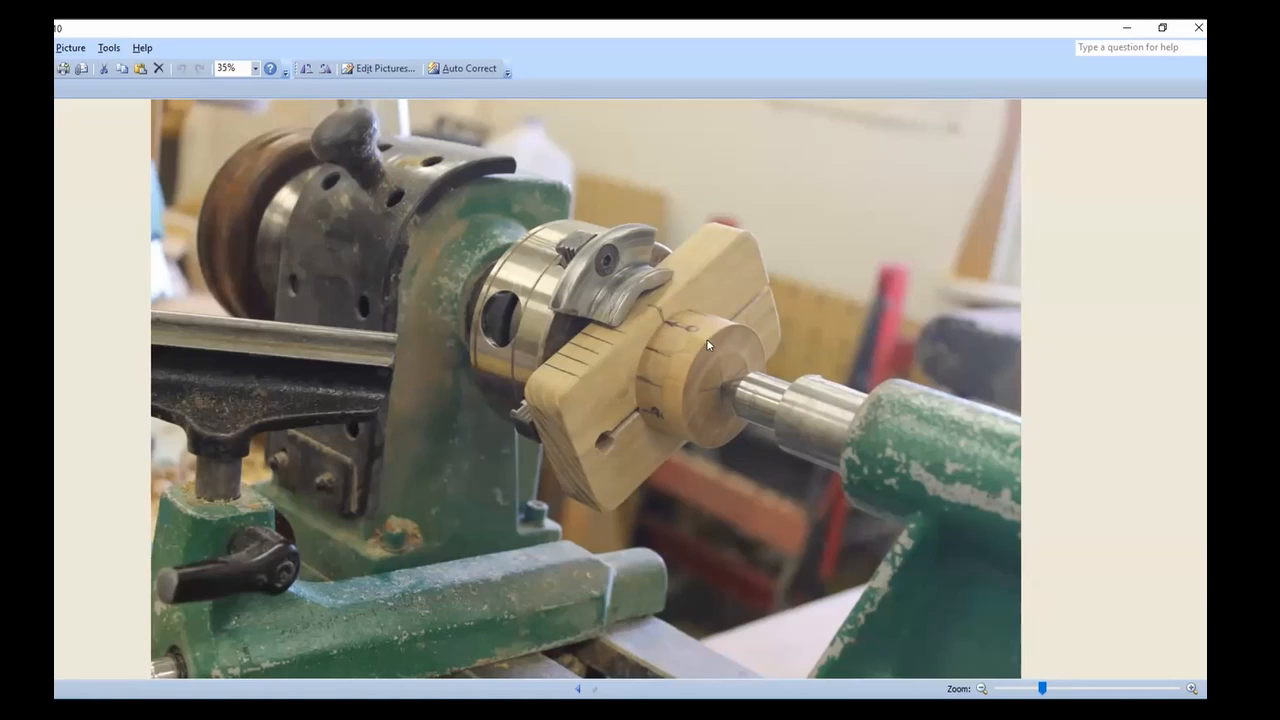
mouse_move(652, 412)
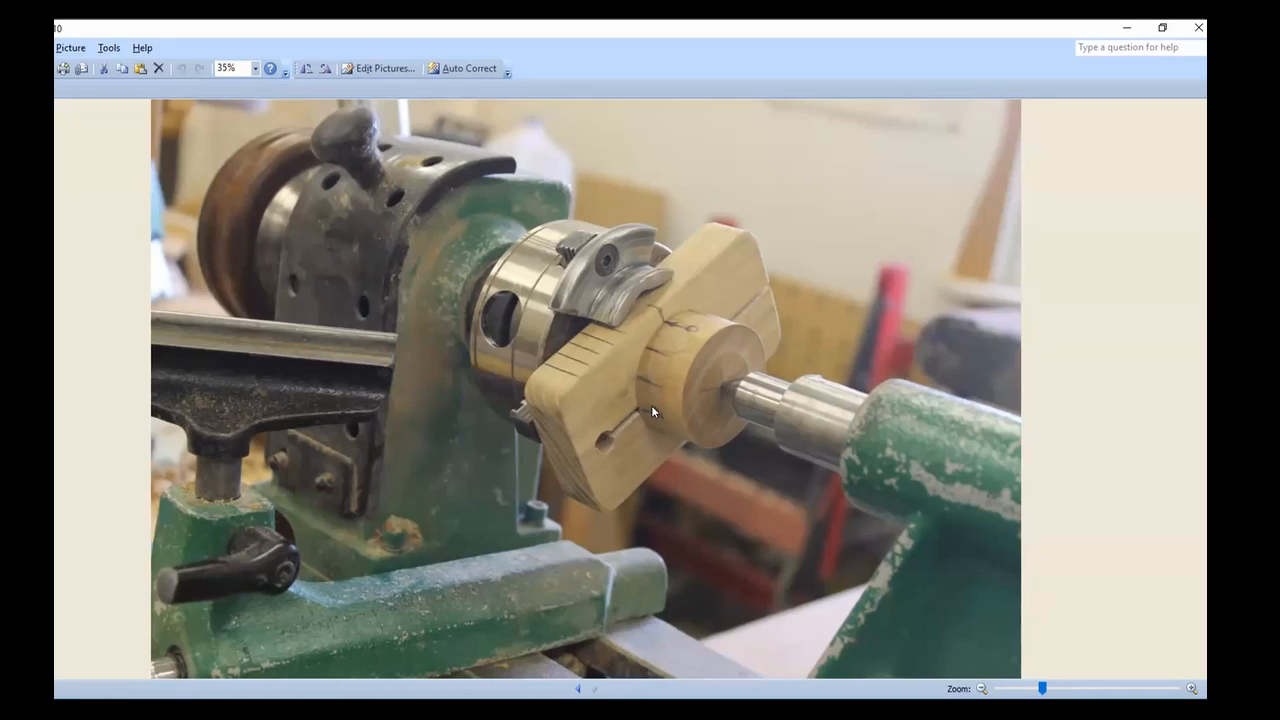
mouse_move(652, 408)
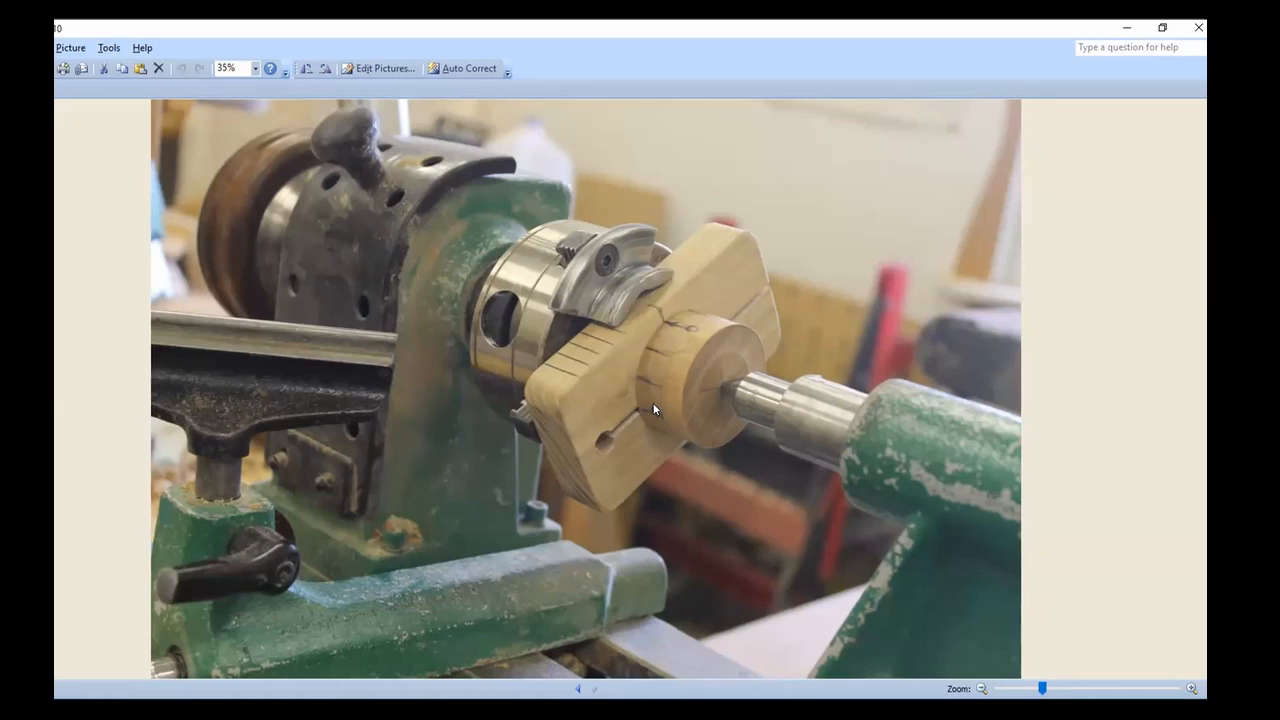
mouse_move(704, 352)
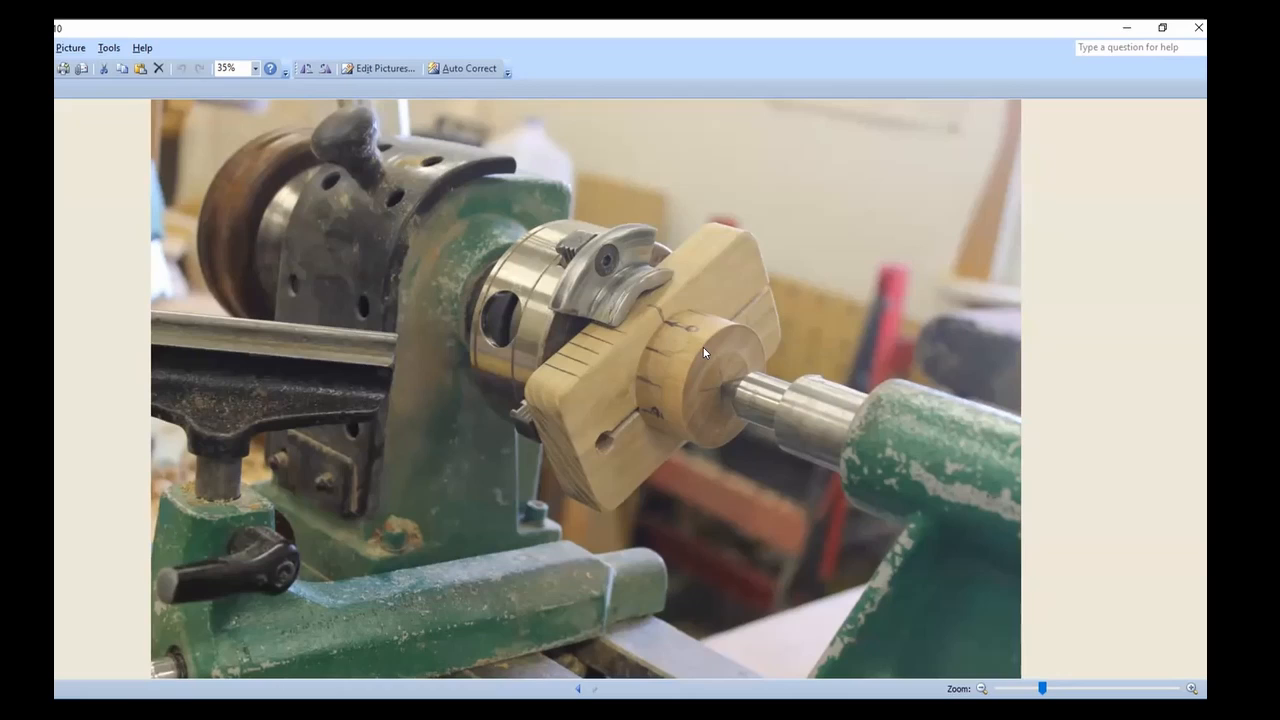
mouse_move(690, 336)
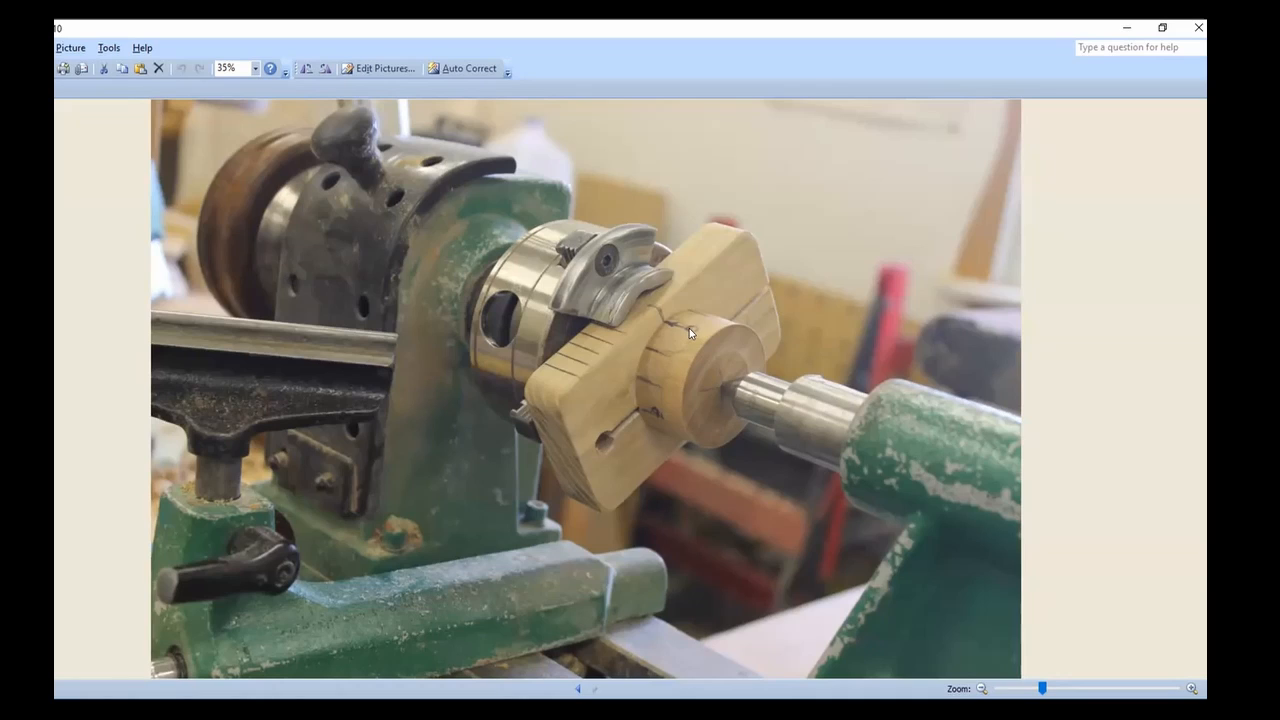
mouse_move(718, 362)
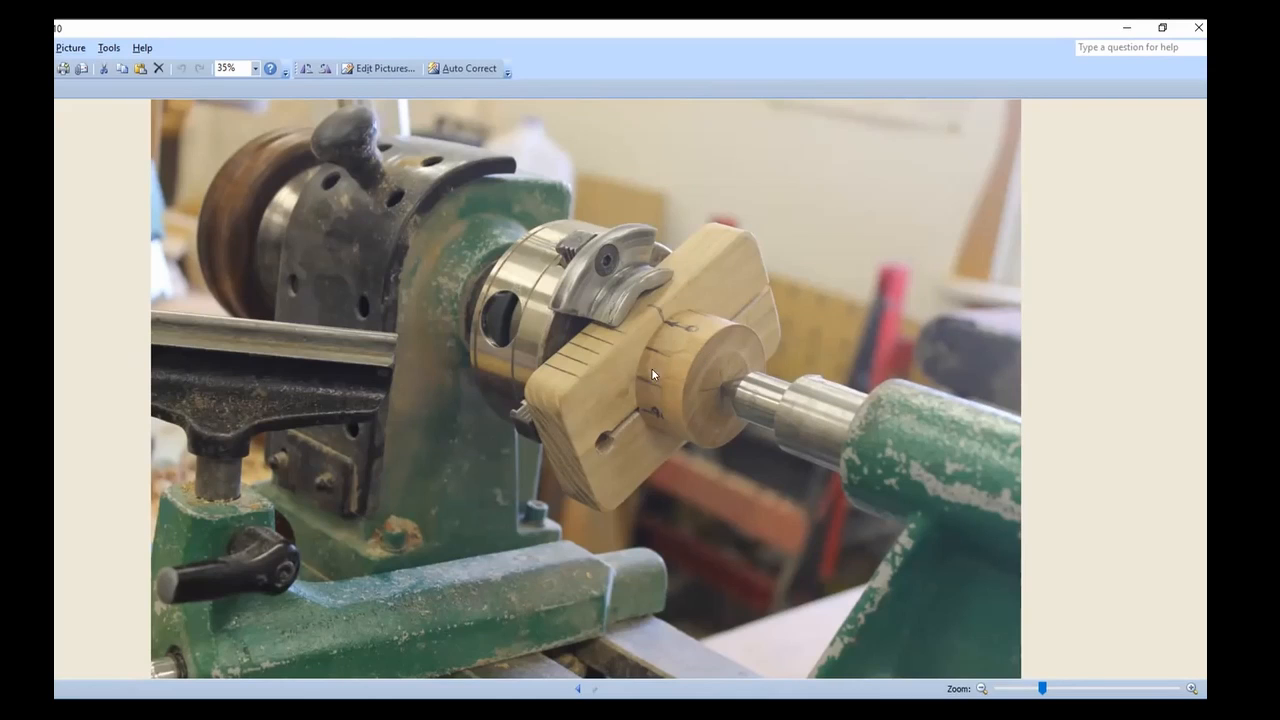
mouse_move(652, 392)
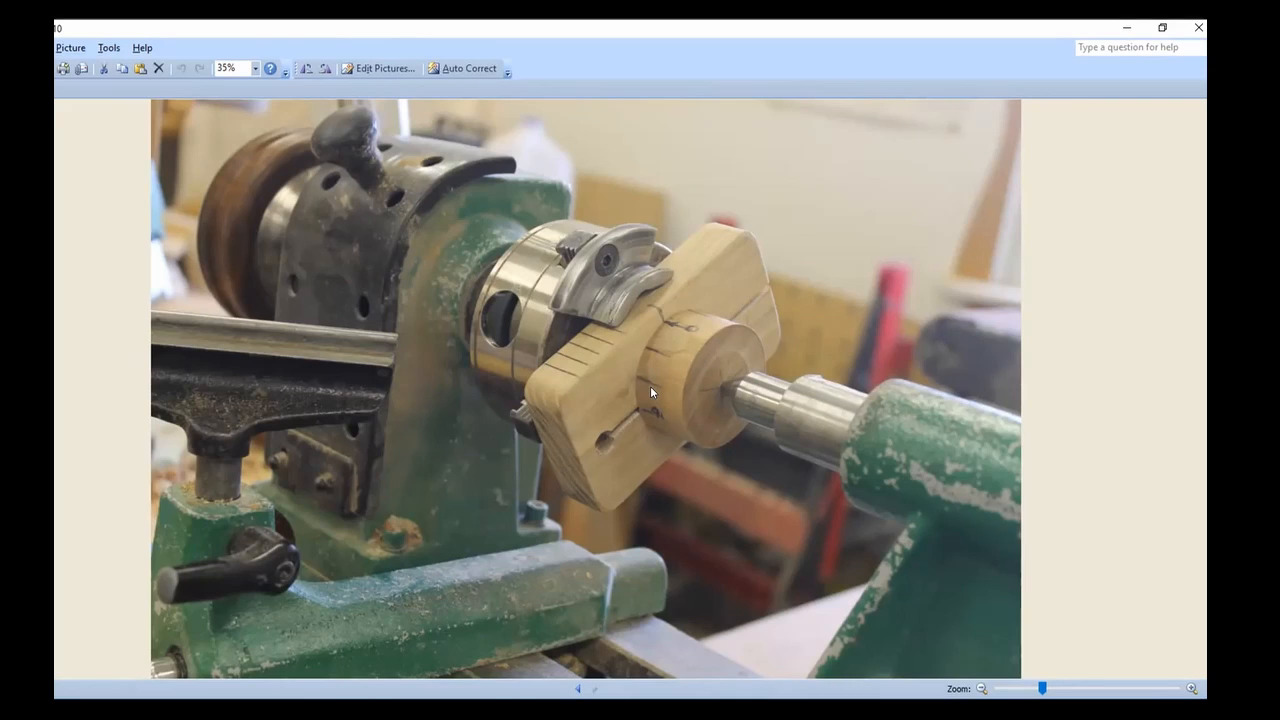
mouse_move(668, 332)
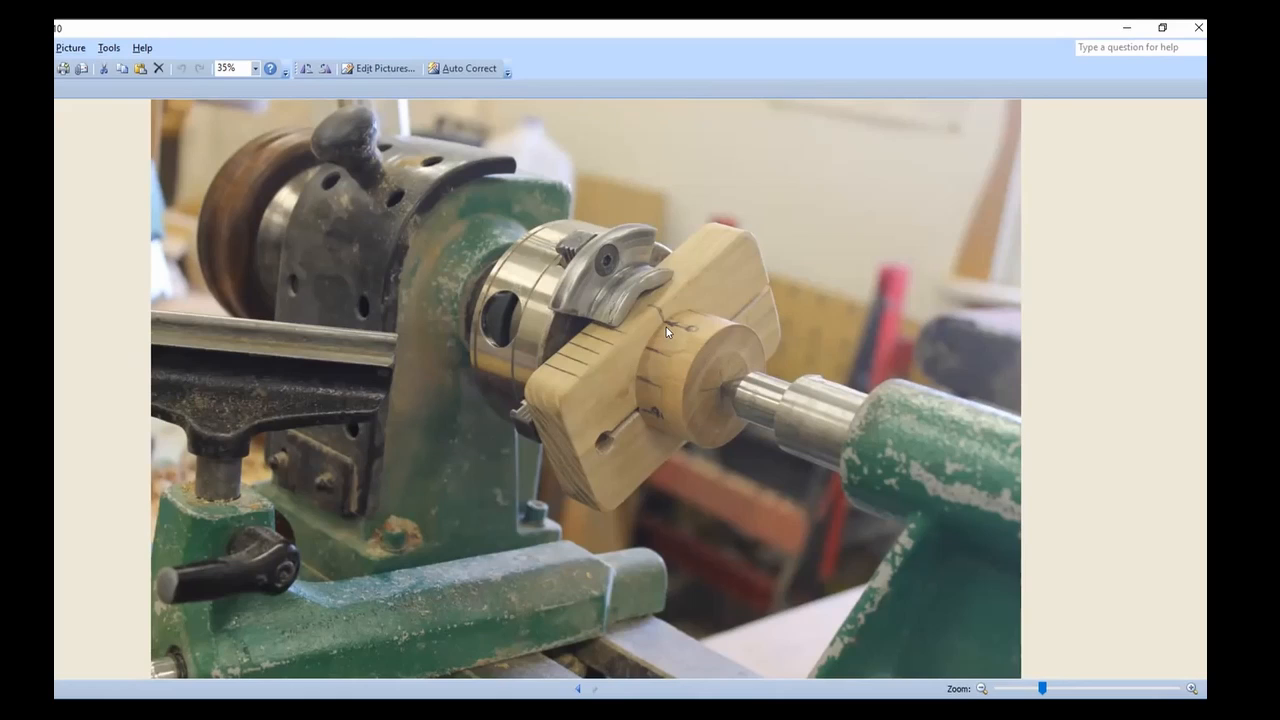
mouse_move(688, 332)
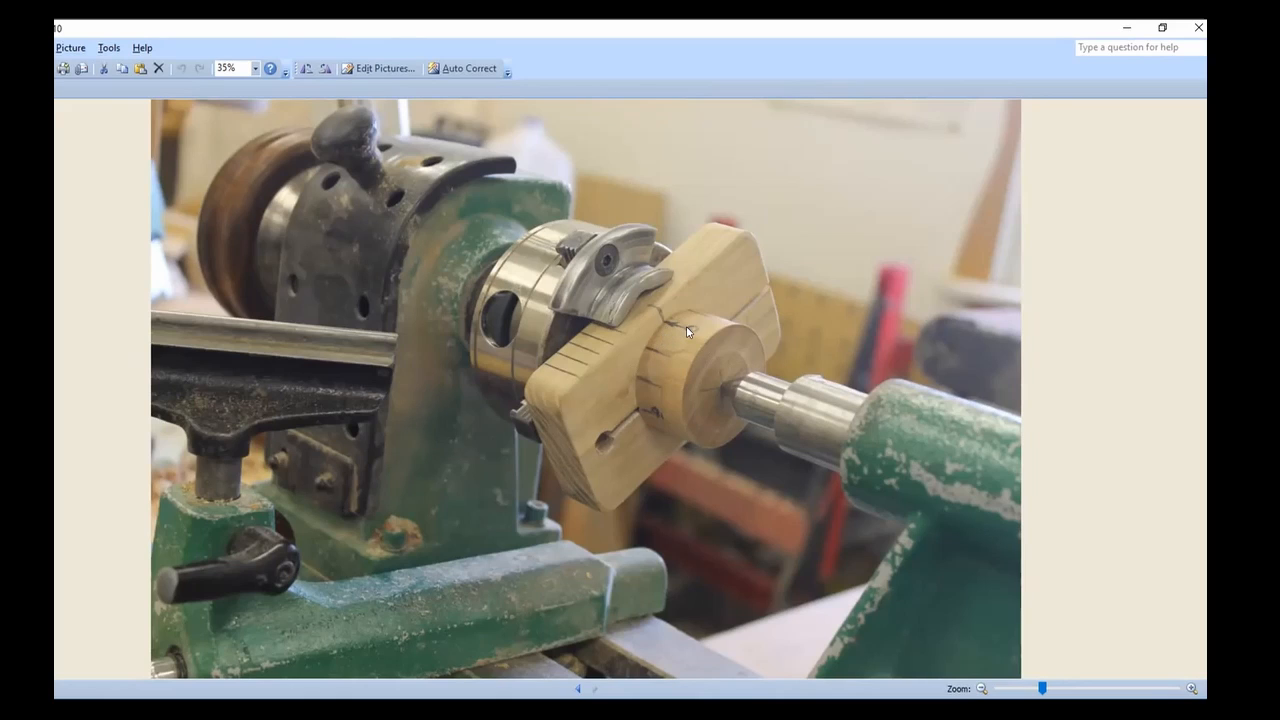
mouse_move(656, 420)
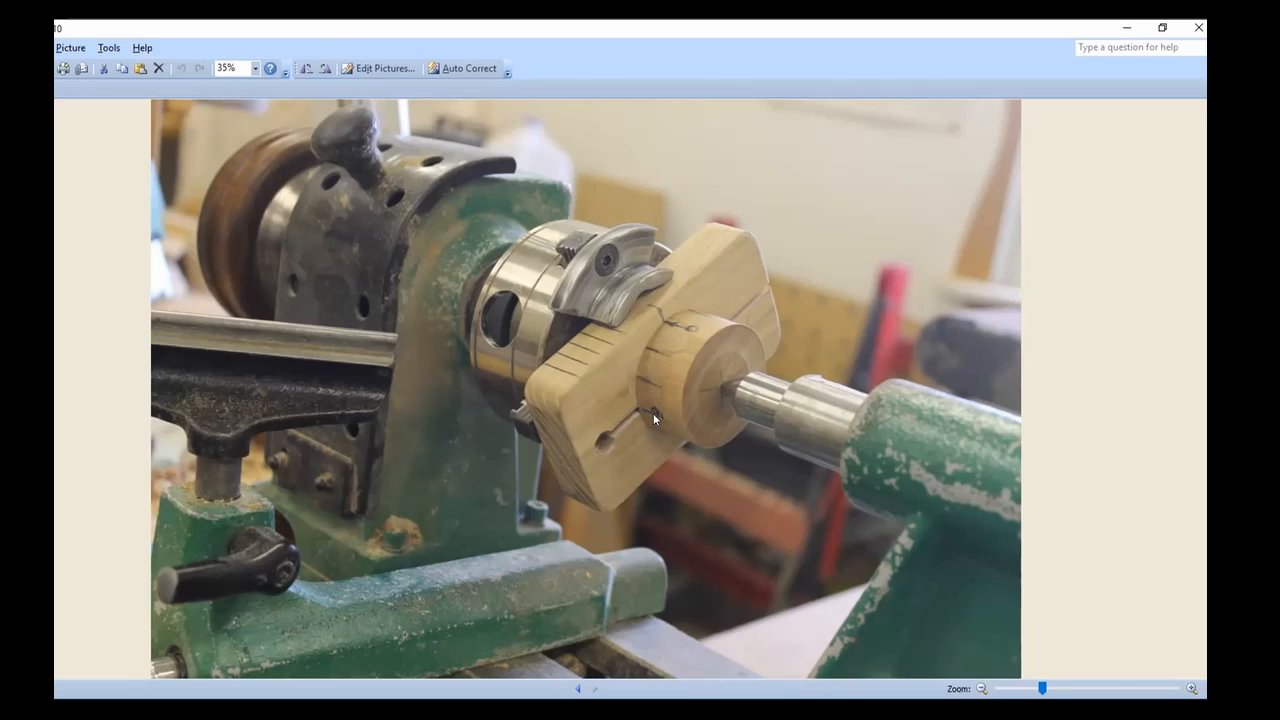
mouse_move(664, 364)
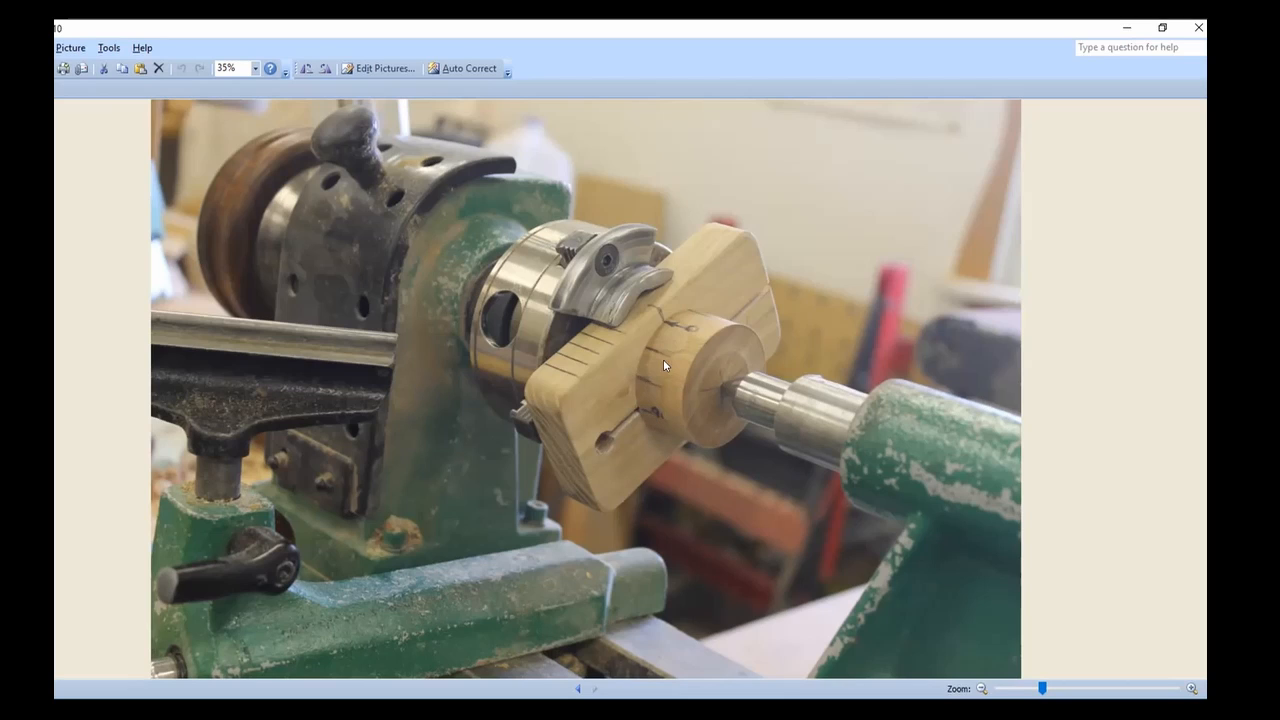
mouse_move(652, 404)
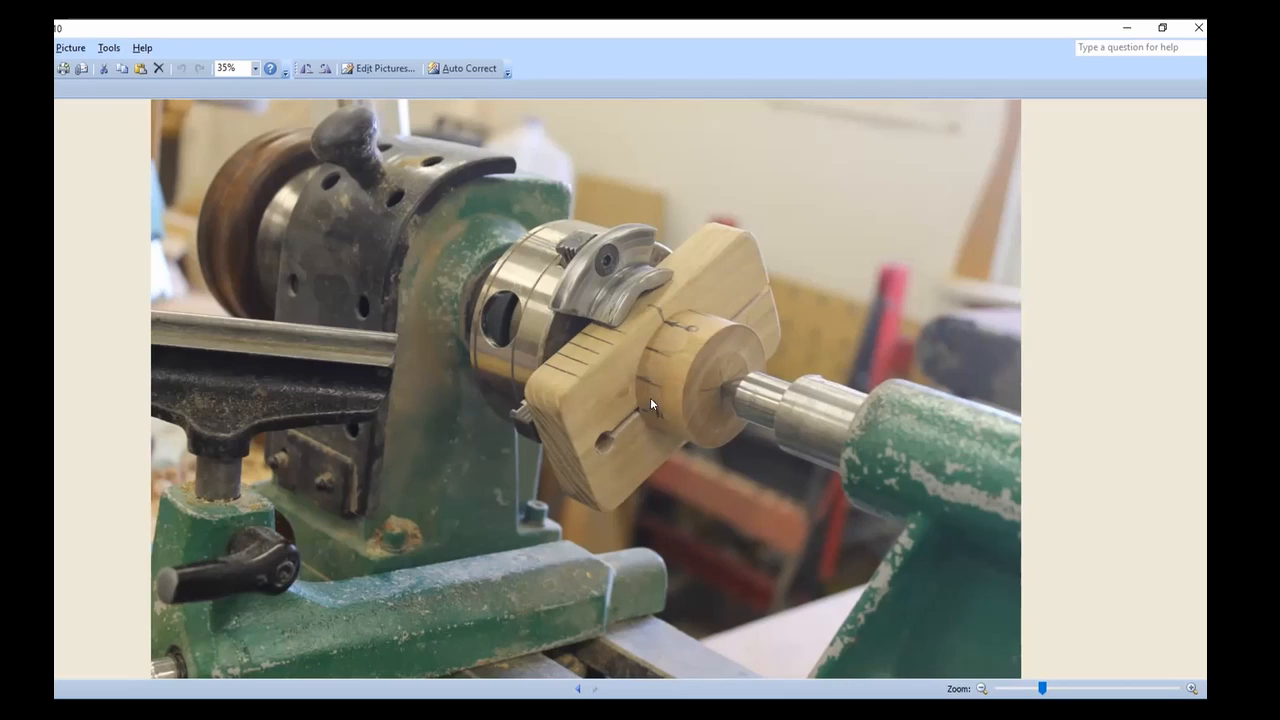
mouse_move(684, 340)
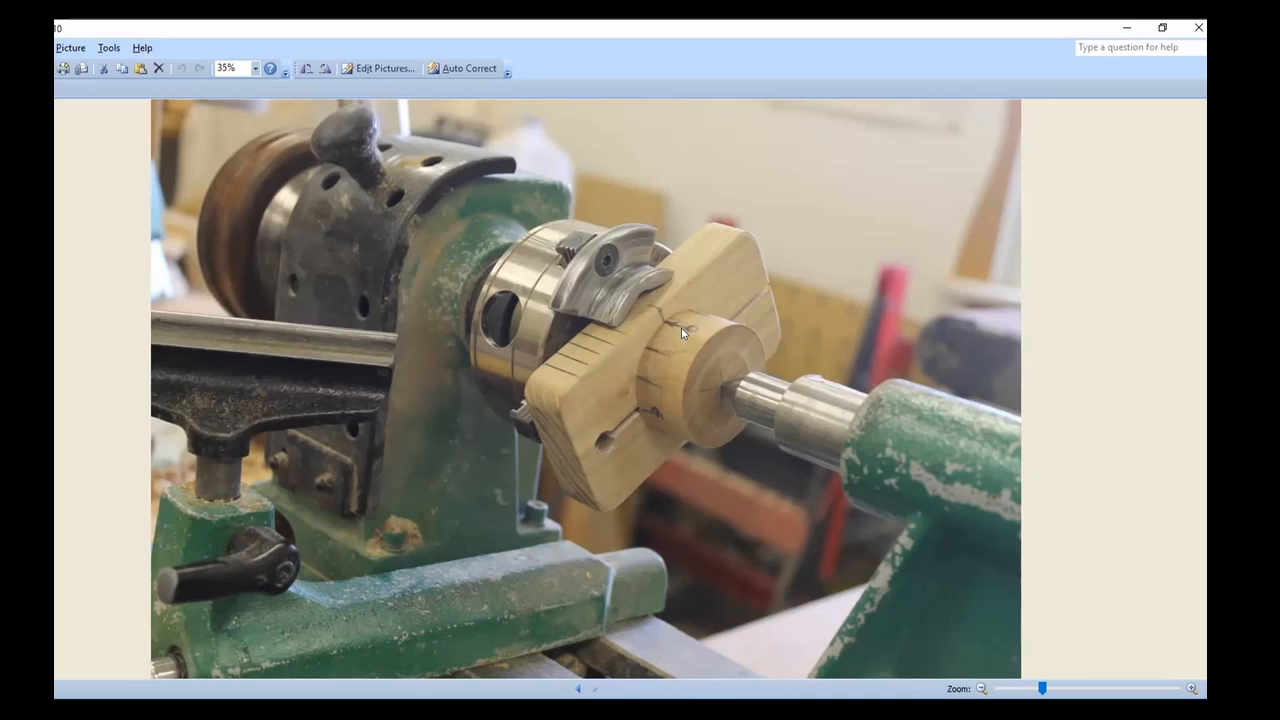
mouse_move(644, 384)
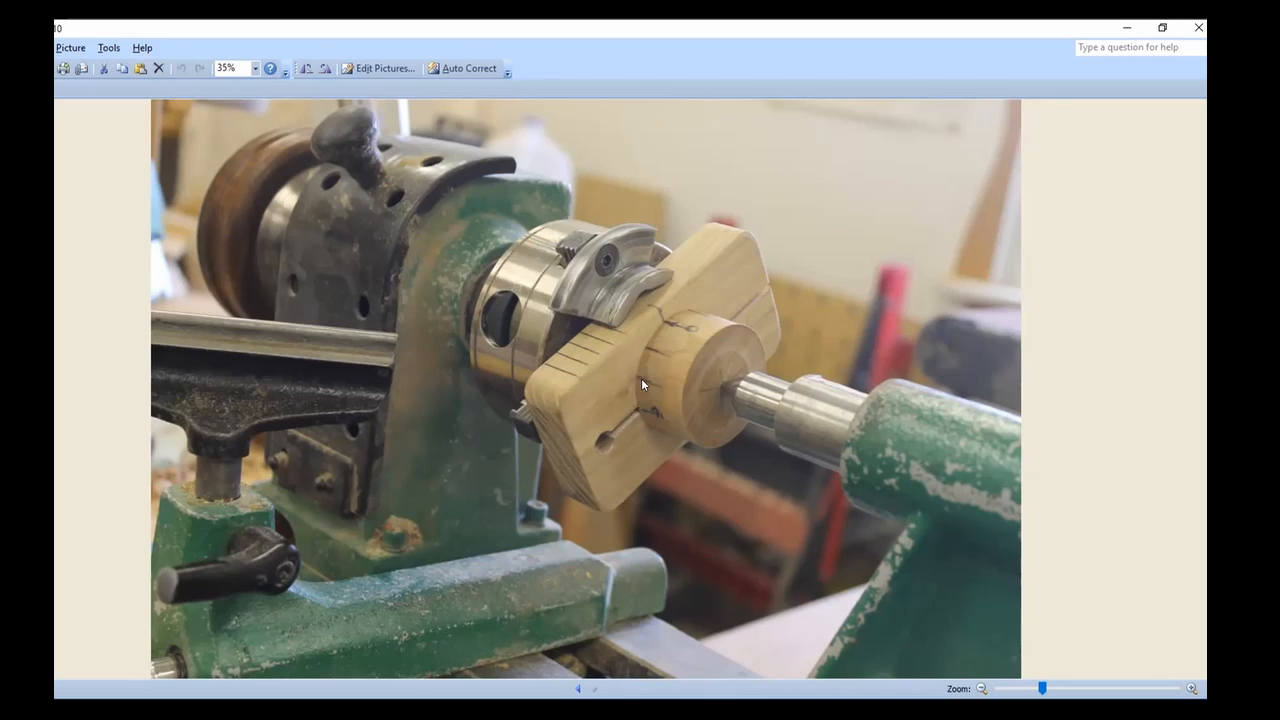
mouse_move(670, 336)
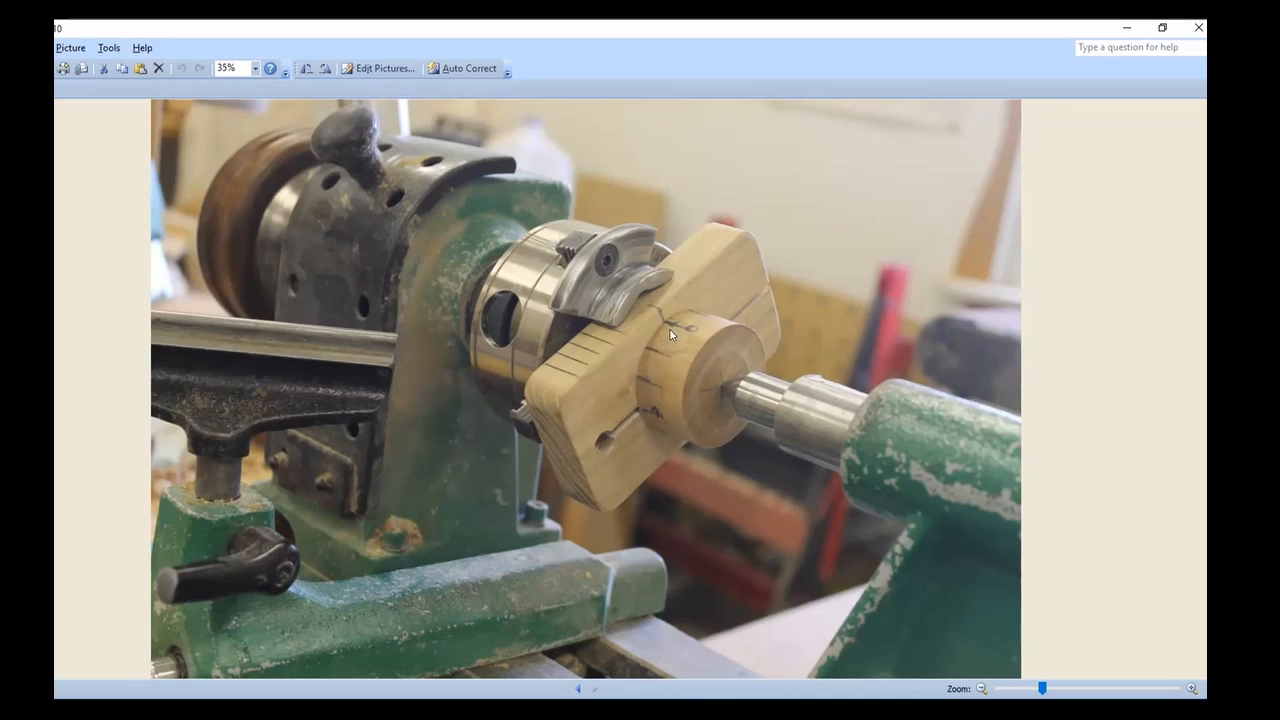
mouse_move(700, 360)
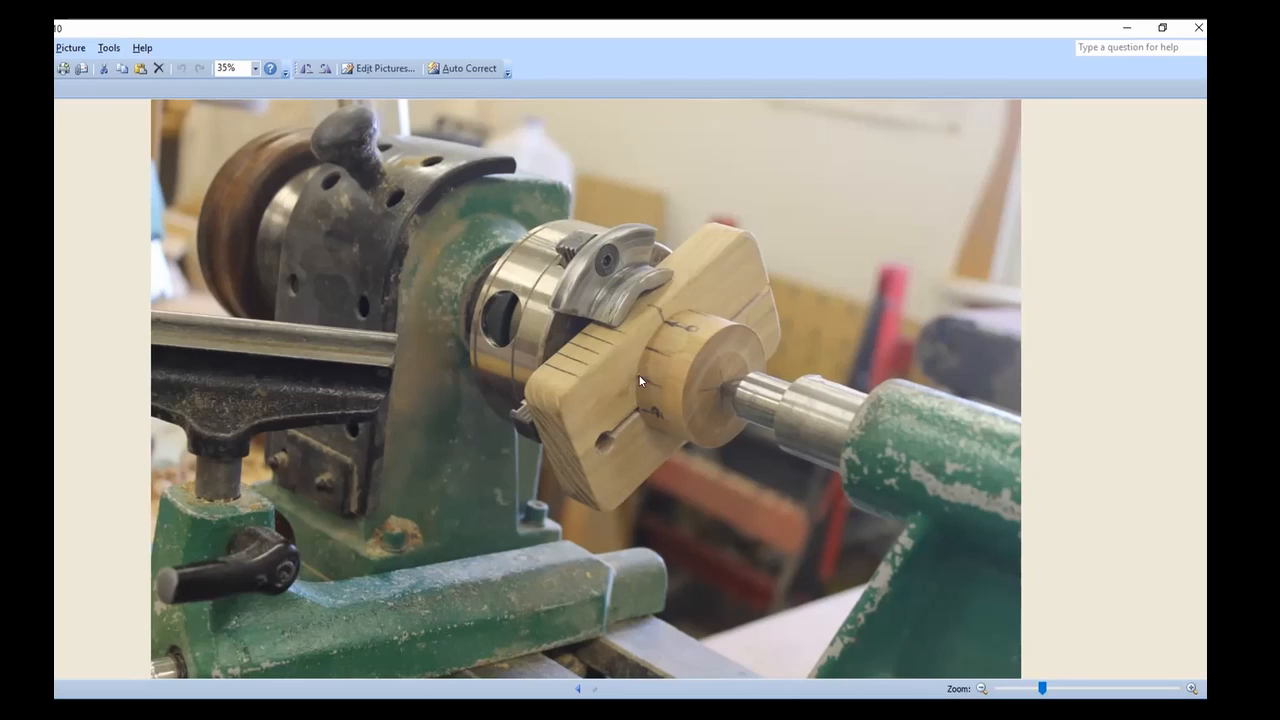
mouse_move(718, 368)
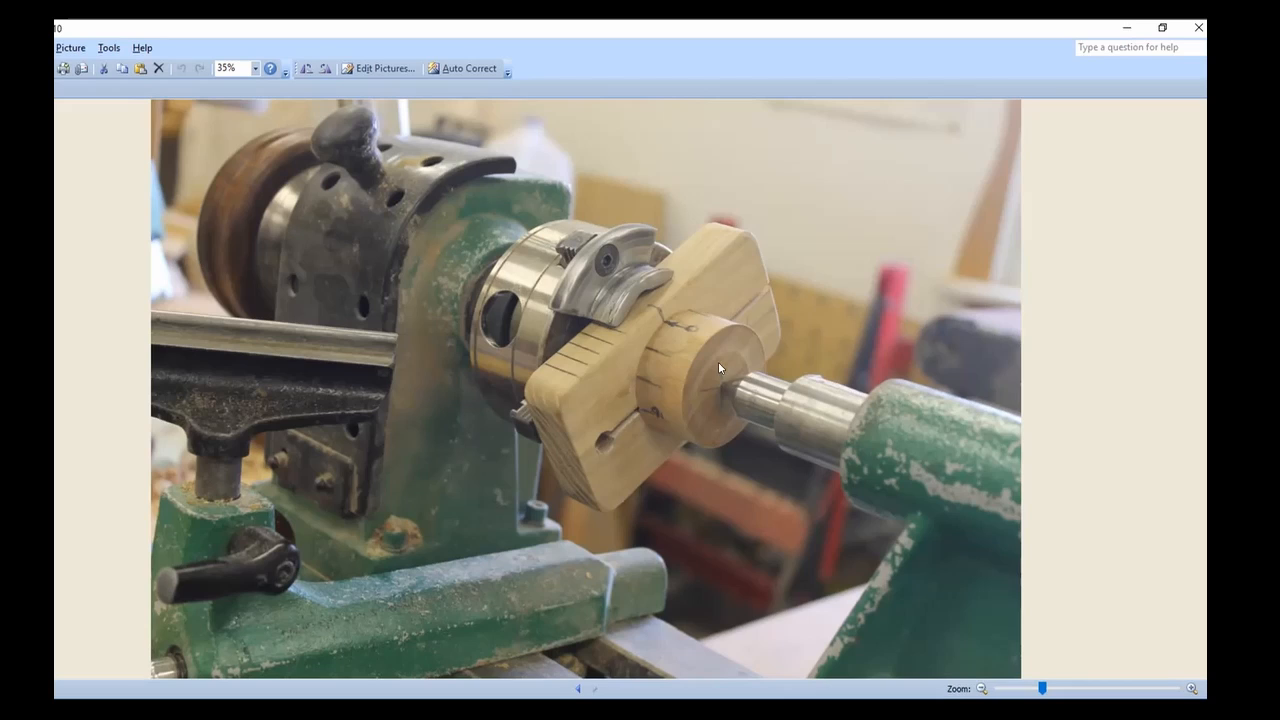
mouse_move(572, 348)
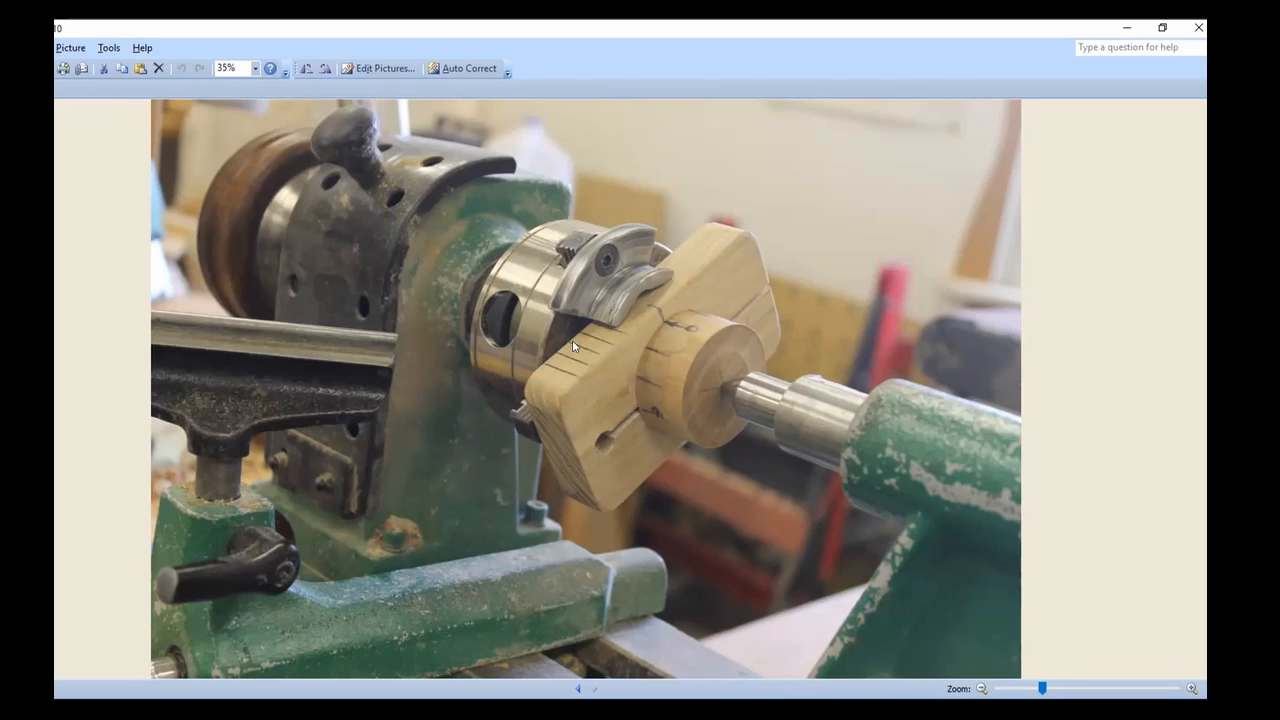
mouse_move(568, 384)
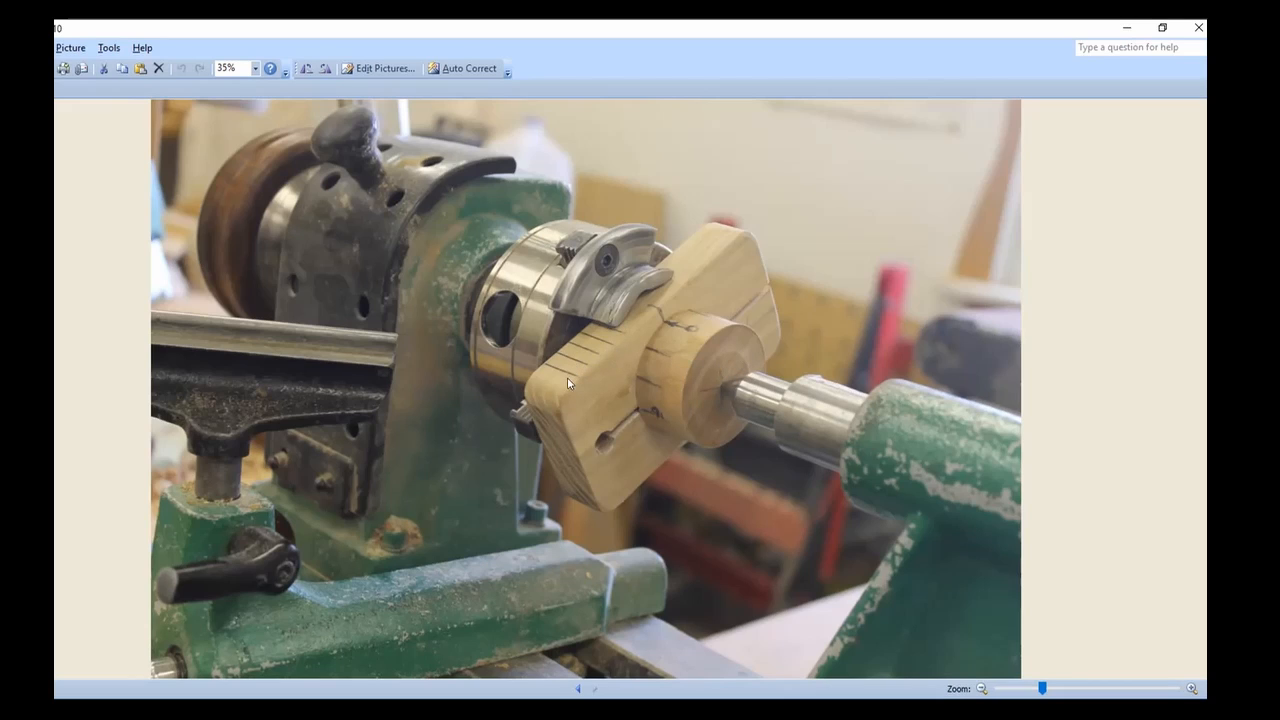
mouse_move(728, 384)
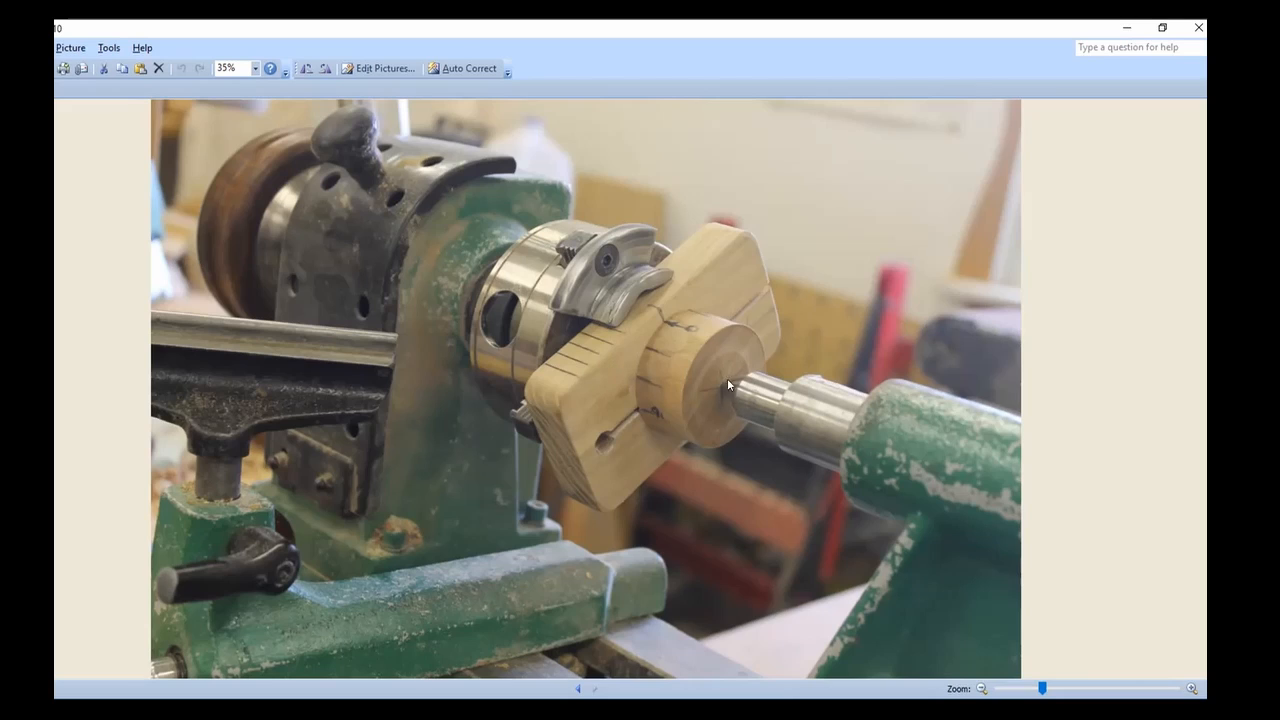
mouse_move(664, 380)
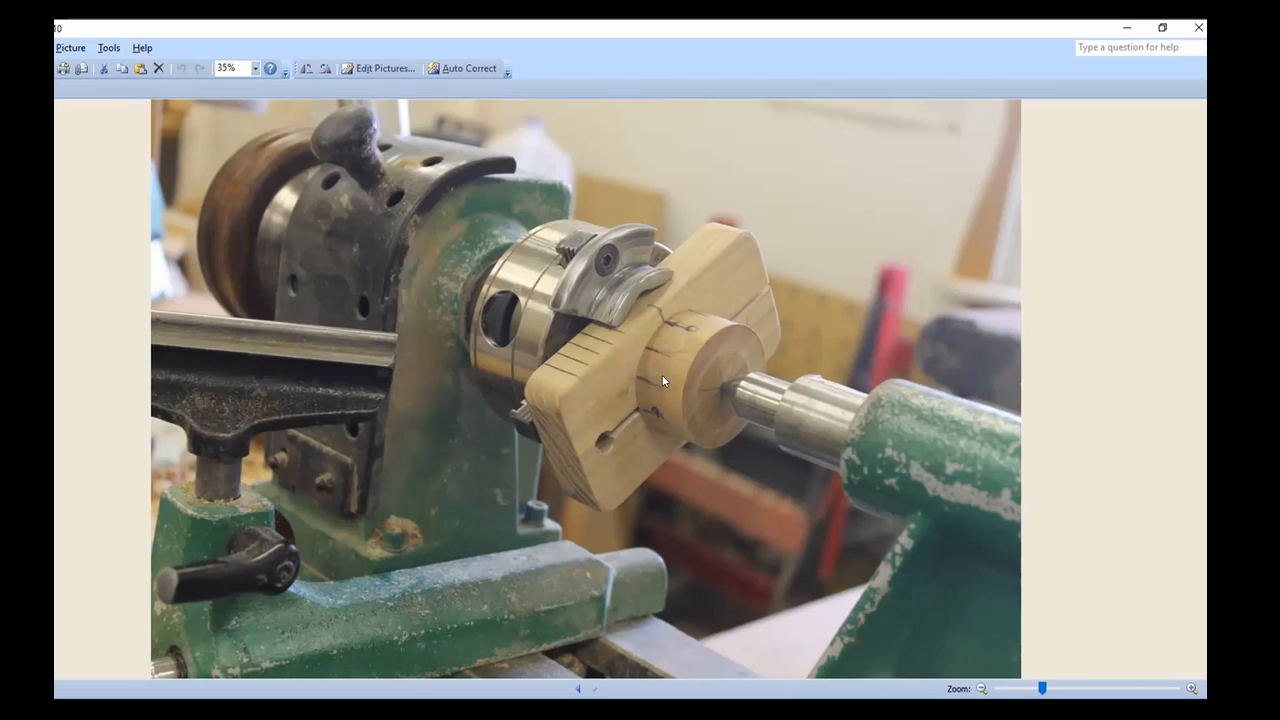
mouse_move(716, 374)
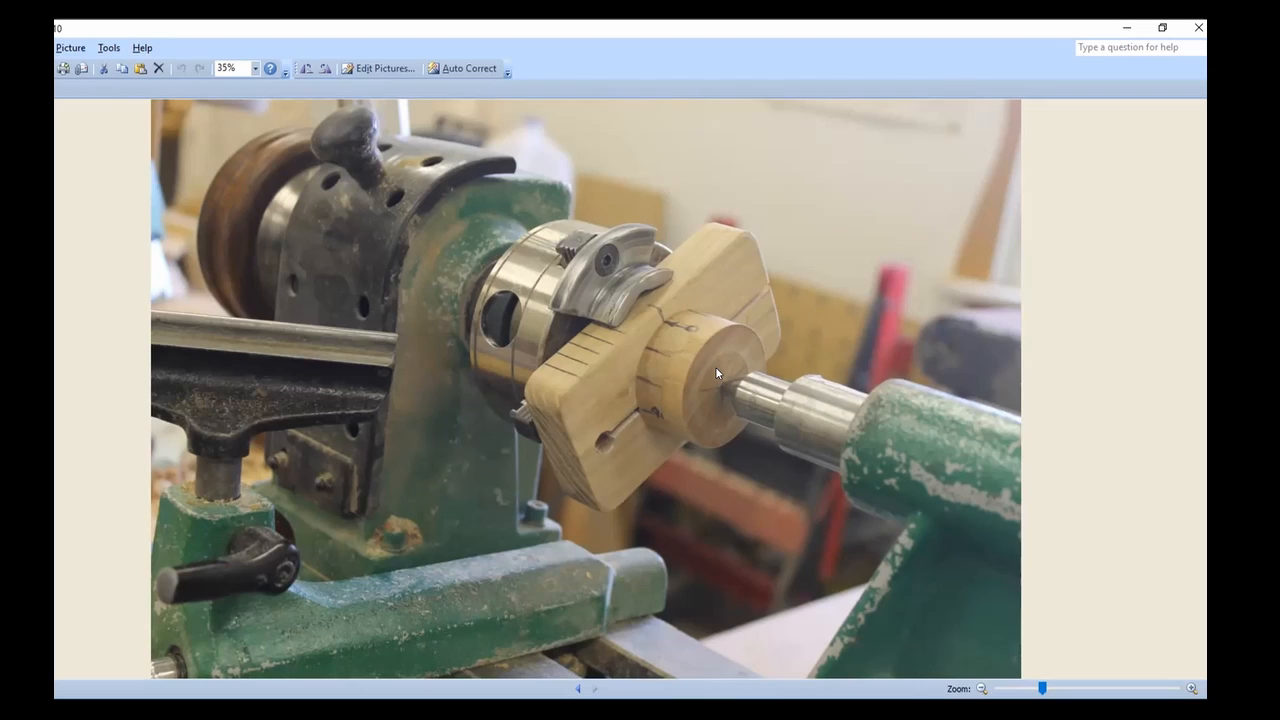
mouse_move(624, 692)
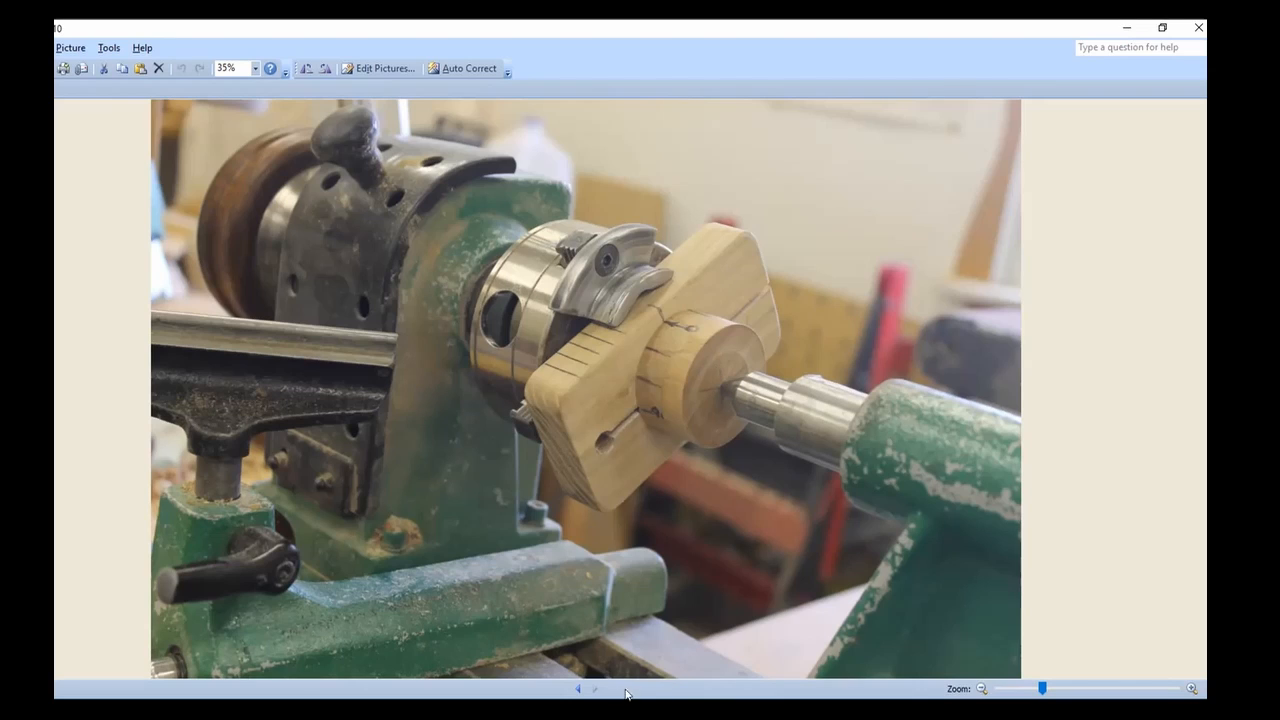
left_click(594, 688)
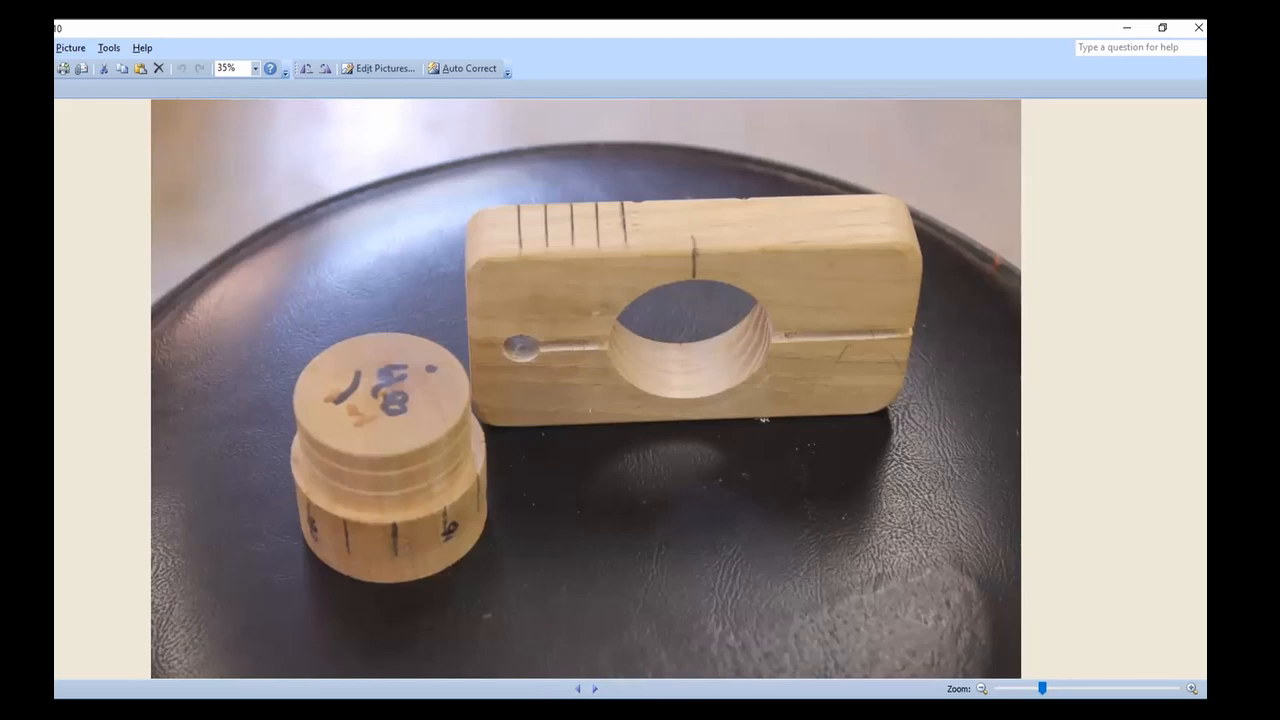
Step: Advance to the photo of the assembled jig with its dial fitted in the block
left_click(596, 688)
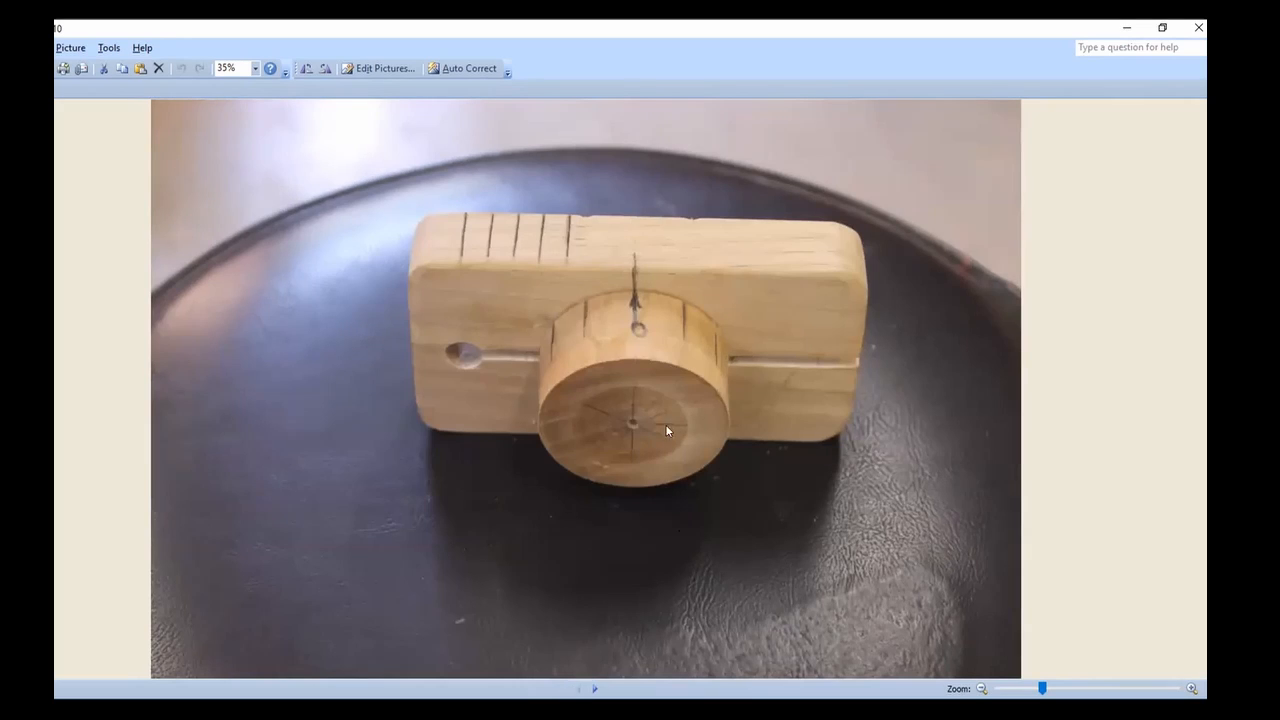
mouse_move(798, 318)
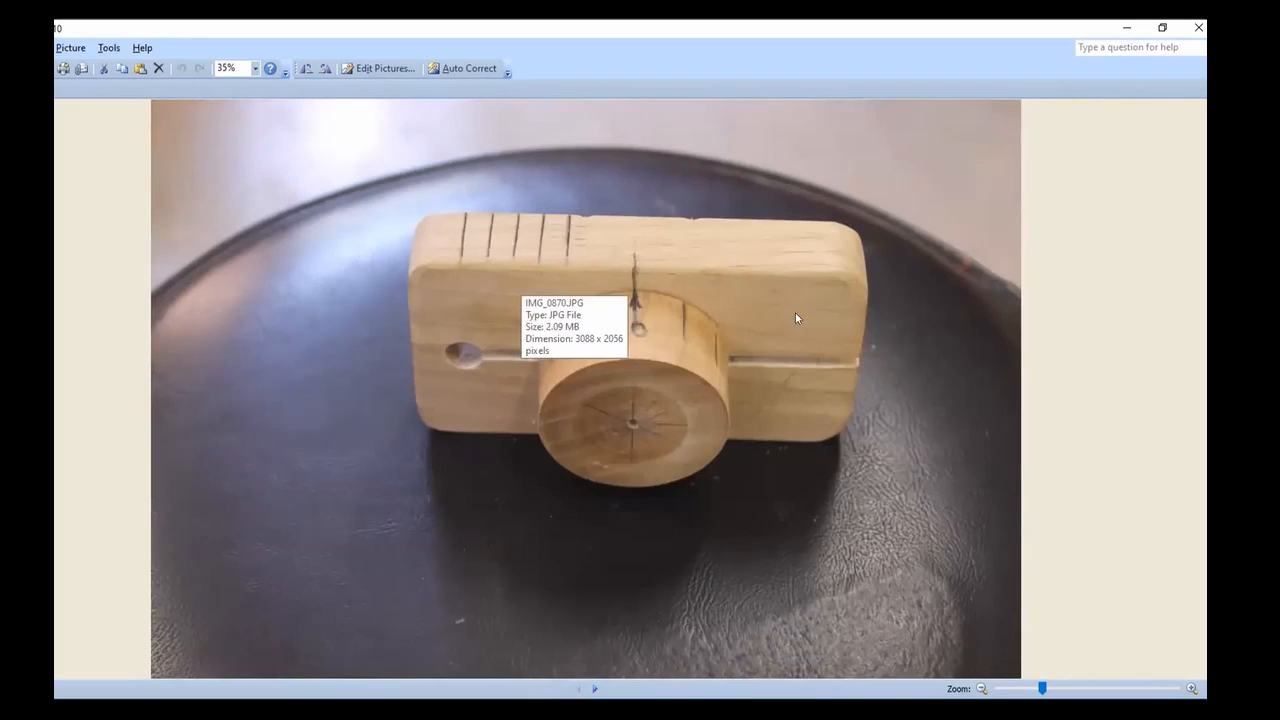
mouse_move(722, 304)
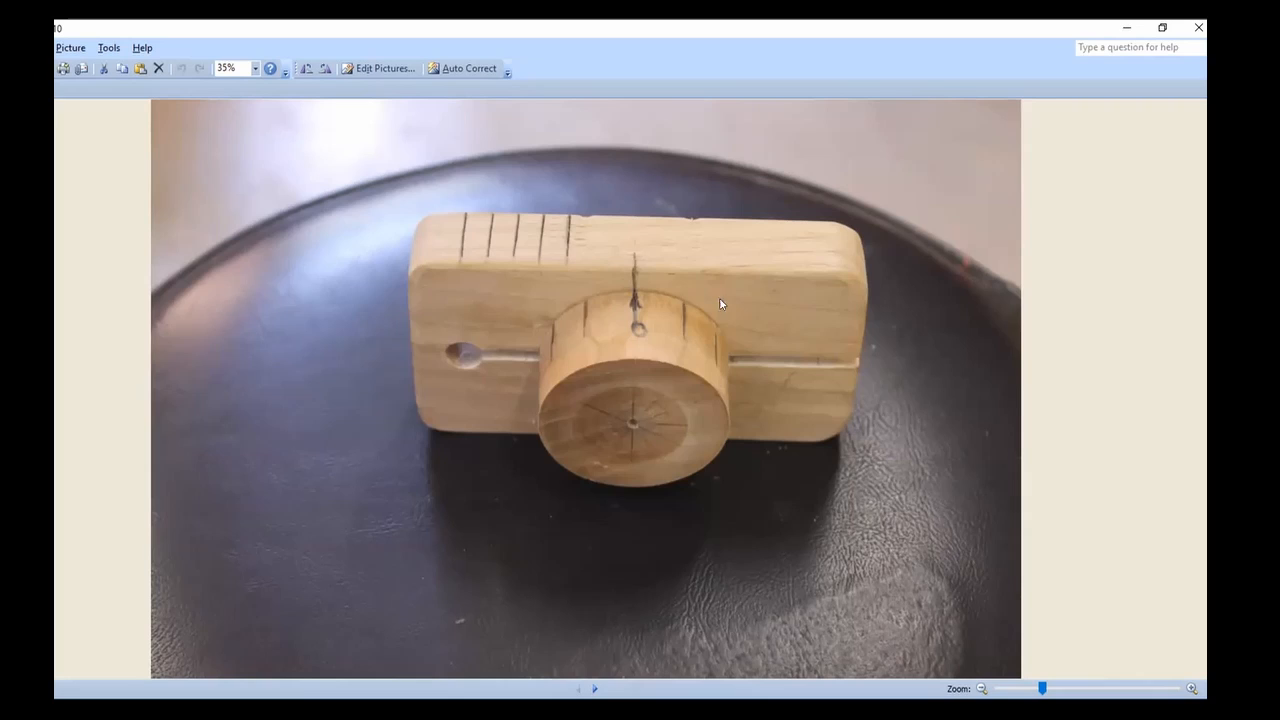
mouse_move(680, 408)
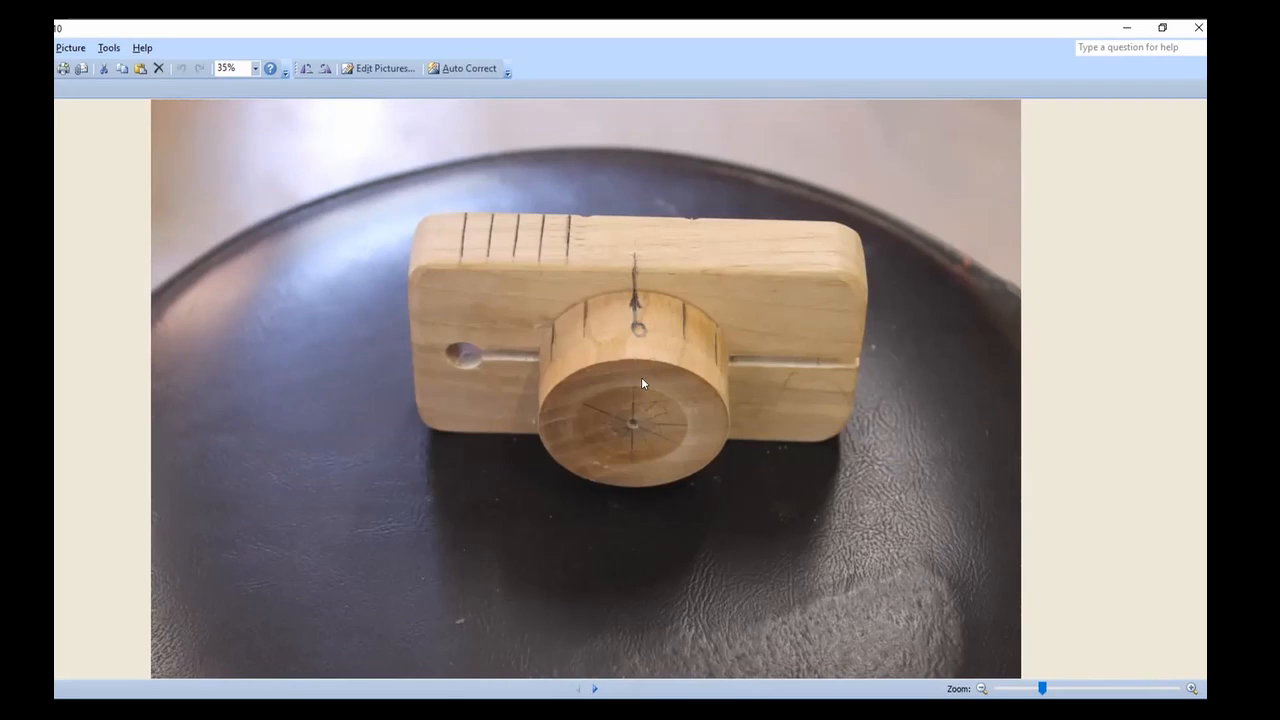
mouse_move(540, 420)
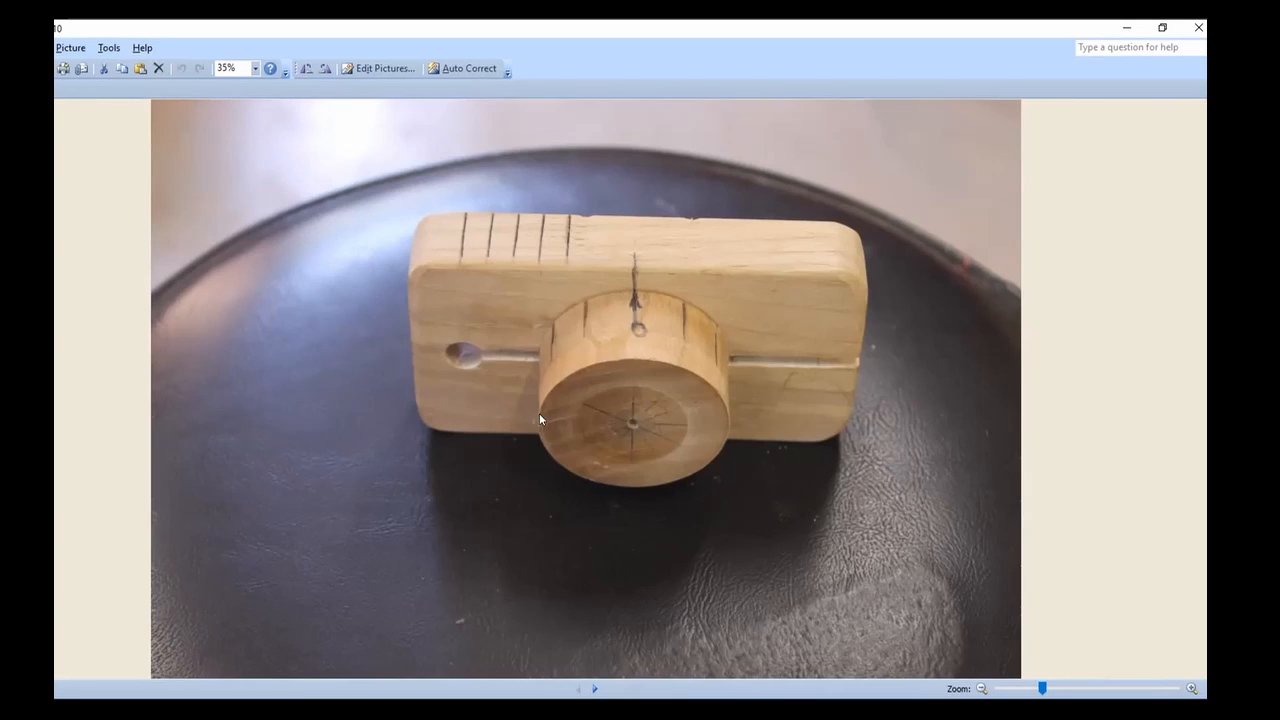
mouse_move(592, 434)
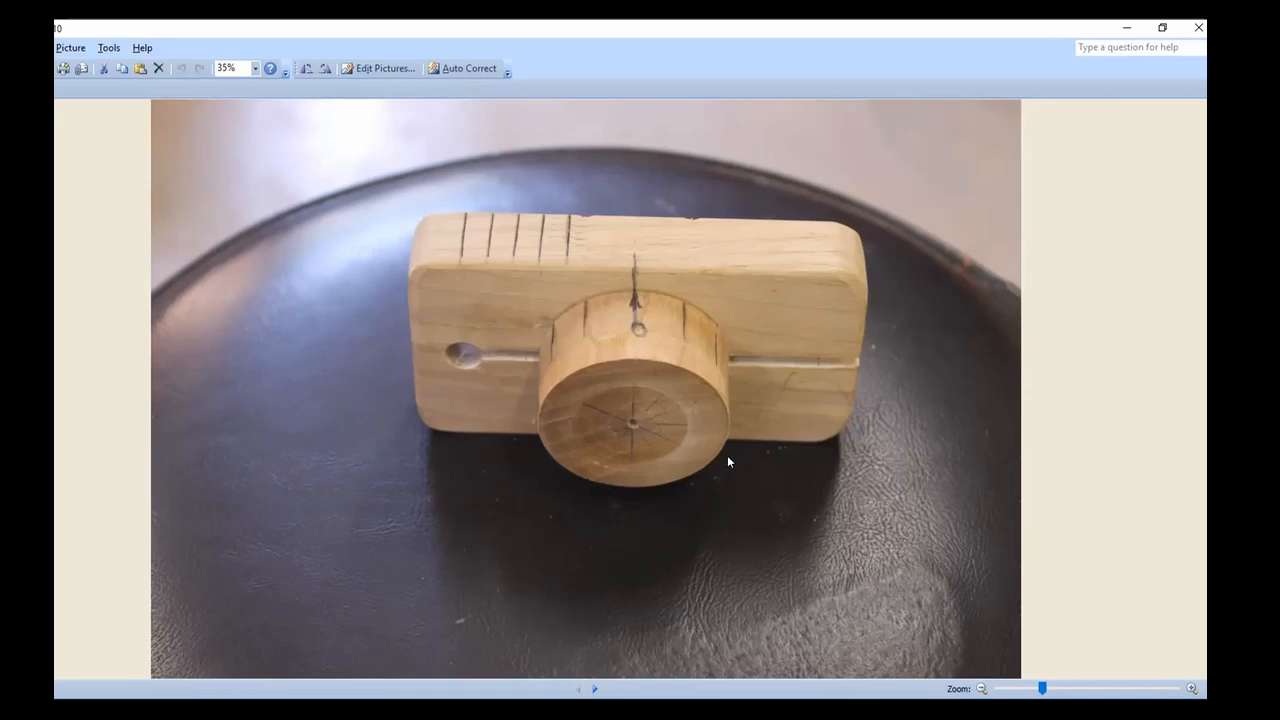
mouse_move(654, 436)
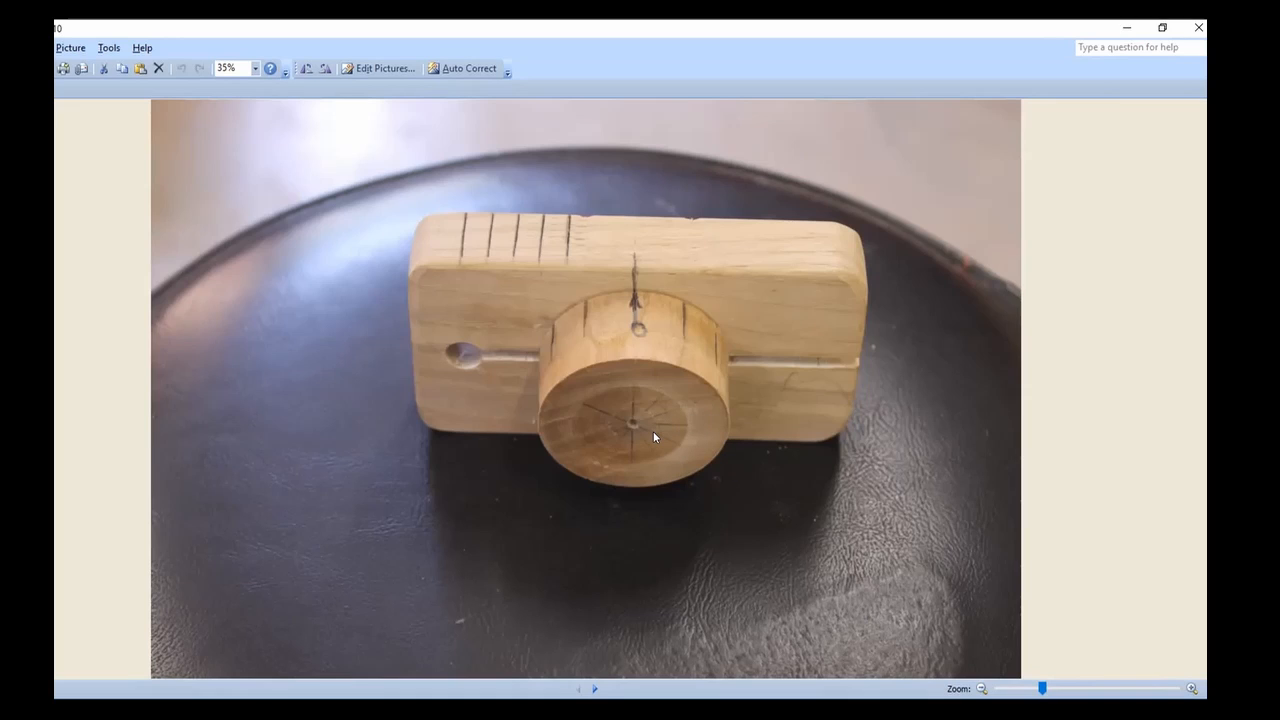
mouse_move(656, 442)
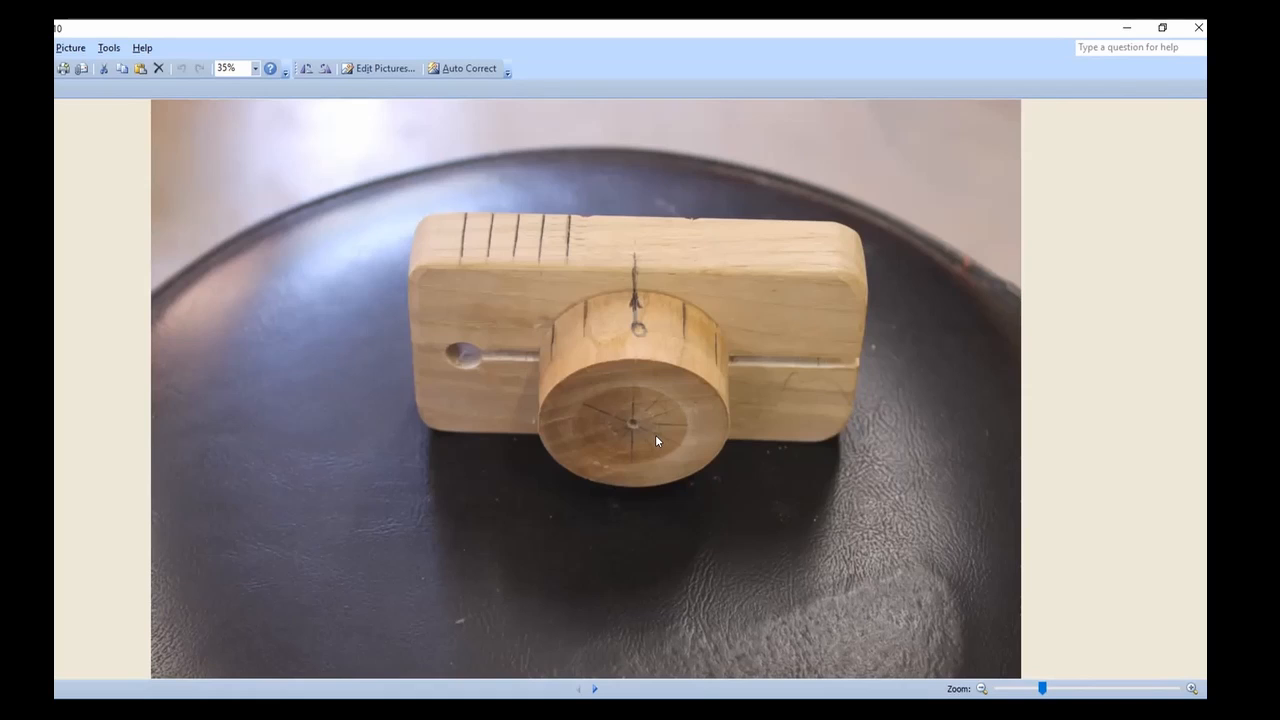
mouse_move(640, 426)
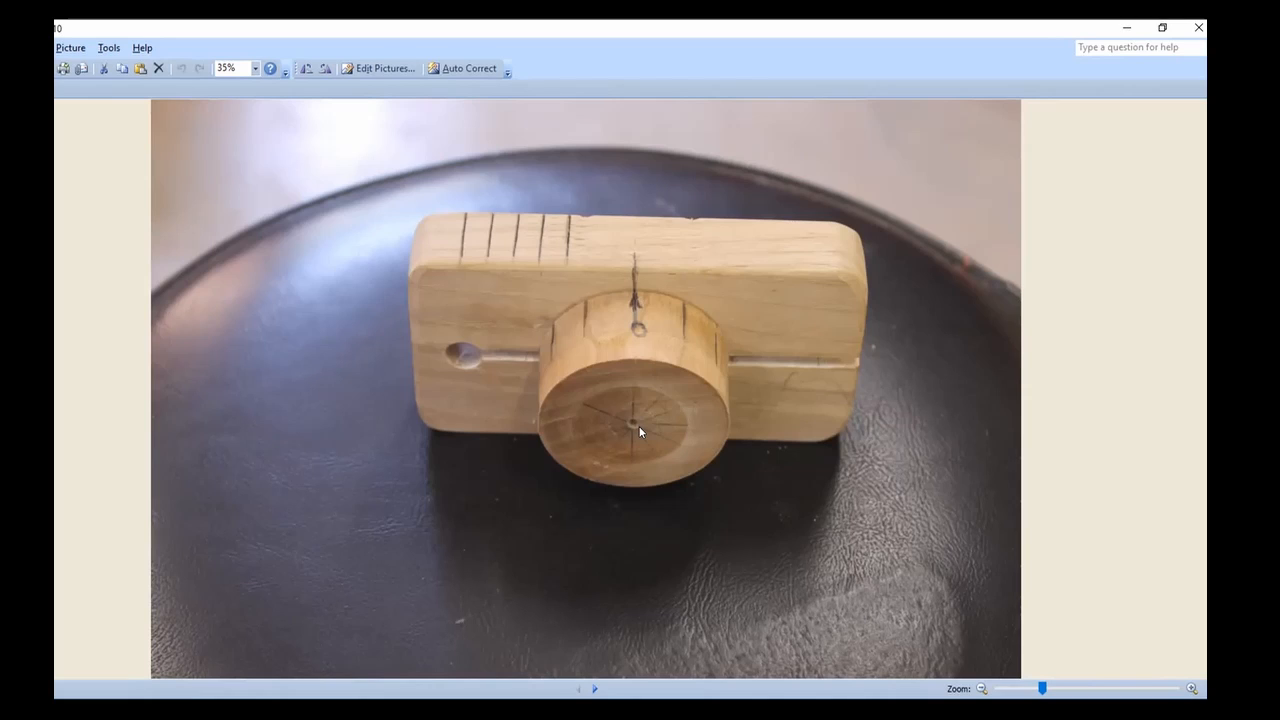
mouse_move(626, 408)
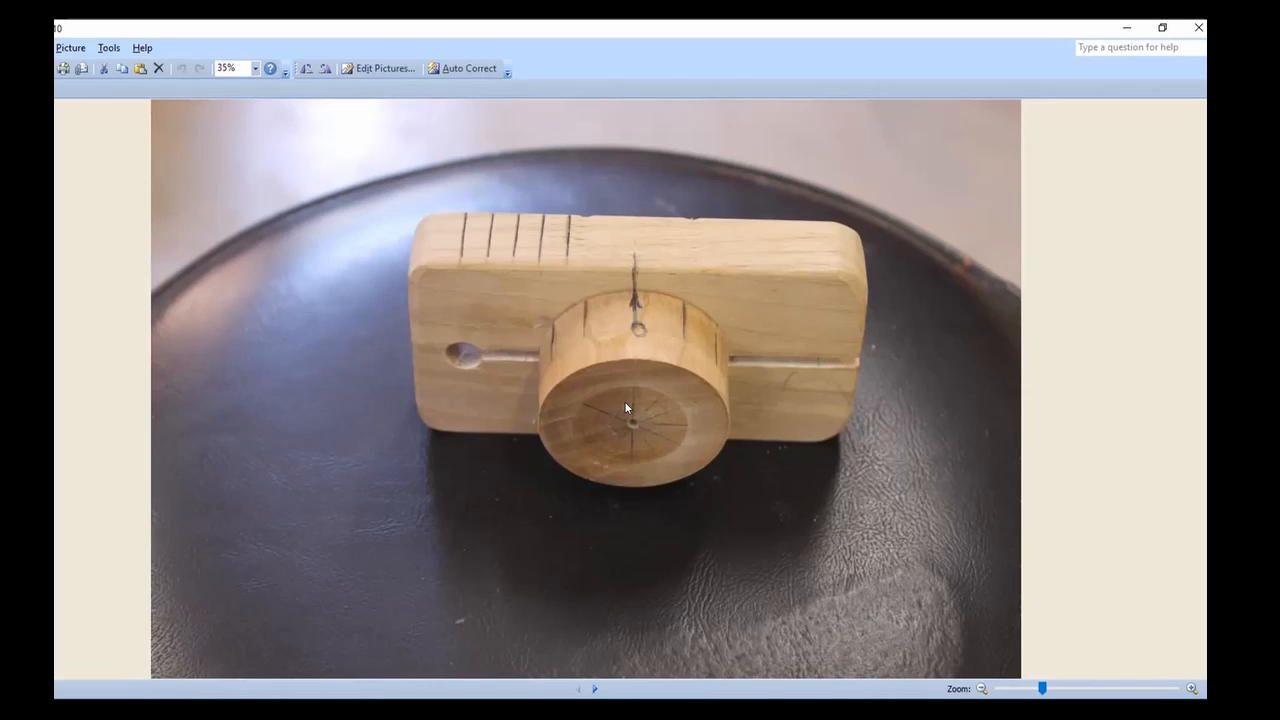
mouse_move(544, 558)
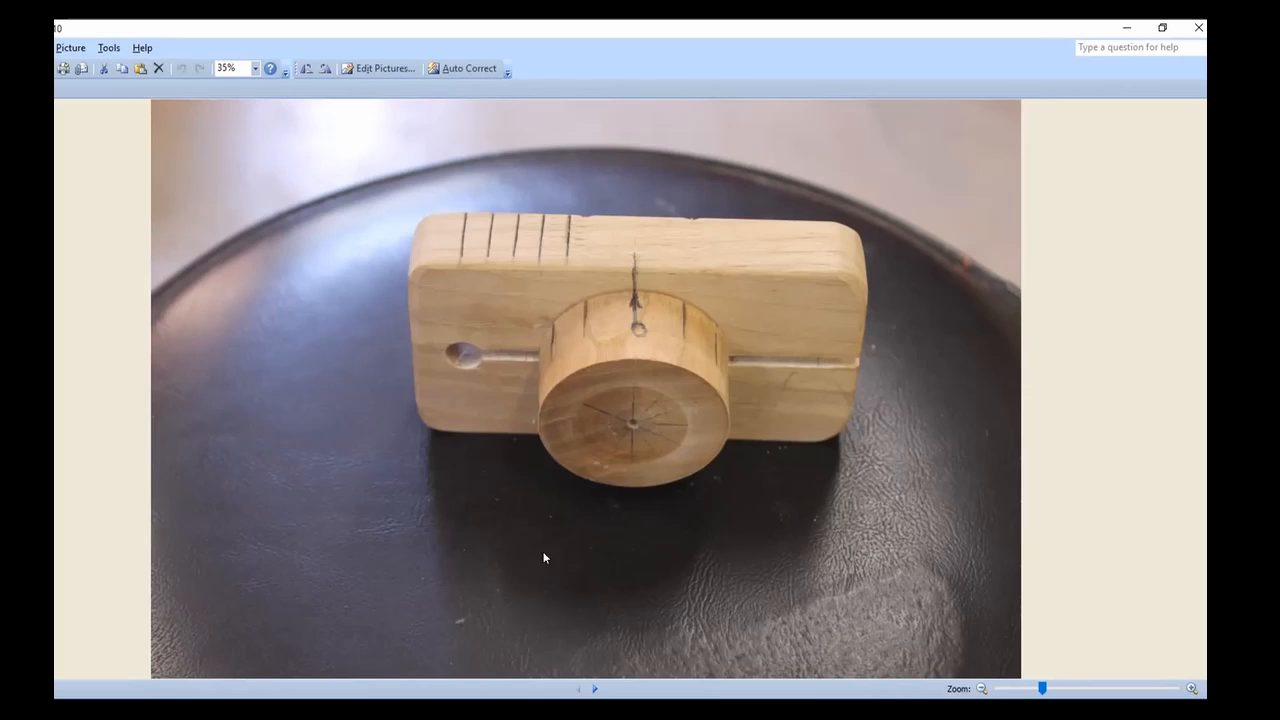
mouse_move(594, 690)
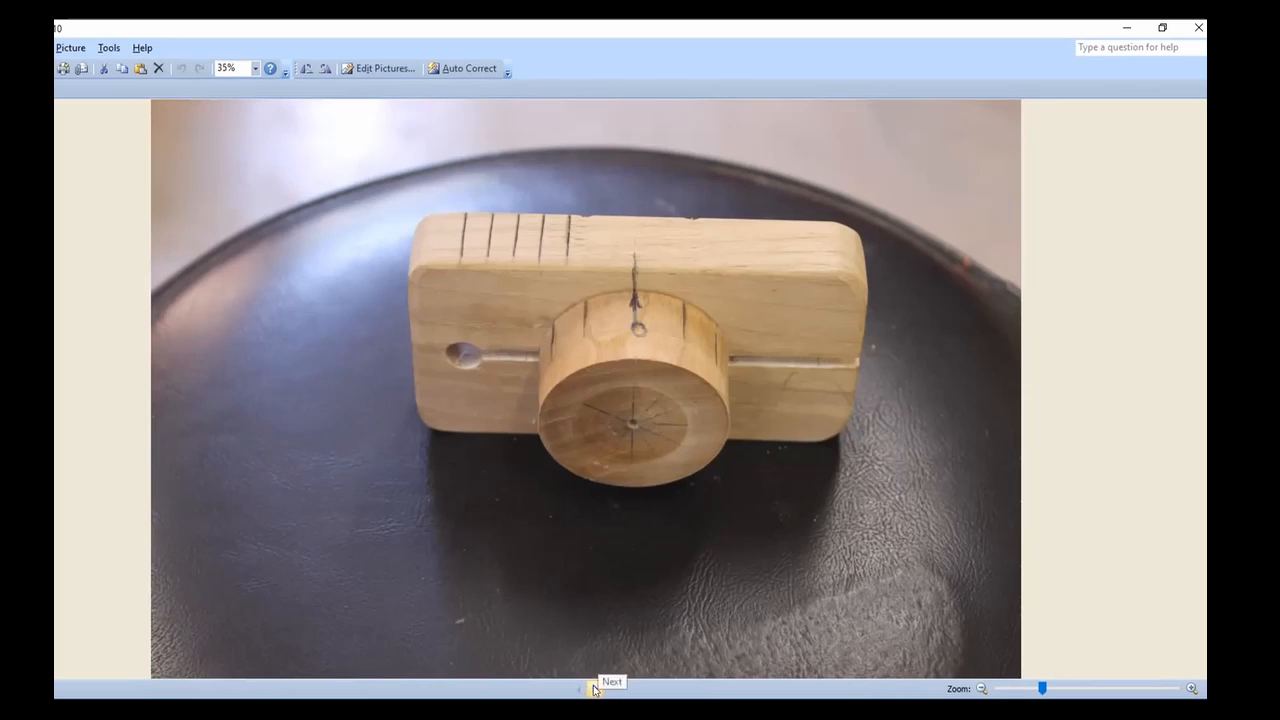
Step: Step past the lathe-mounted jig photo to the disassembled block and dial picture
left_click(588, 688)
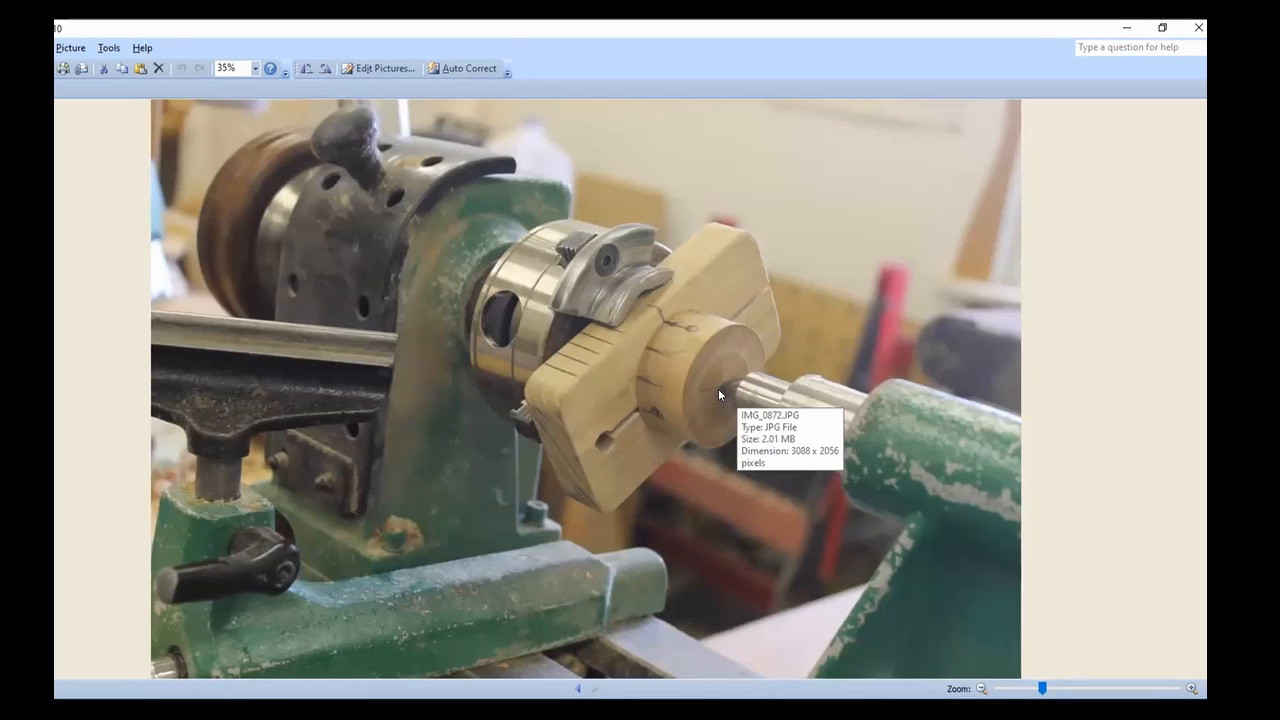
mouse_move(704, 426)
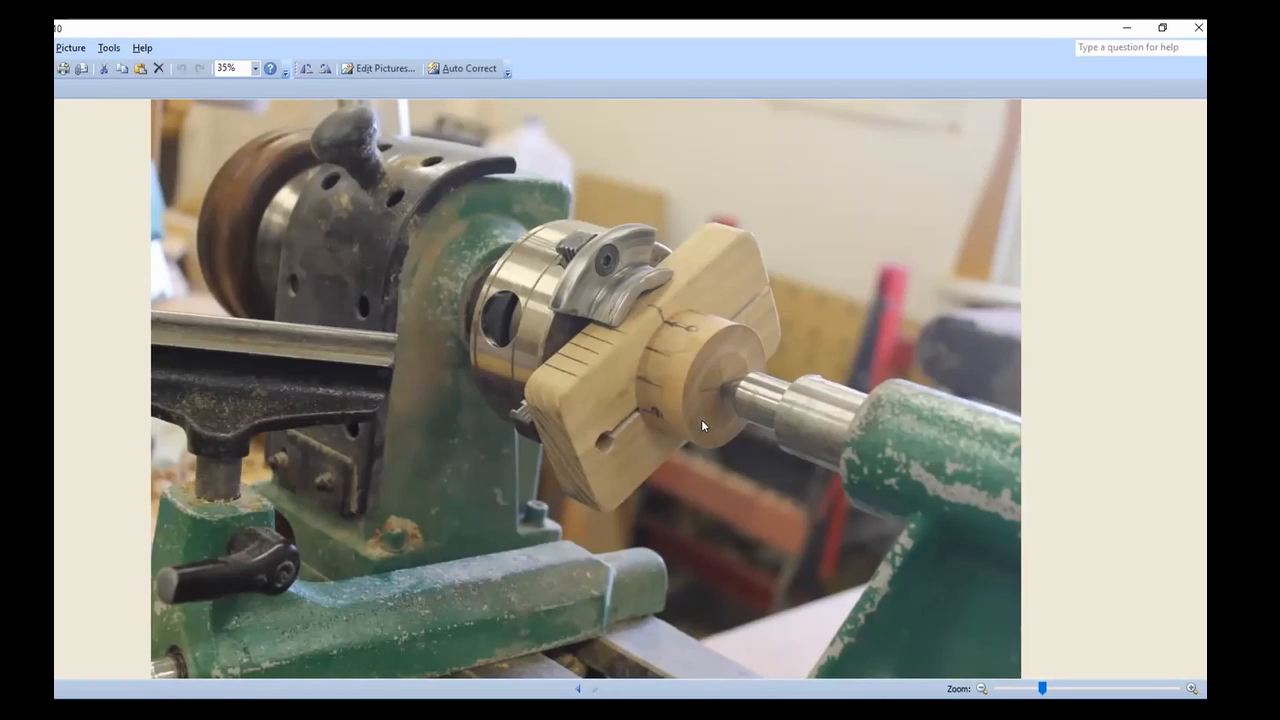
mouse_move(604, 356)
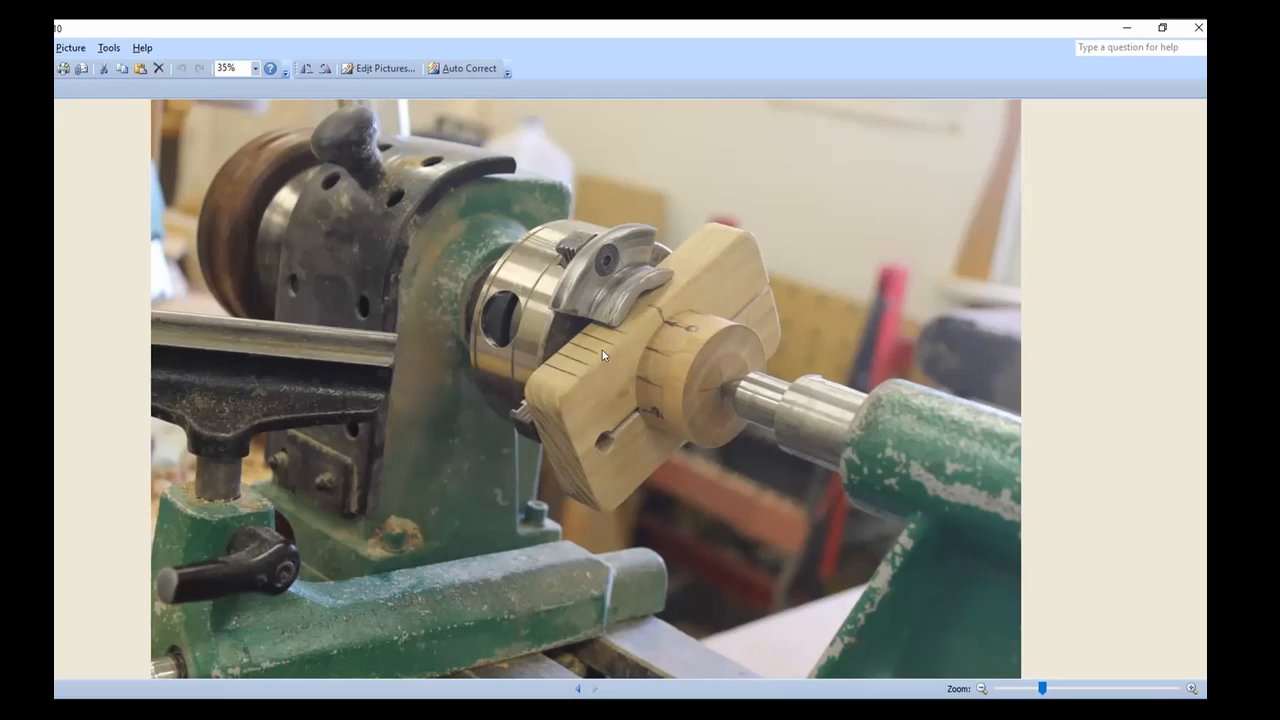
mouse_move(632, 330)
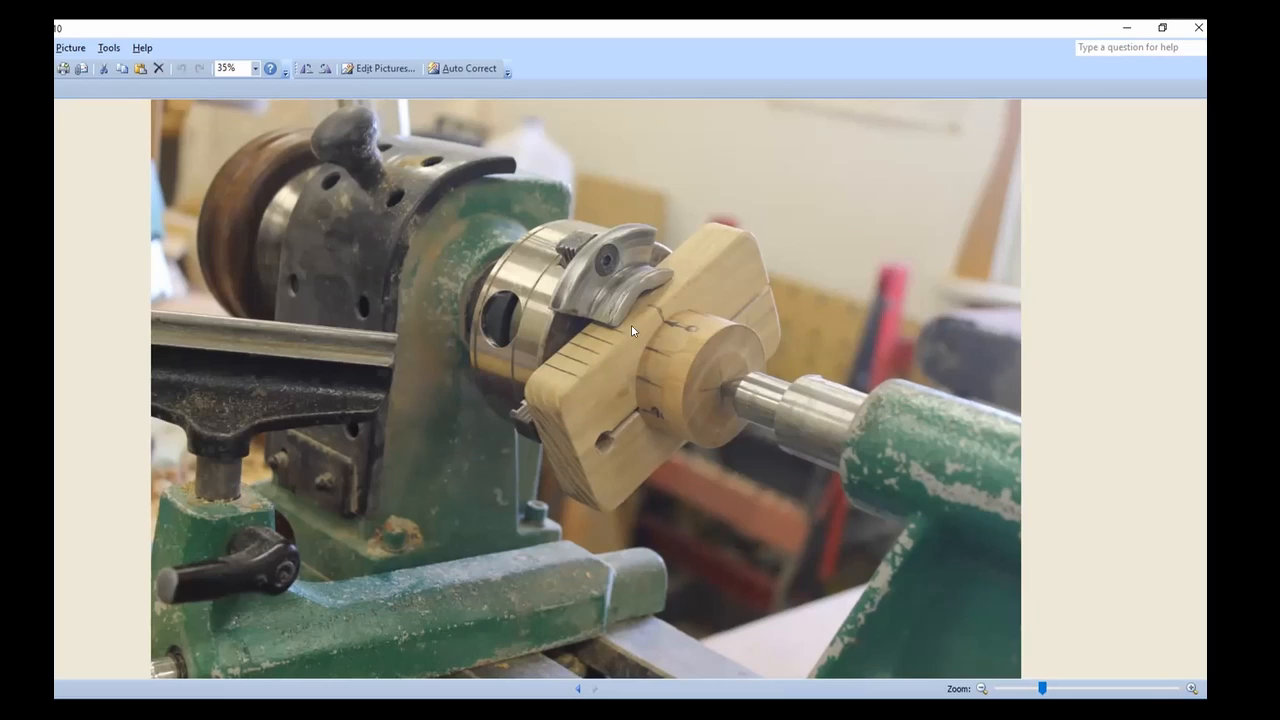
mouse_move(780, 390)
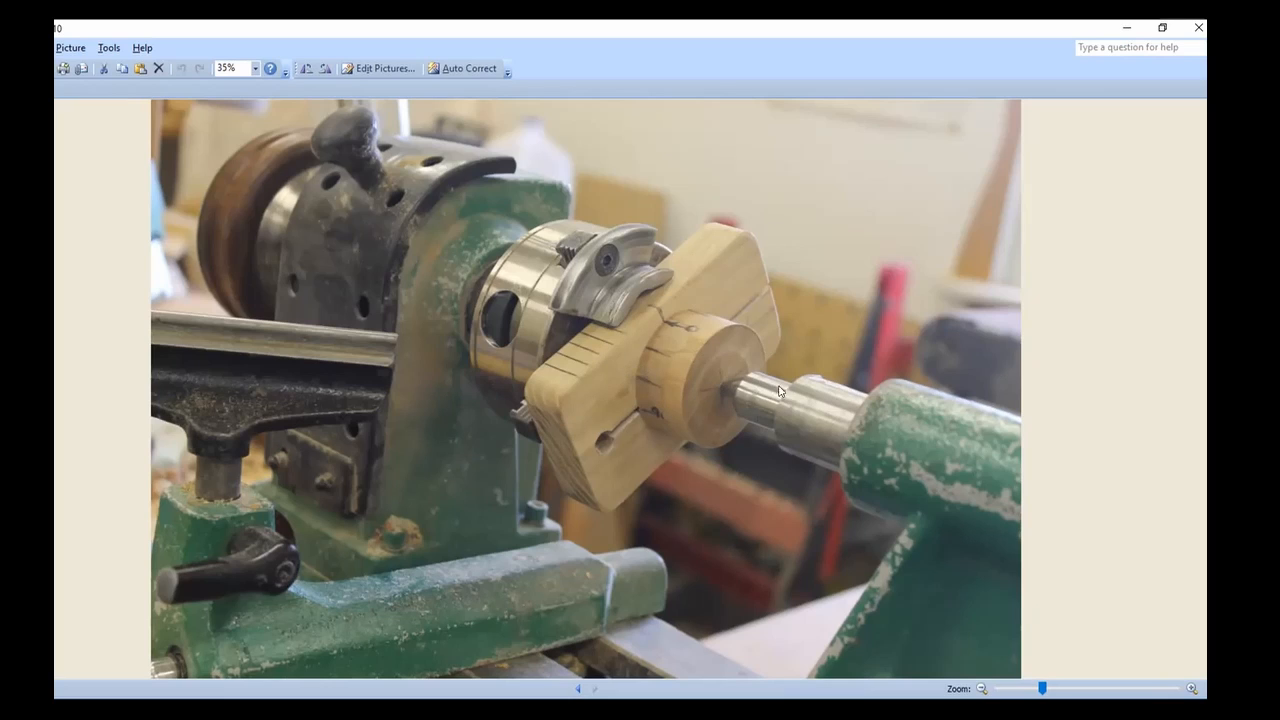
mouse_move(680, 344)
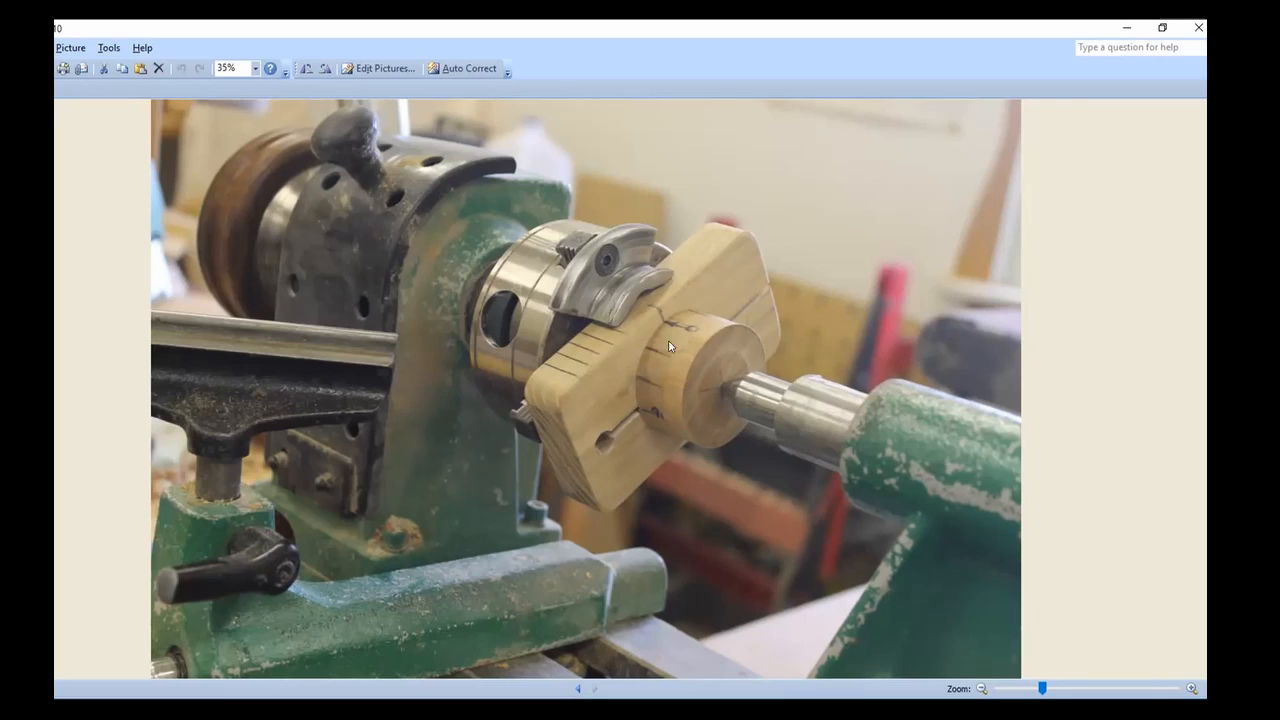
mouse_move(738, 400)
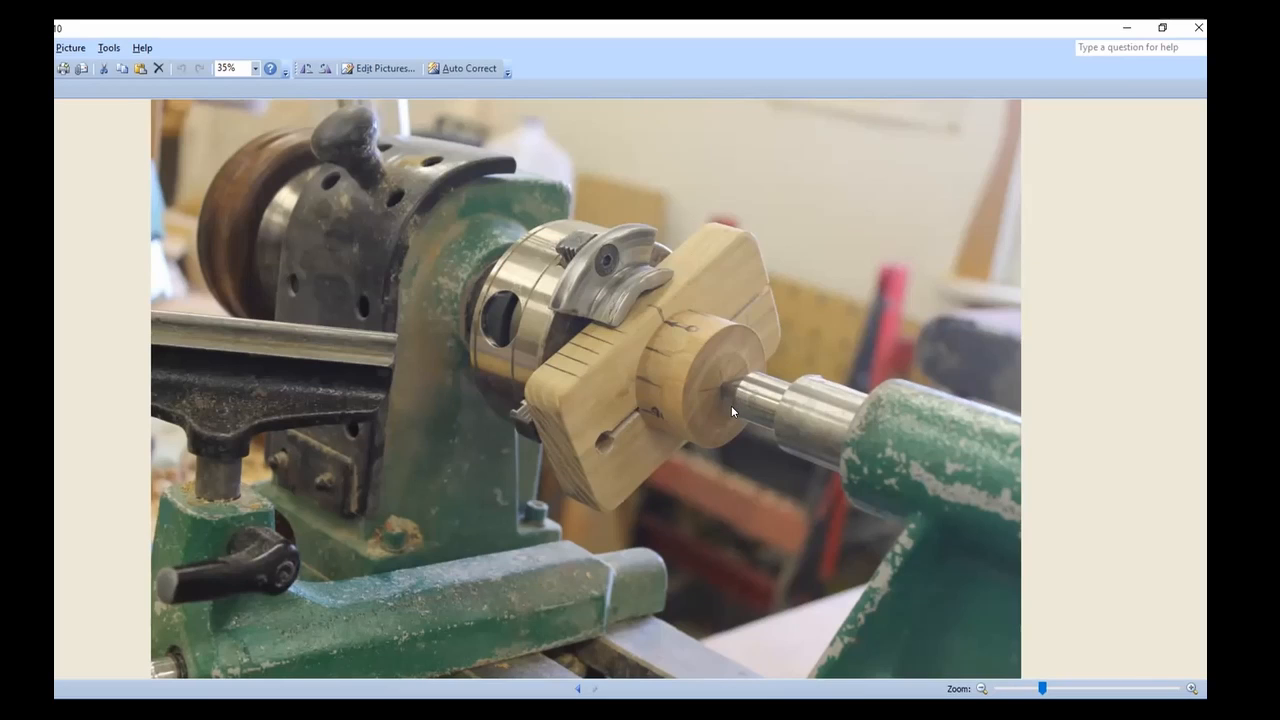
mouse_move(626, 460)
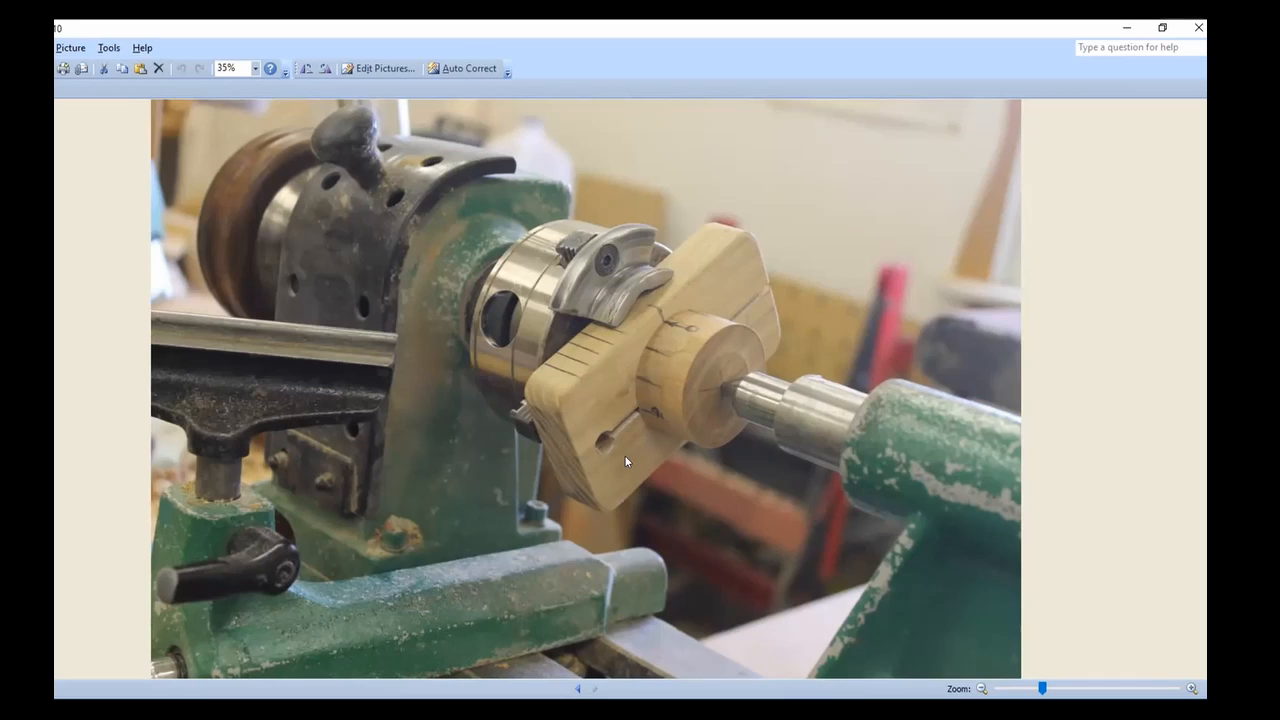
mouse_move(824, 438)
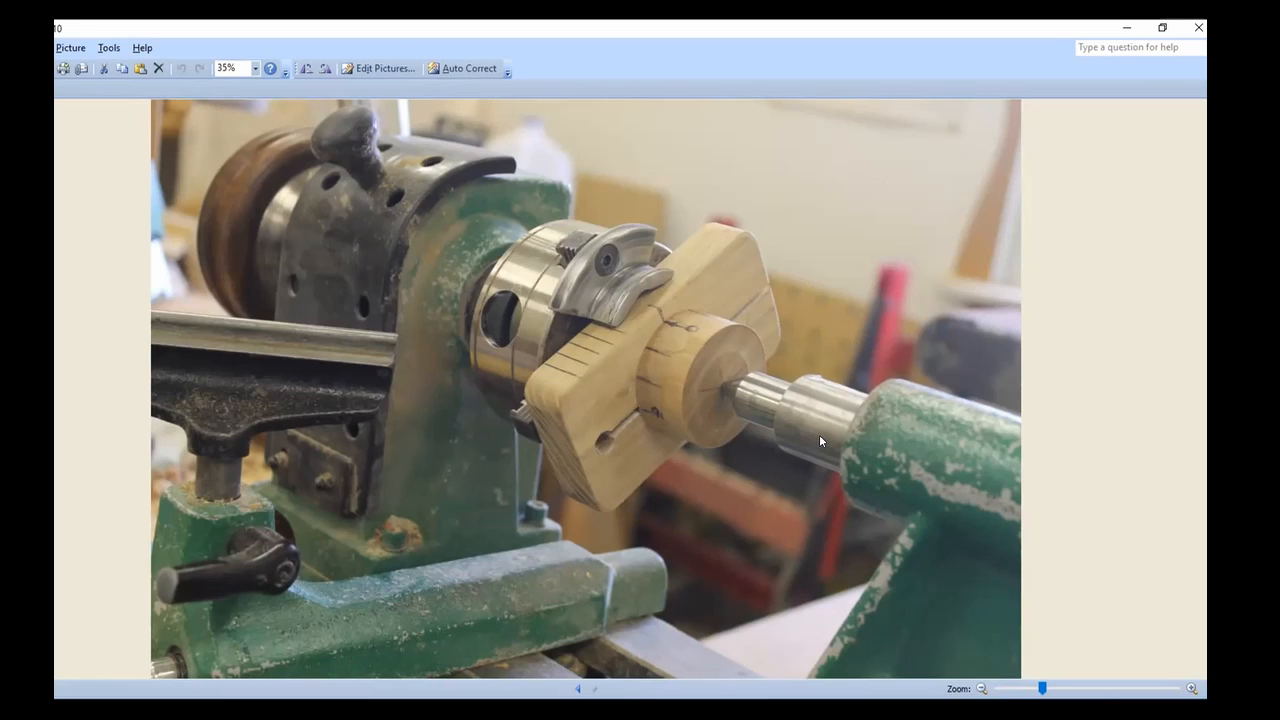
mouse_move(716, 396)
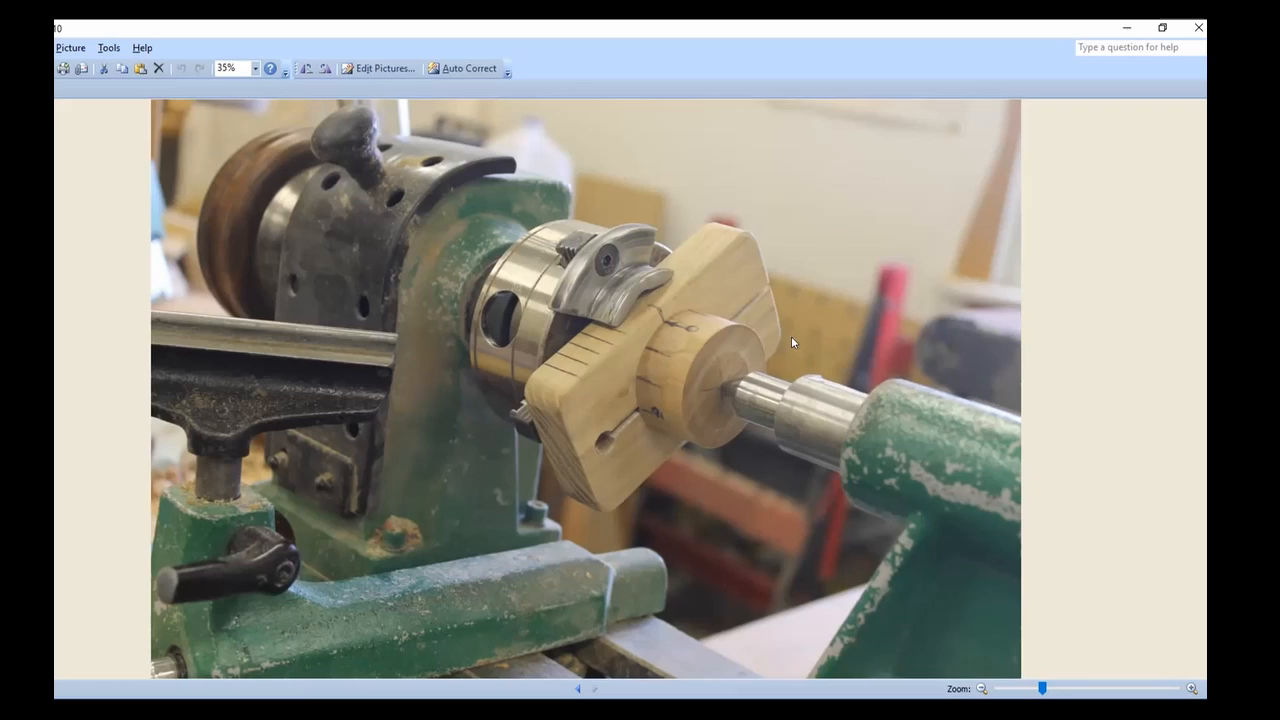
mouse_move(706, 406)
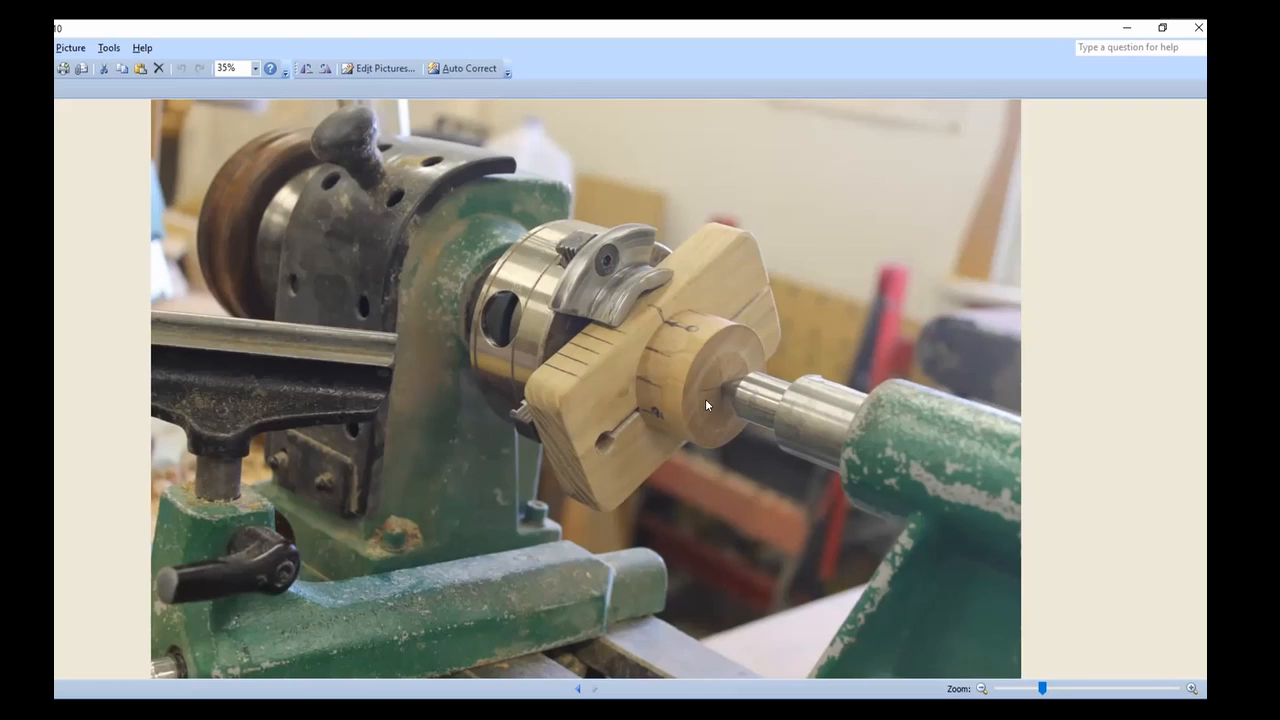
mouse_move(708, 408)
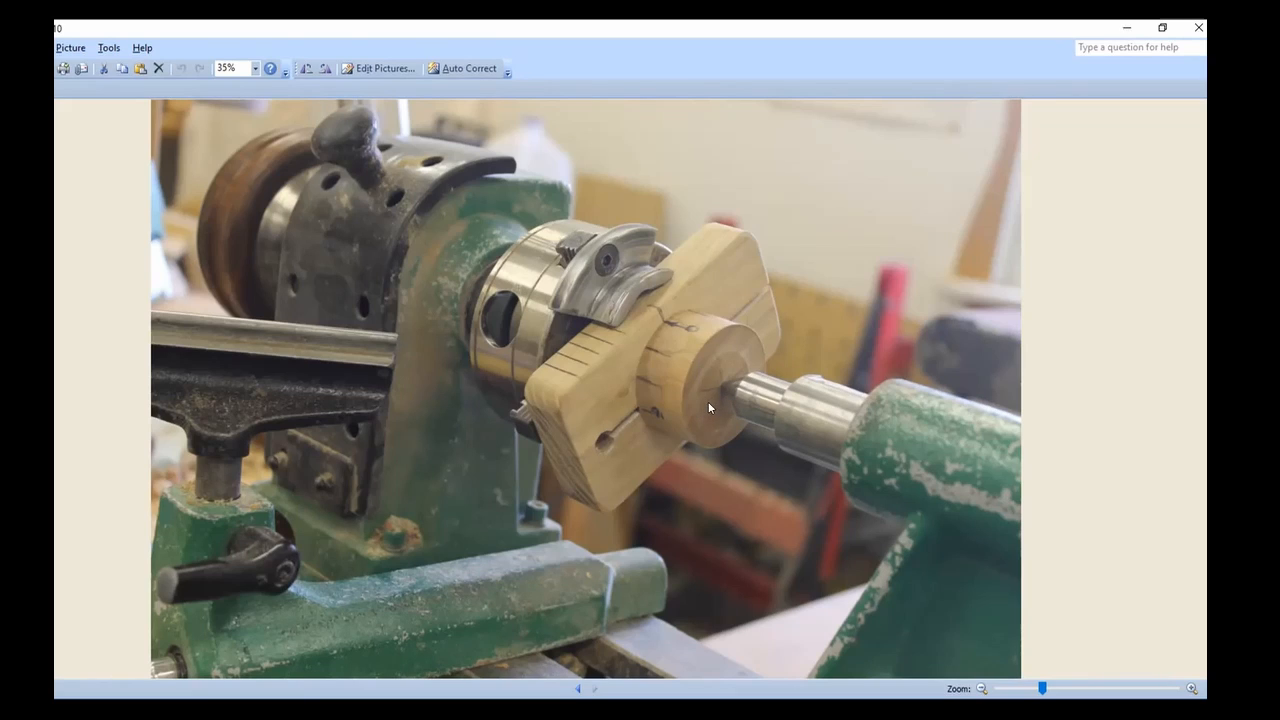
mouse_move(602, 340)
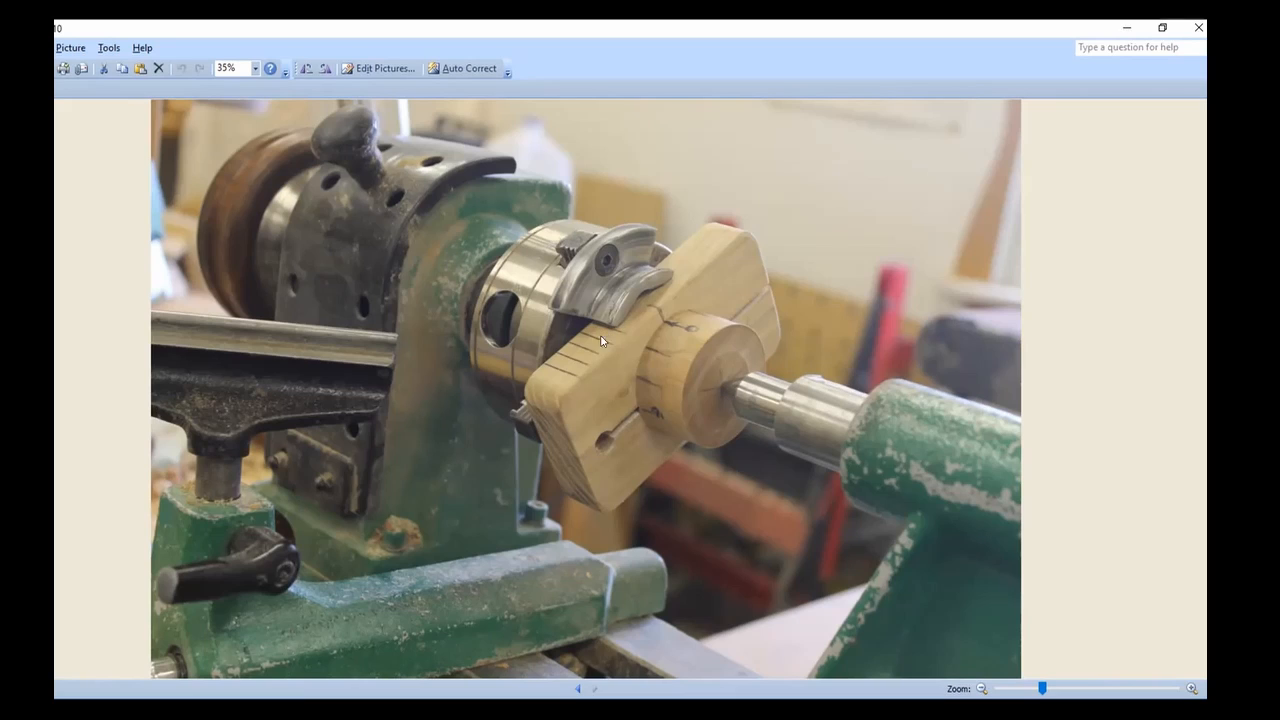
mouse_move(584, 352)
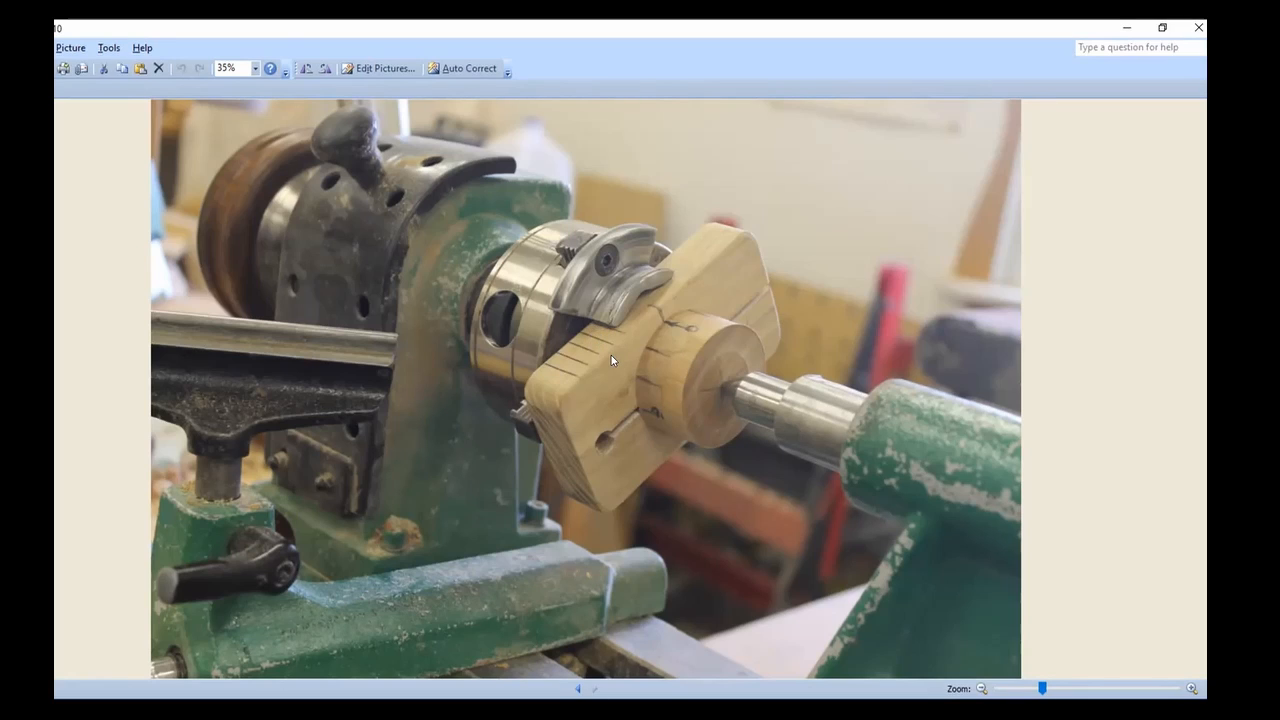
mouse_move(596, 404)
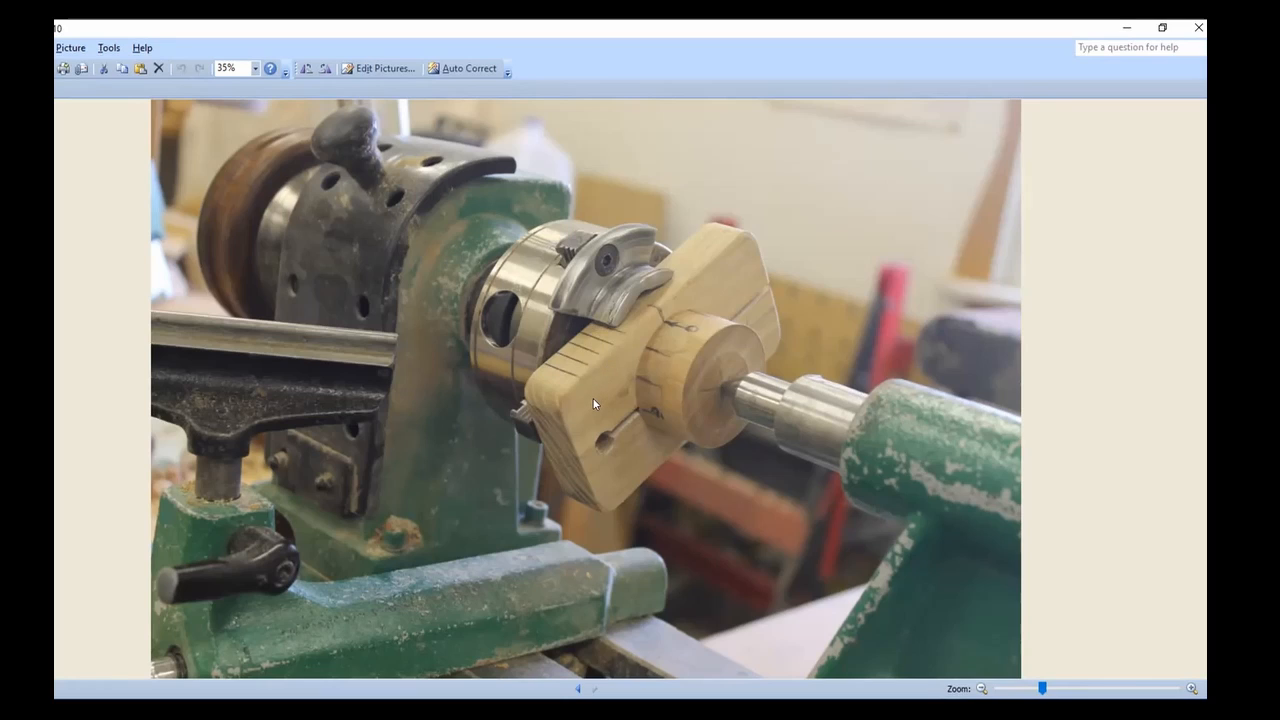
mouse_move(600, 400)
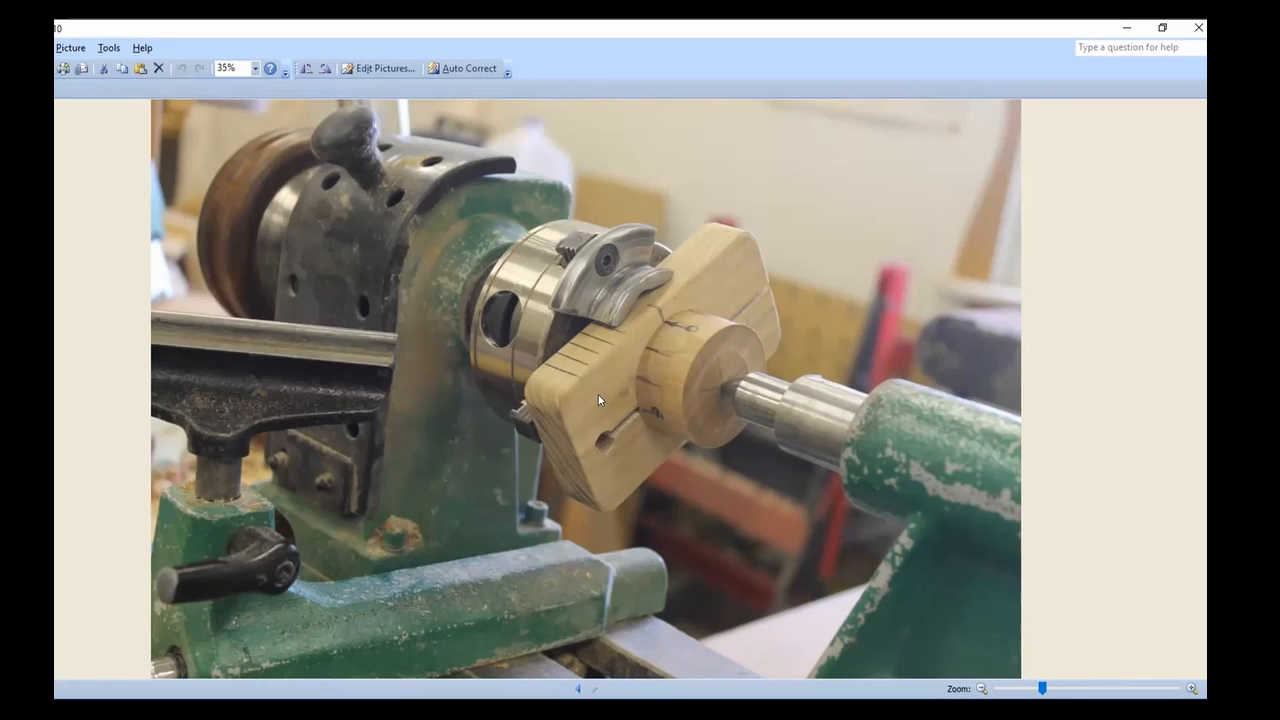
mouse_move(624, 290)
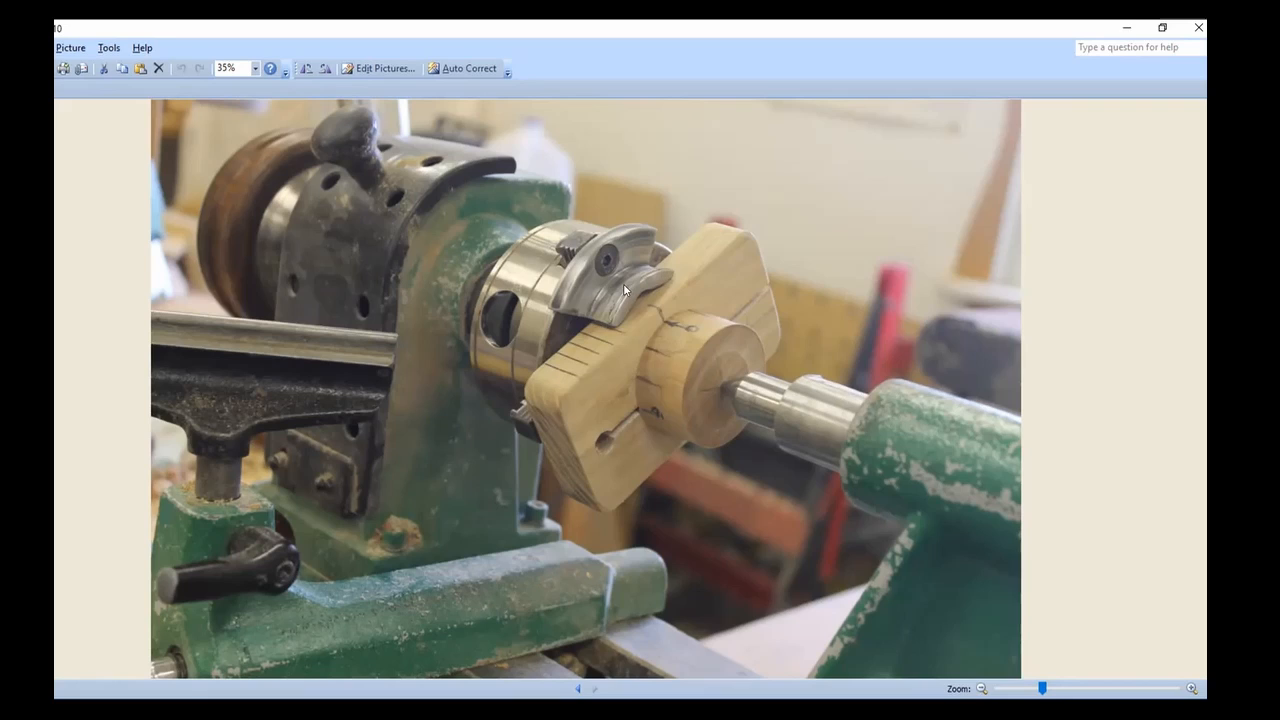
mouse_move(632, 292)
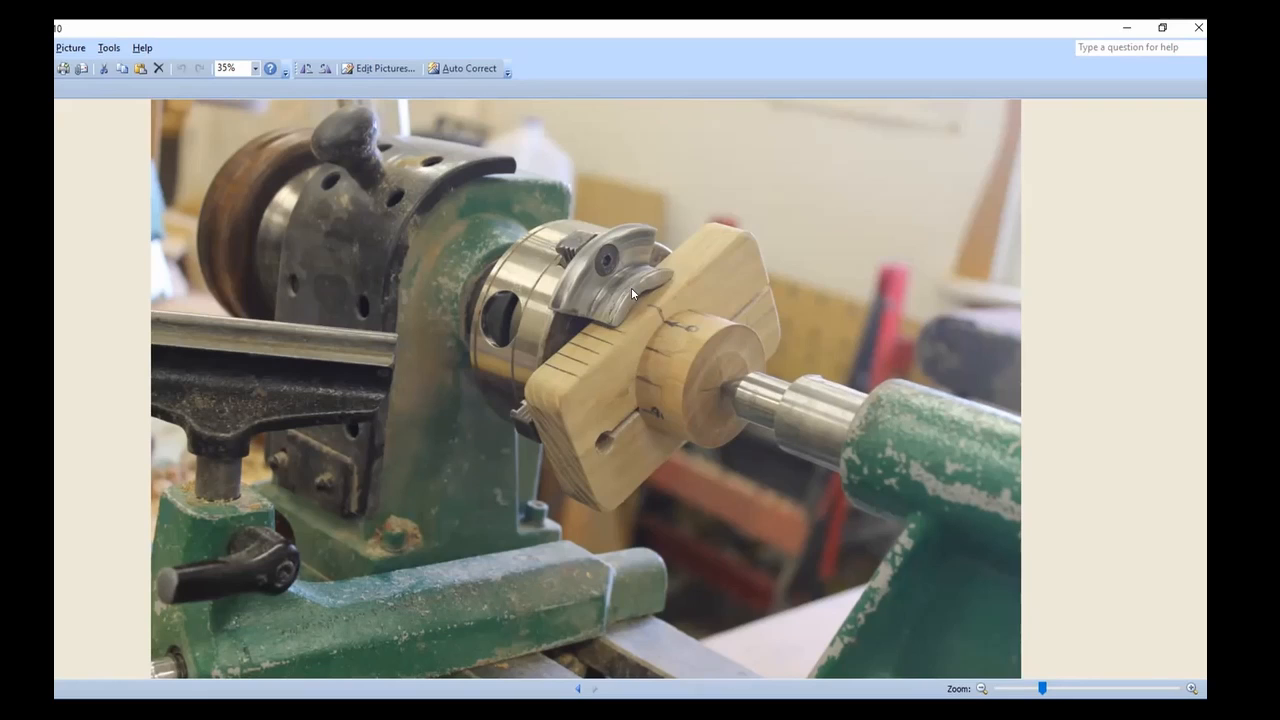
mouse_move(668, 280)
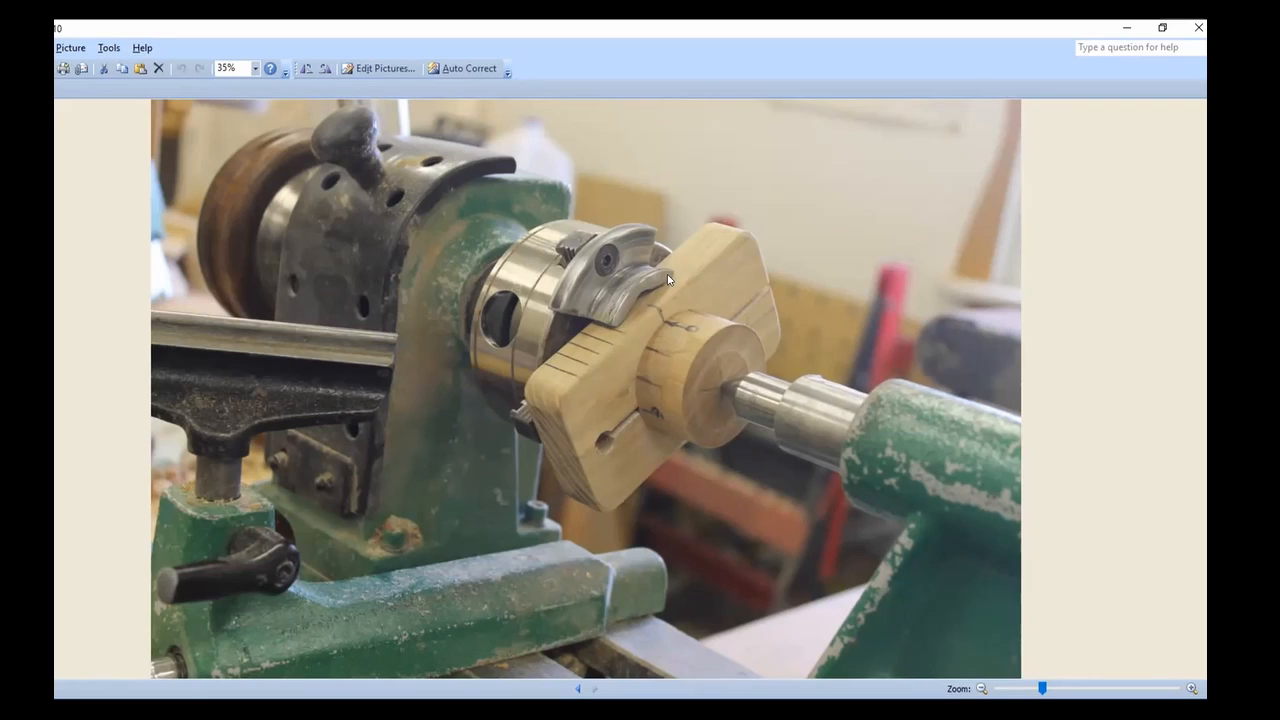
mouse_move(688, 258)
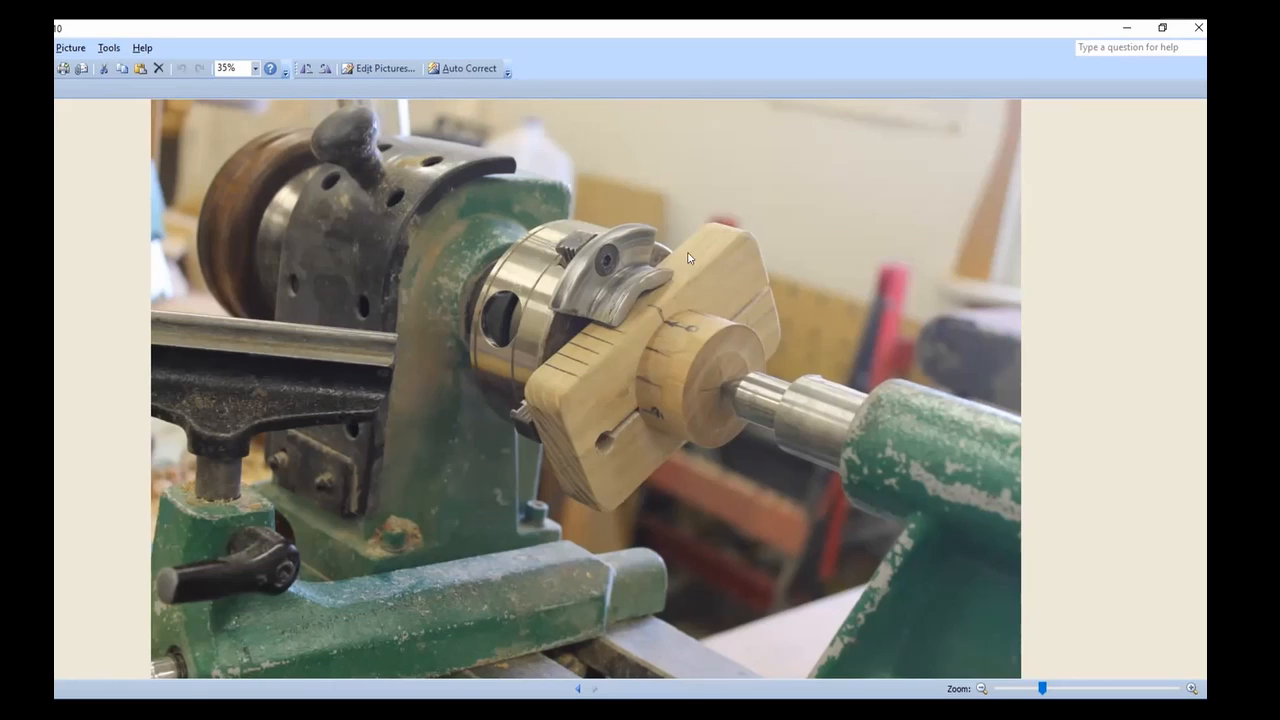
mouse_move(700, 248)
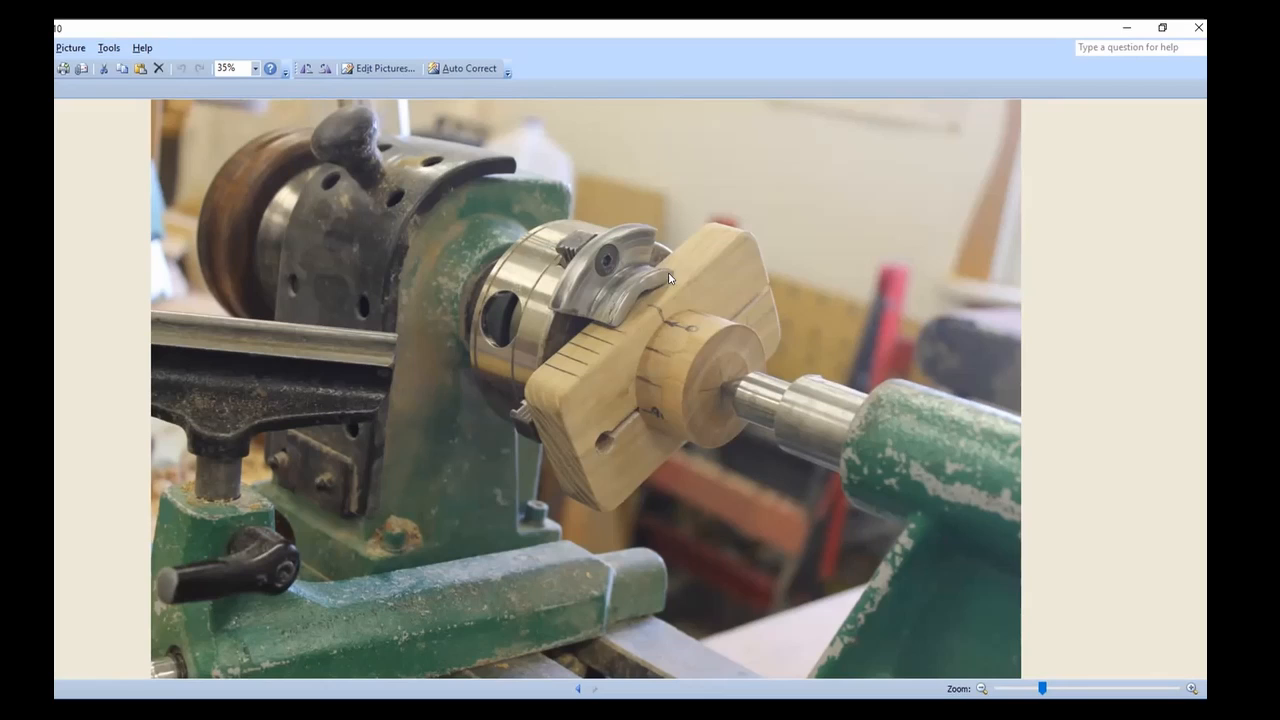
mouse_move(690, 272)
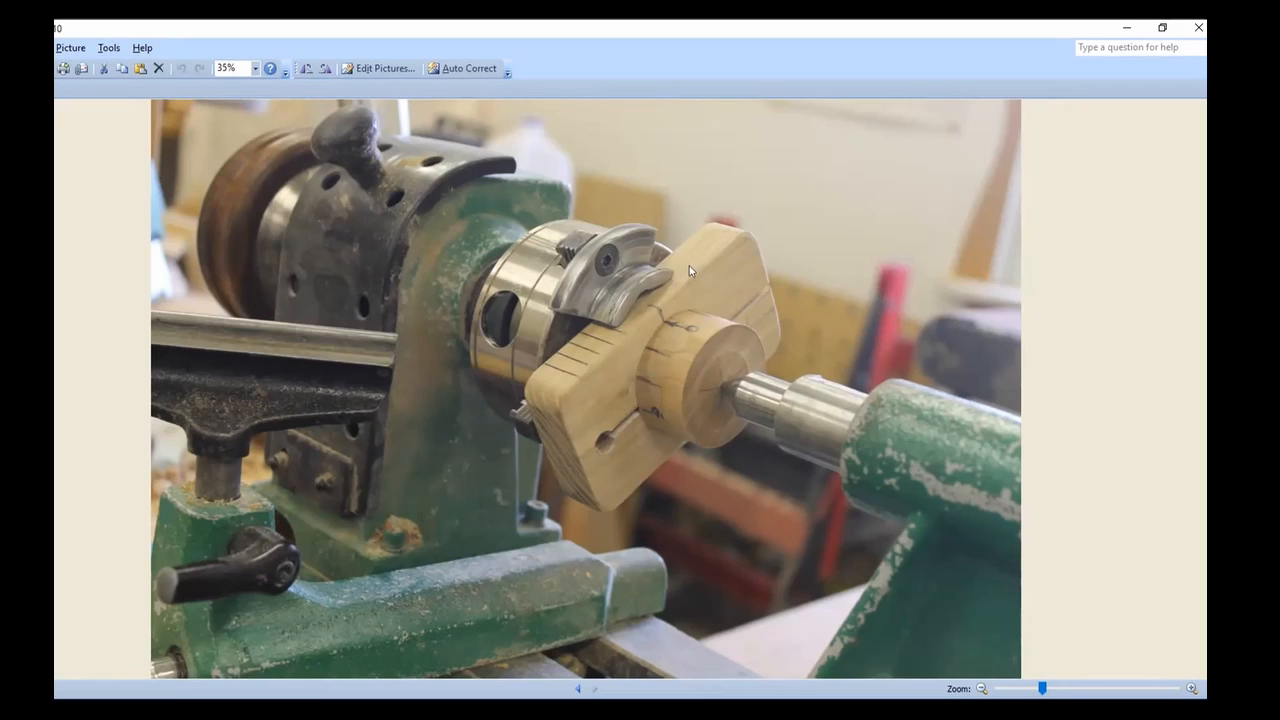
mouse_move(708, 258)
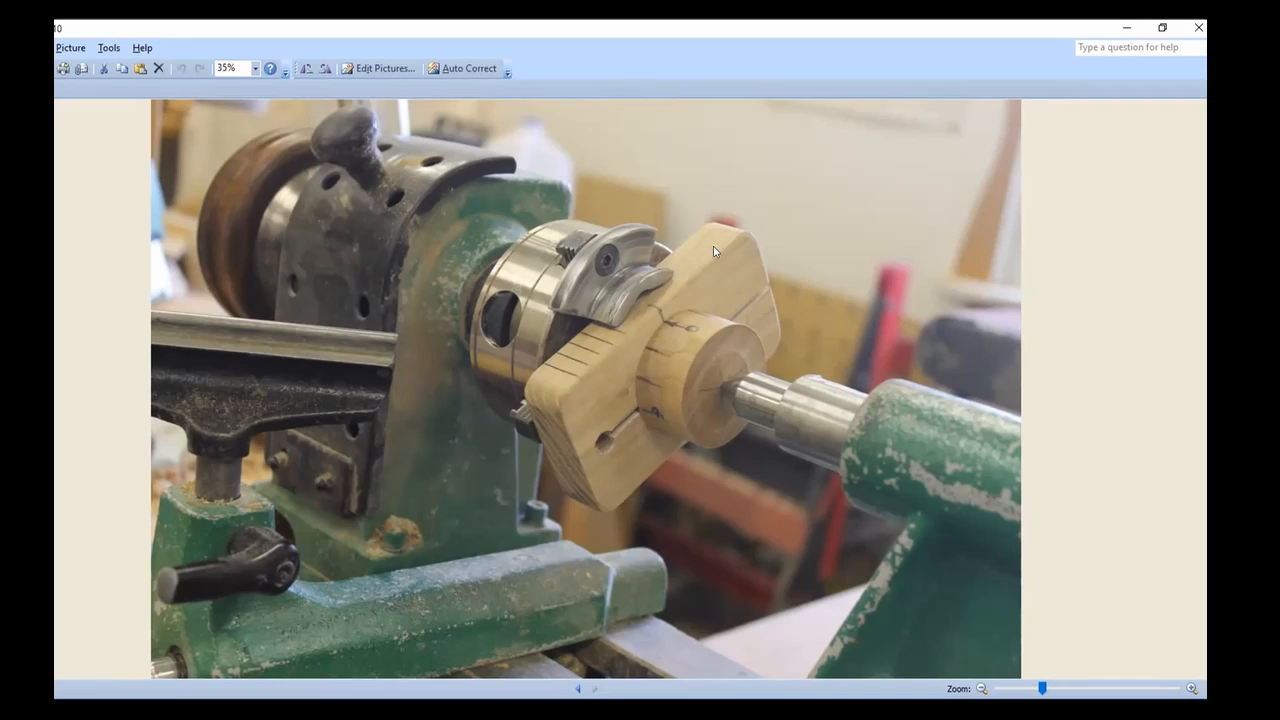
mouse_move(668, 272)
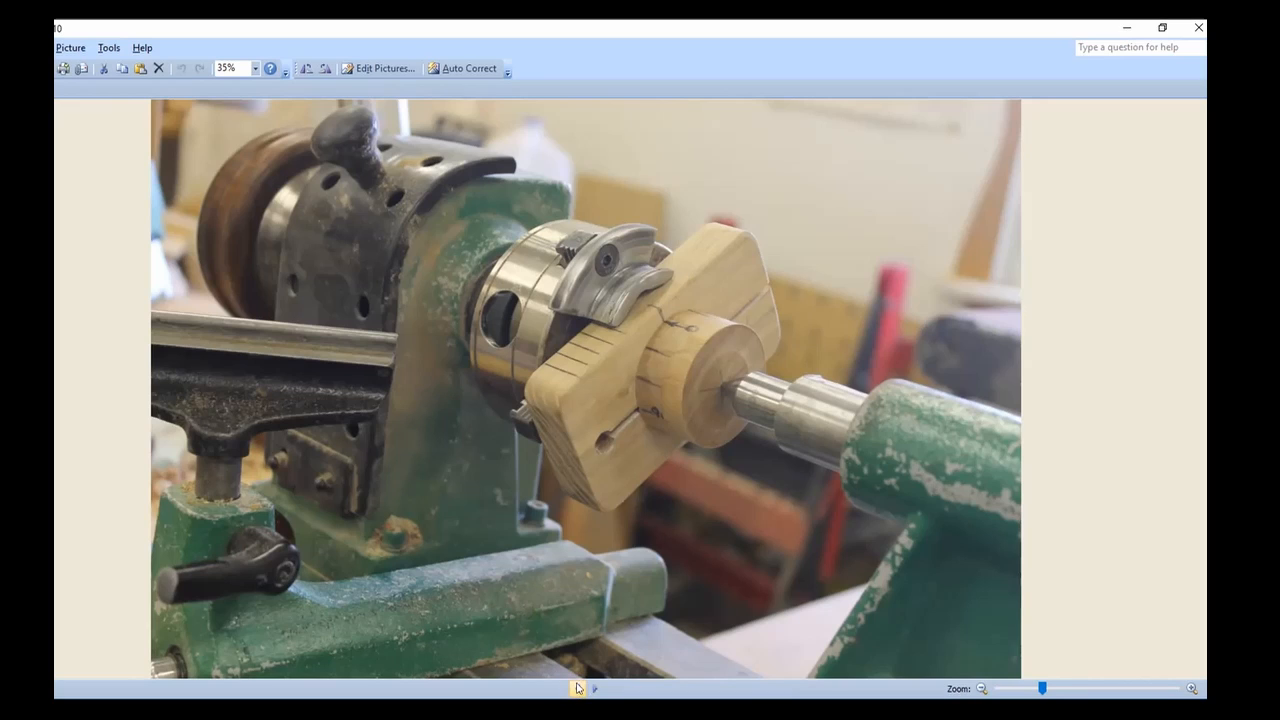
left_click(596, 688)
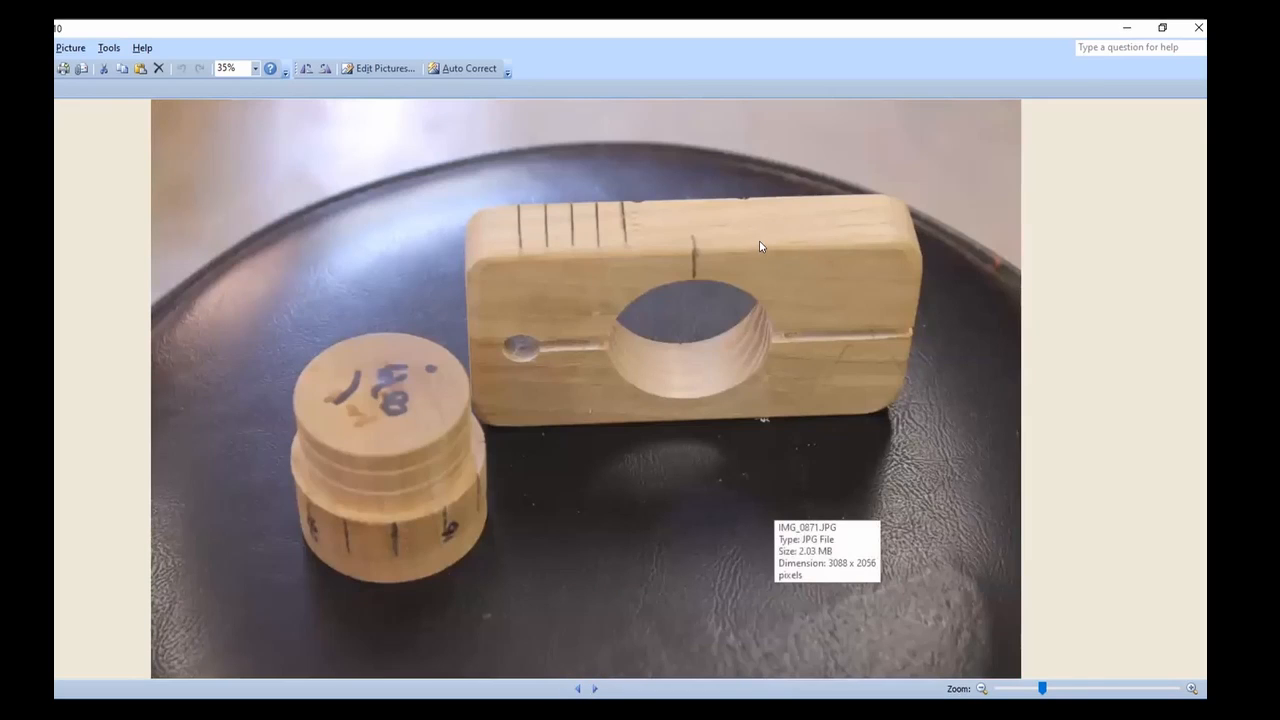
mouse_move(776, 218)
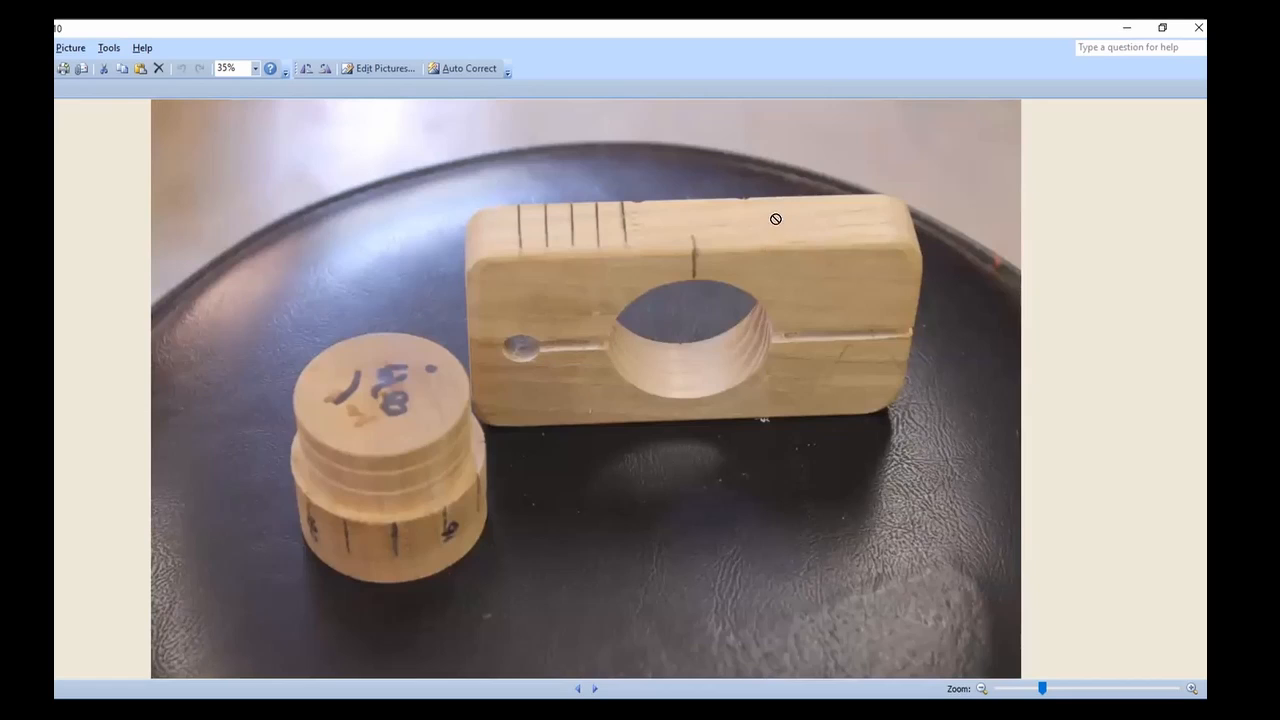
mouse_move(932, 230)
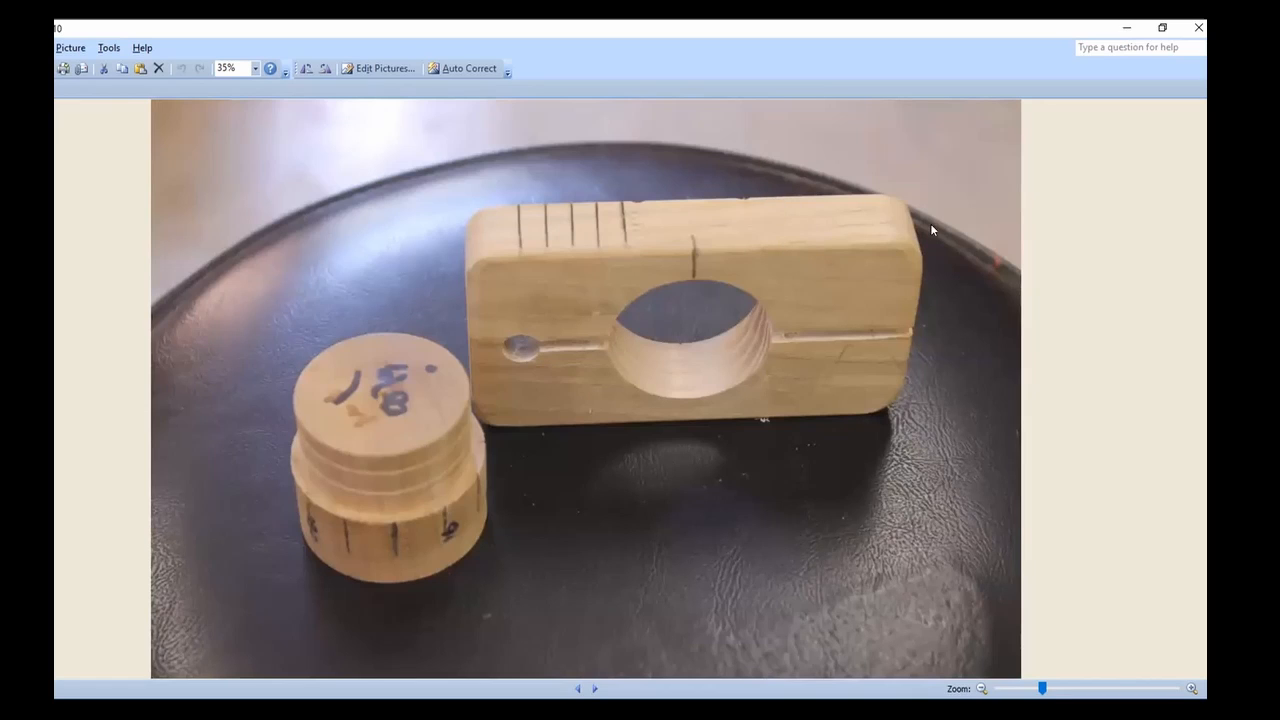
mouse_move(768, 256)
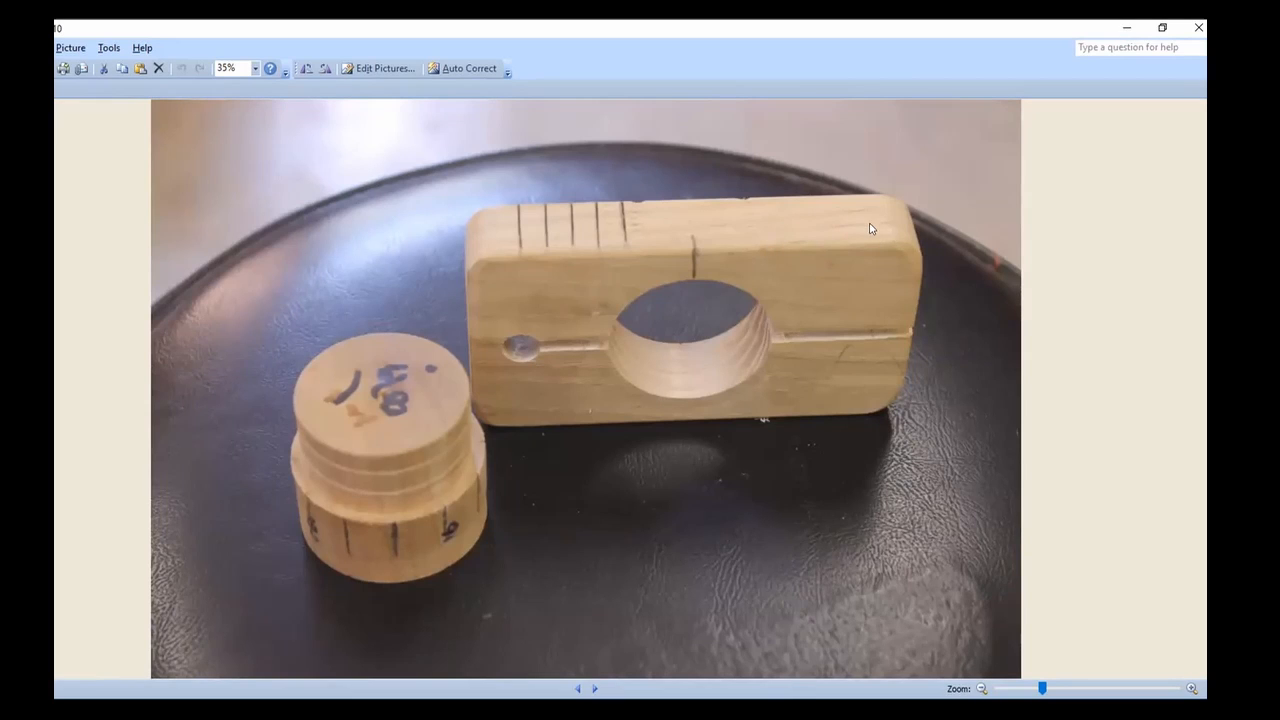
mouse_move(594, 660)
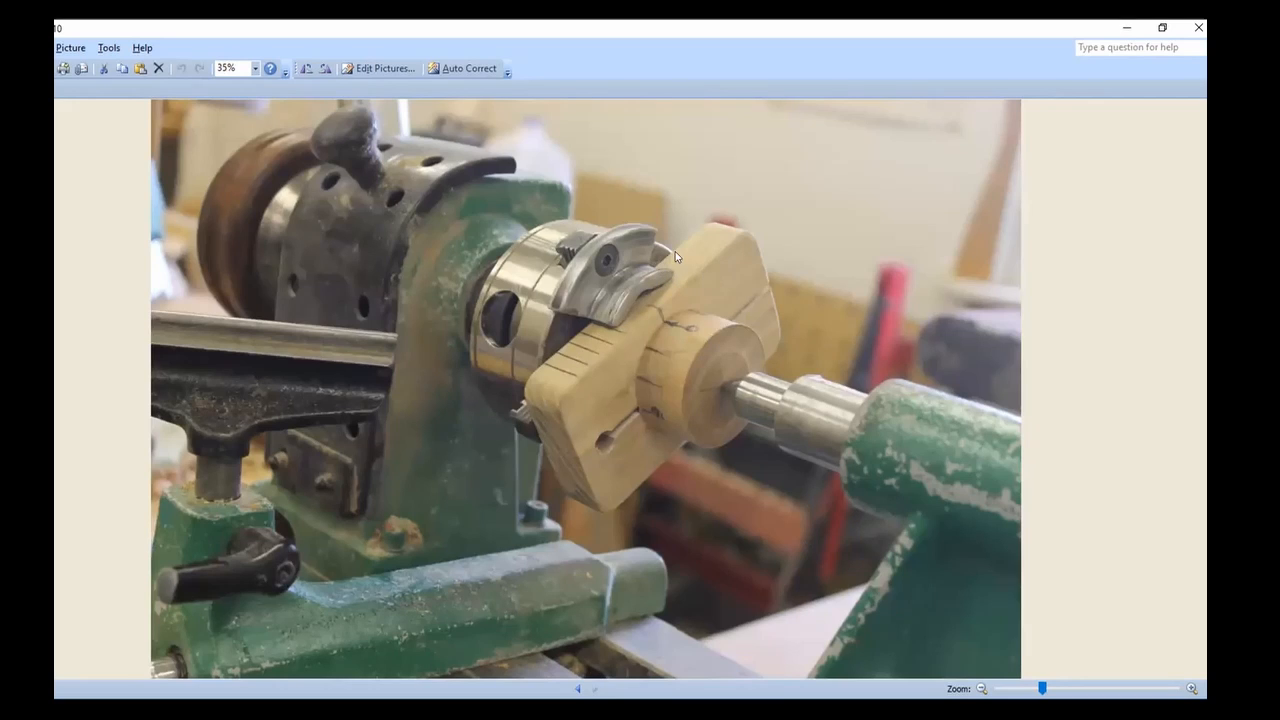
mouse_move(704, 252)
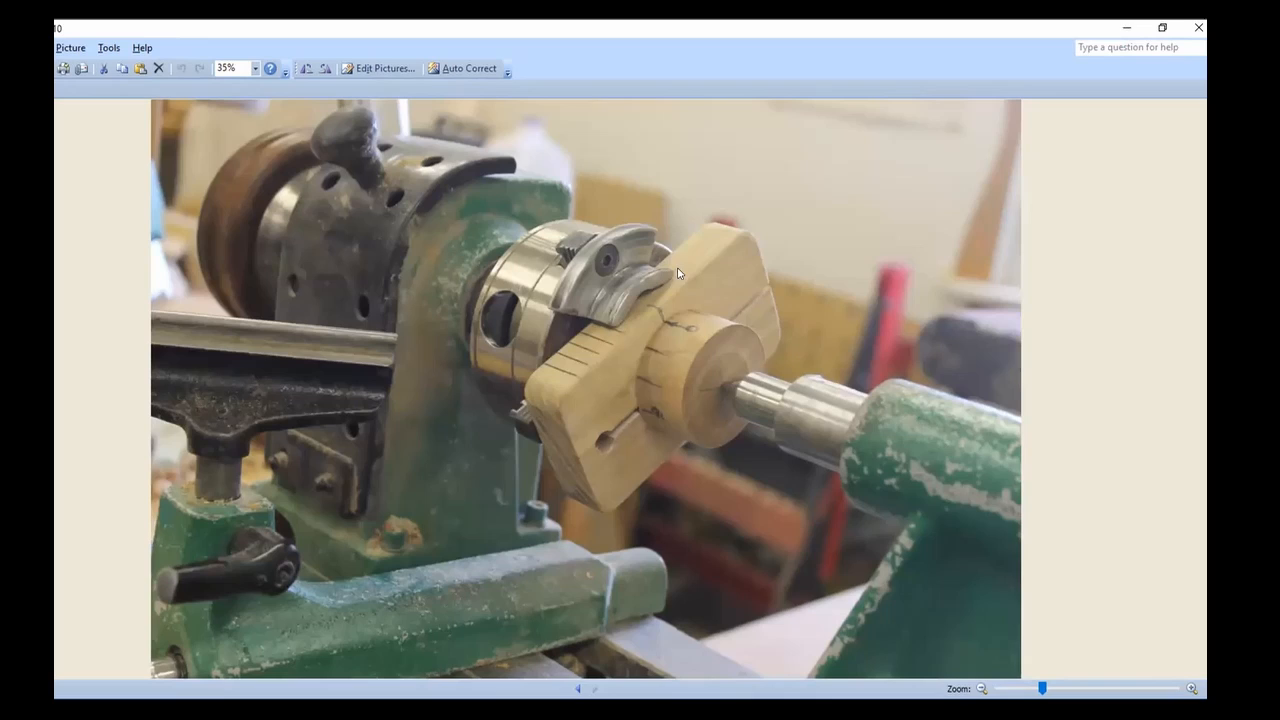
mouse_move(728, 252)
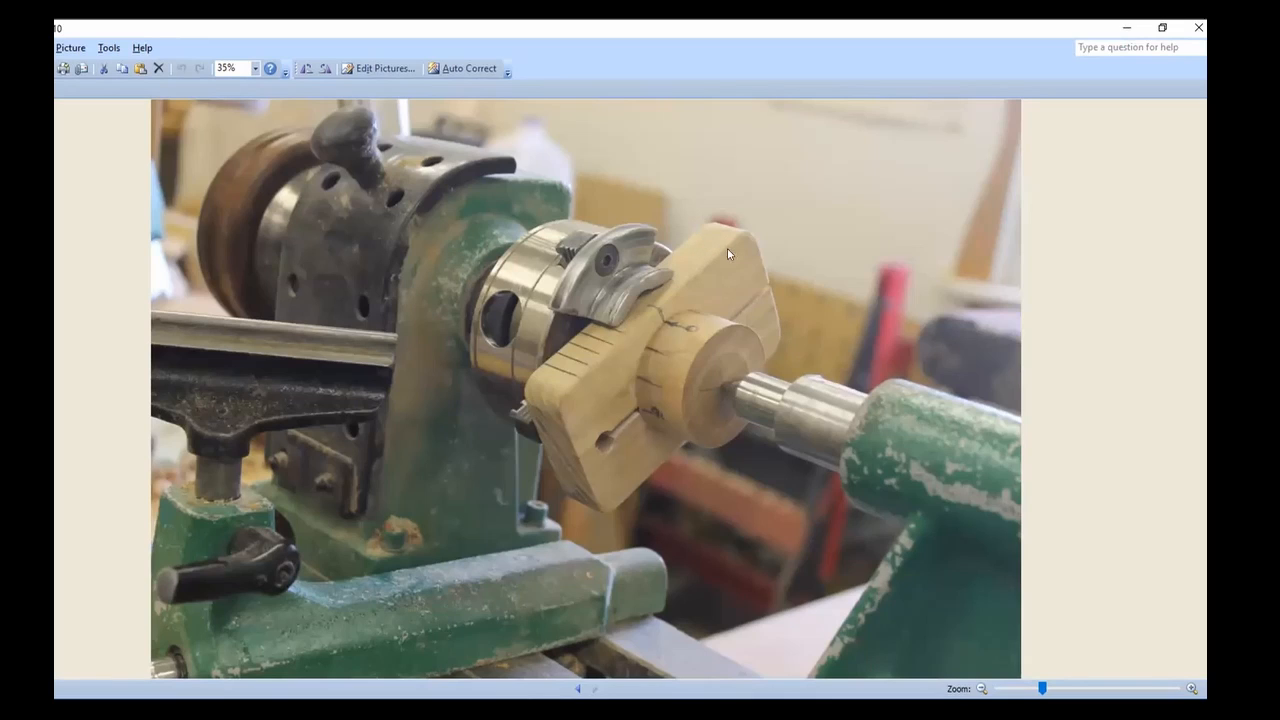
mouse_move(720, 224)
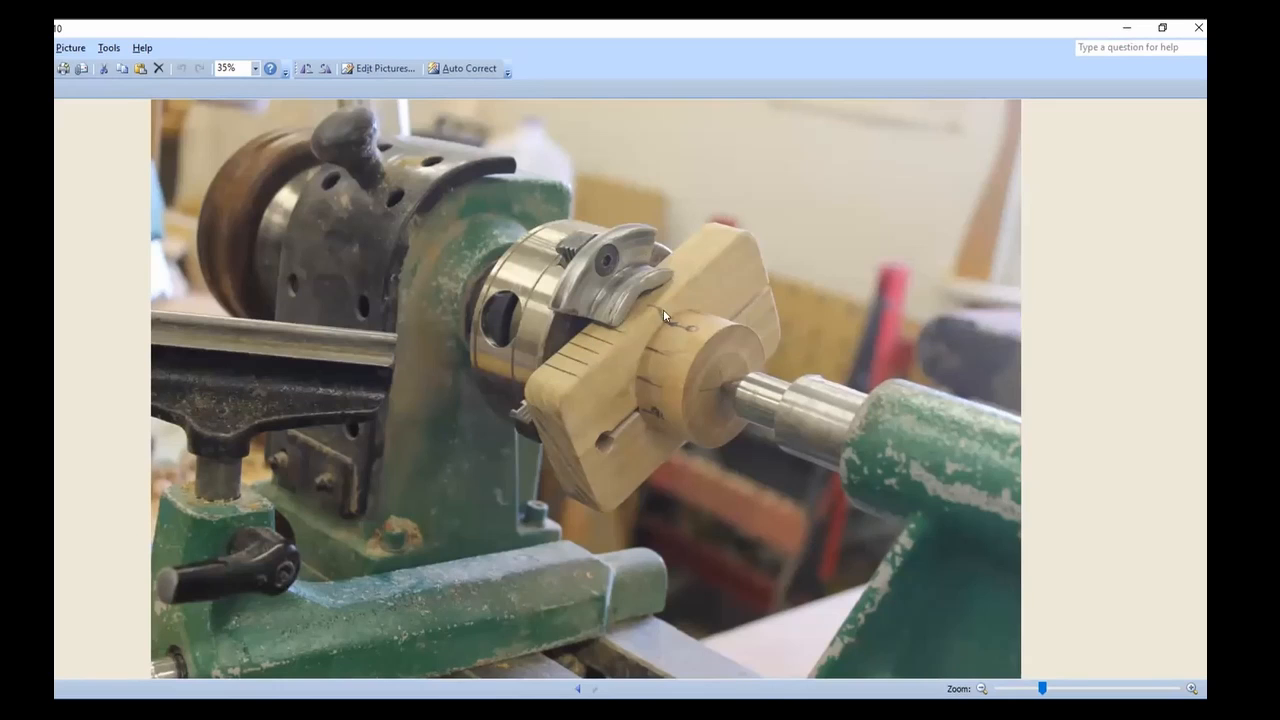
mouse_move(696, 248)
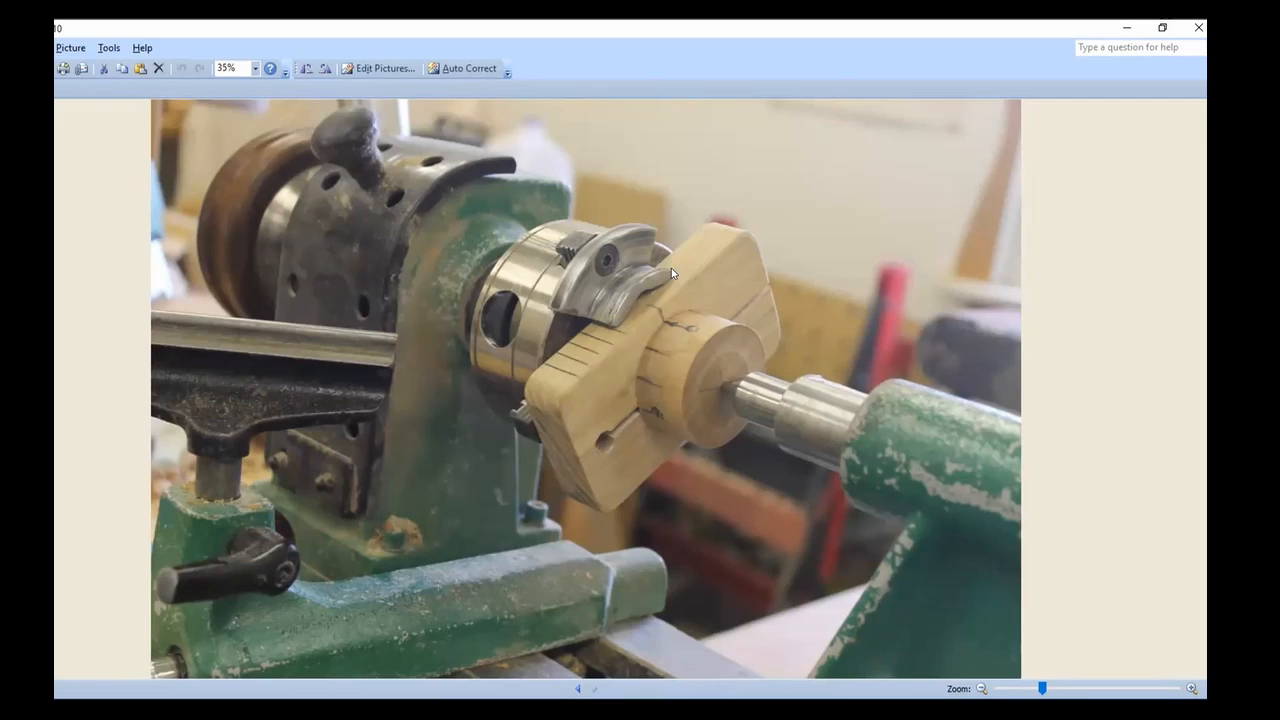
mouse_move(718, 436)
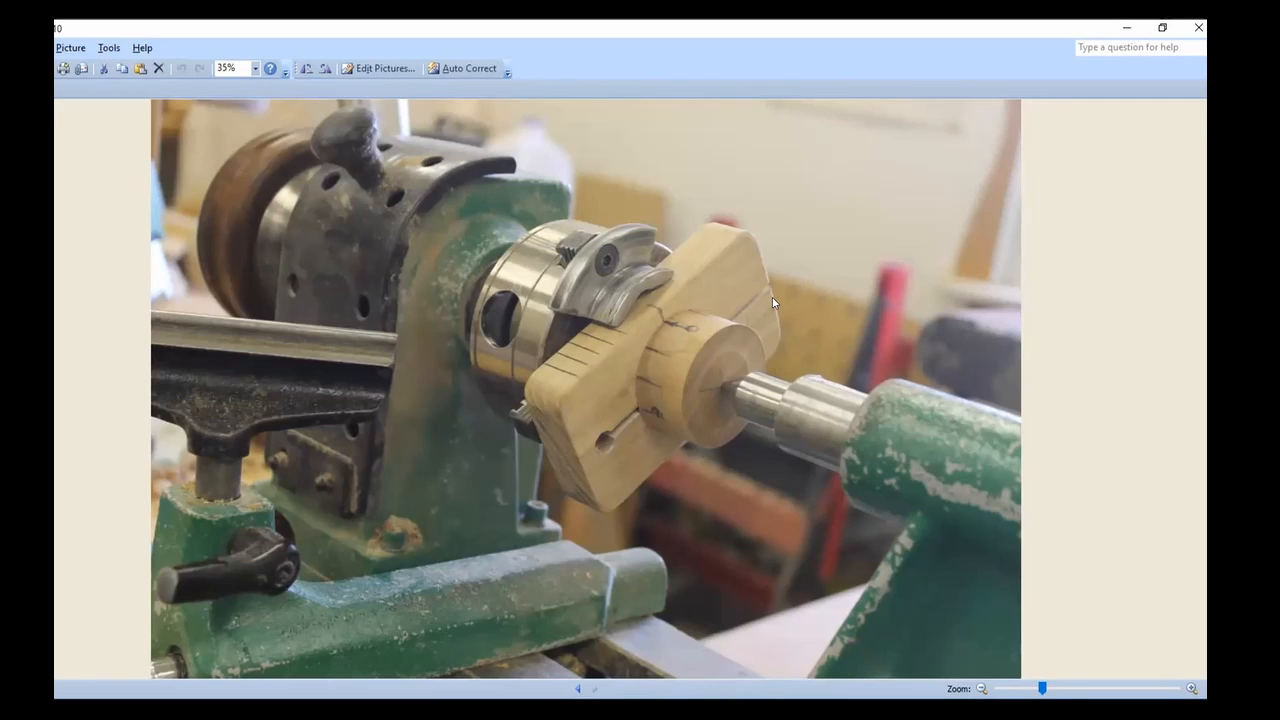
mouse_move(792, 348)
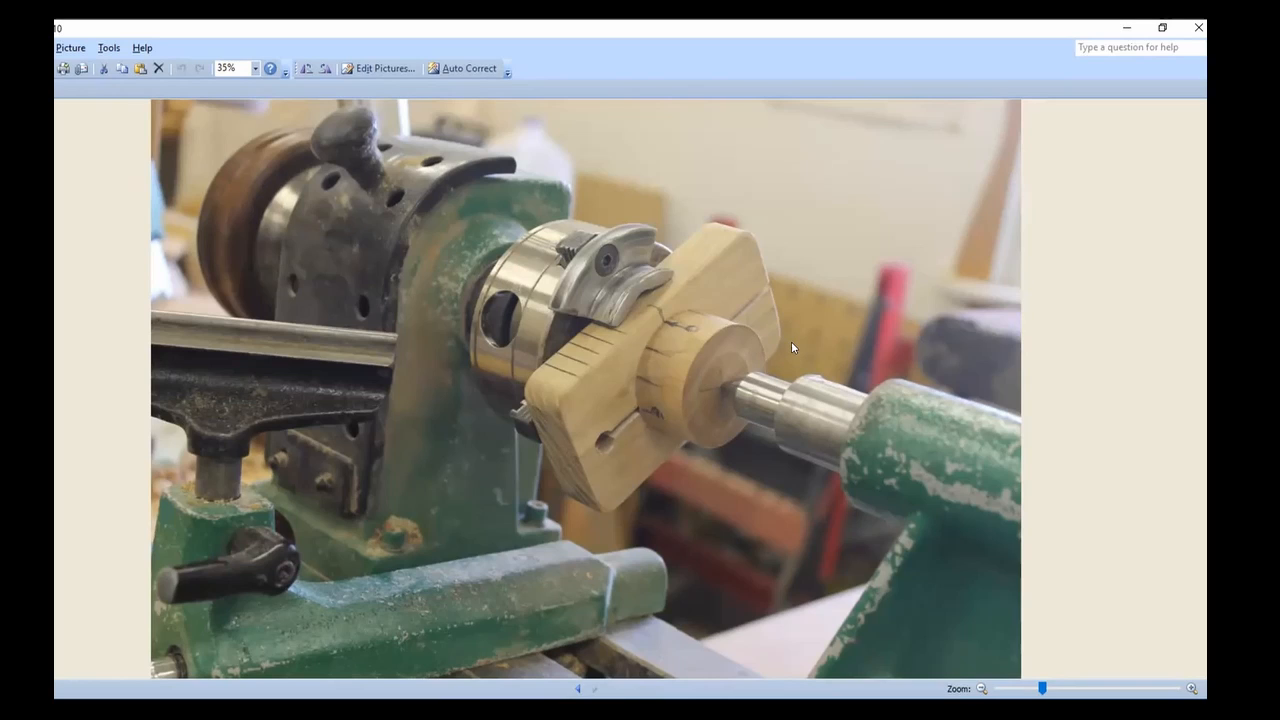
mouse_move(716, 344)
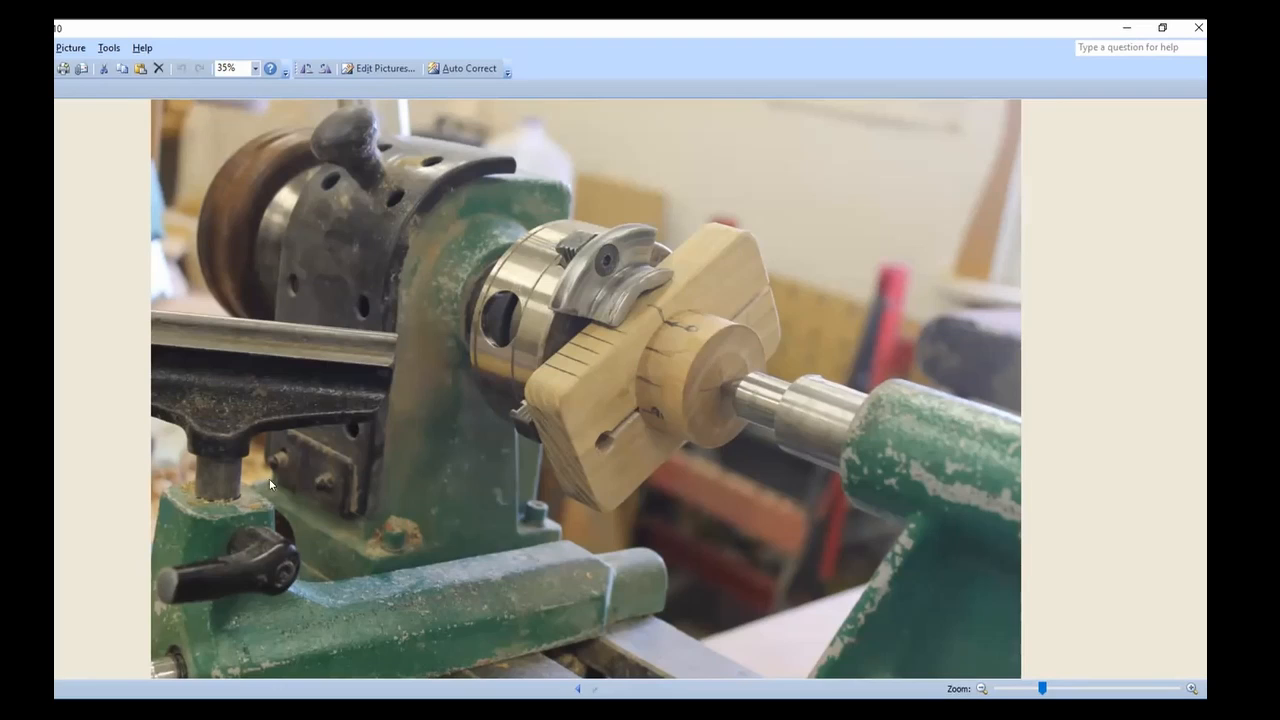
mouse_move(108, 492)
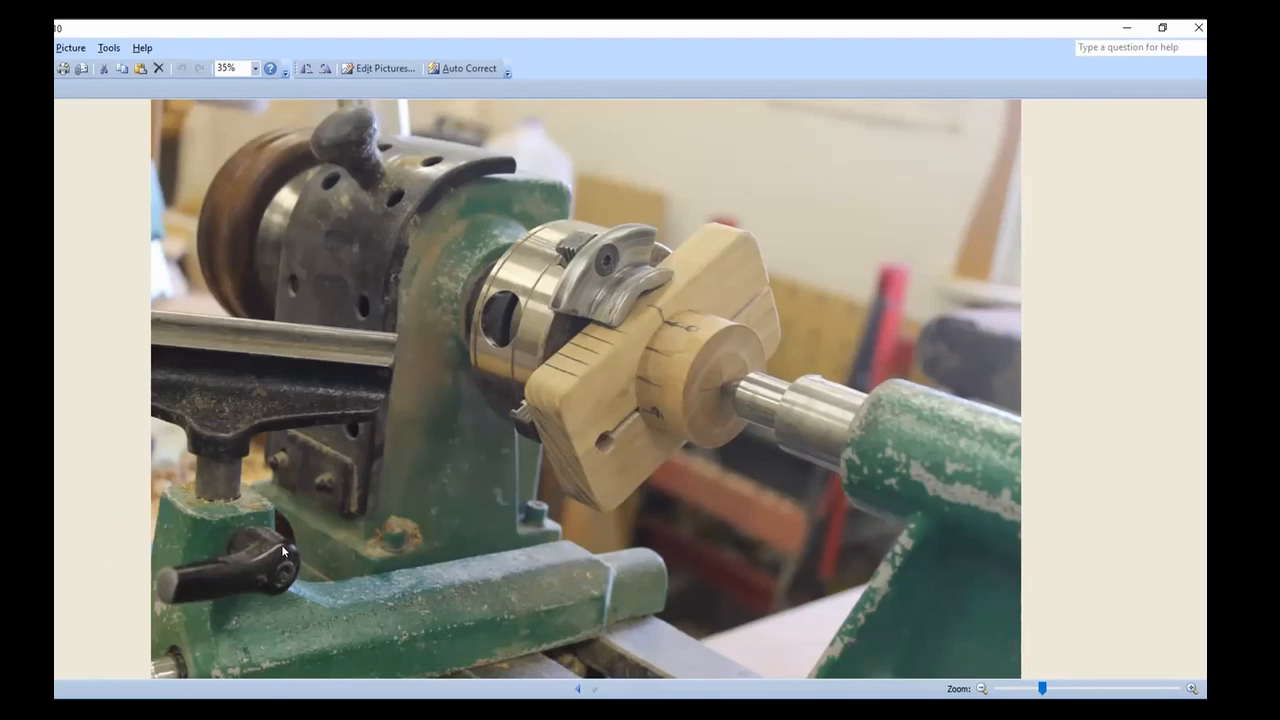
mouse_move(692, 420)
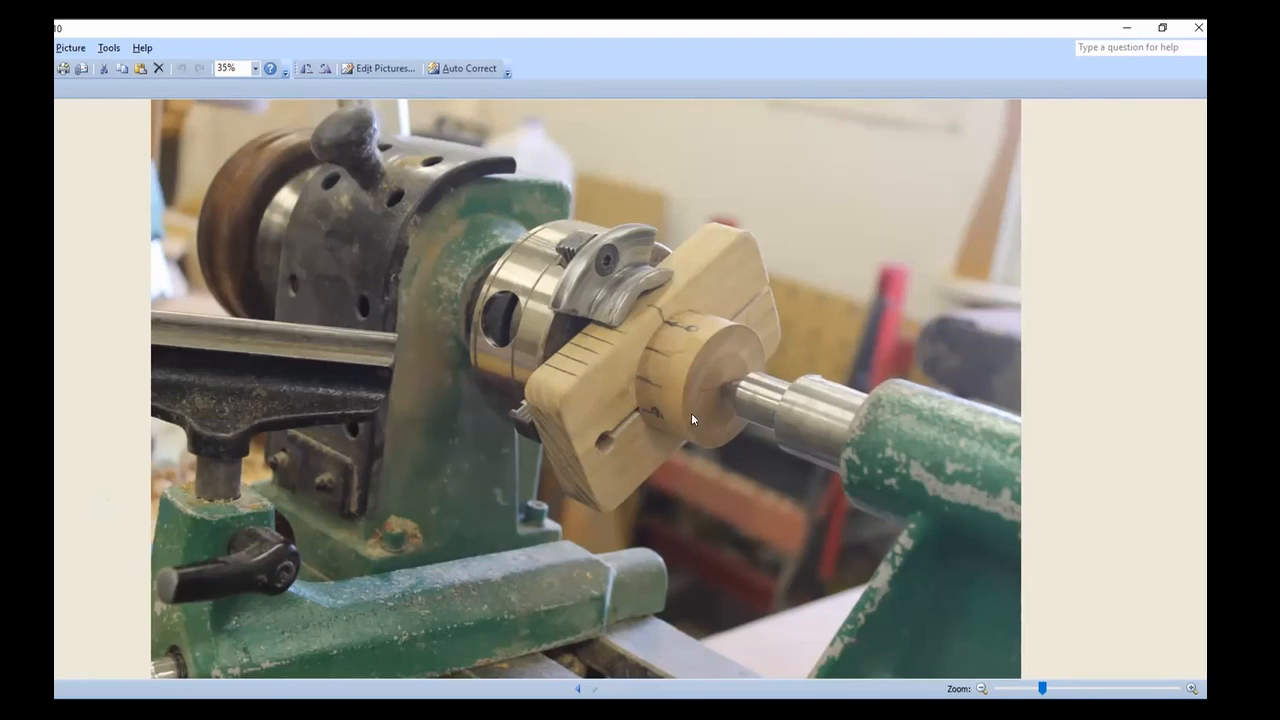
mouse_move(656, 396)
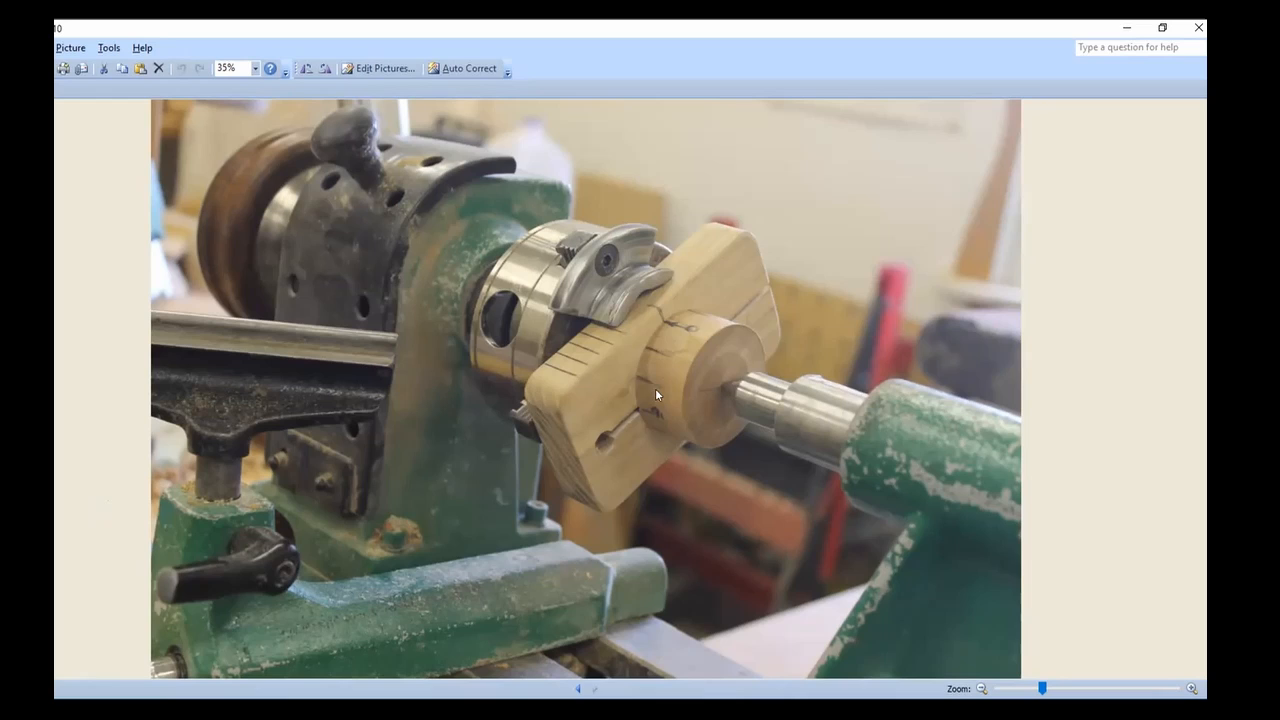
mouse_move(688, 360)
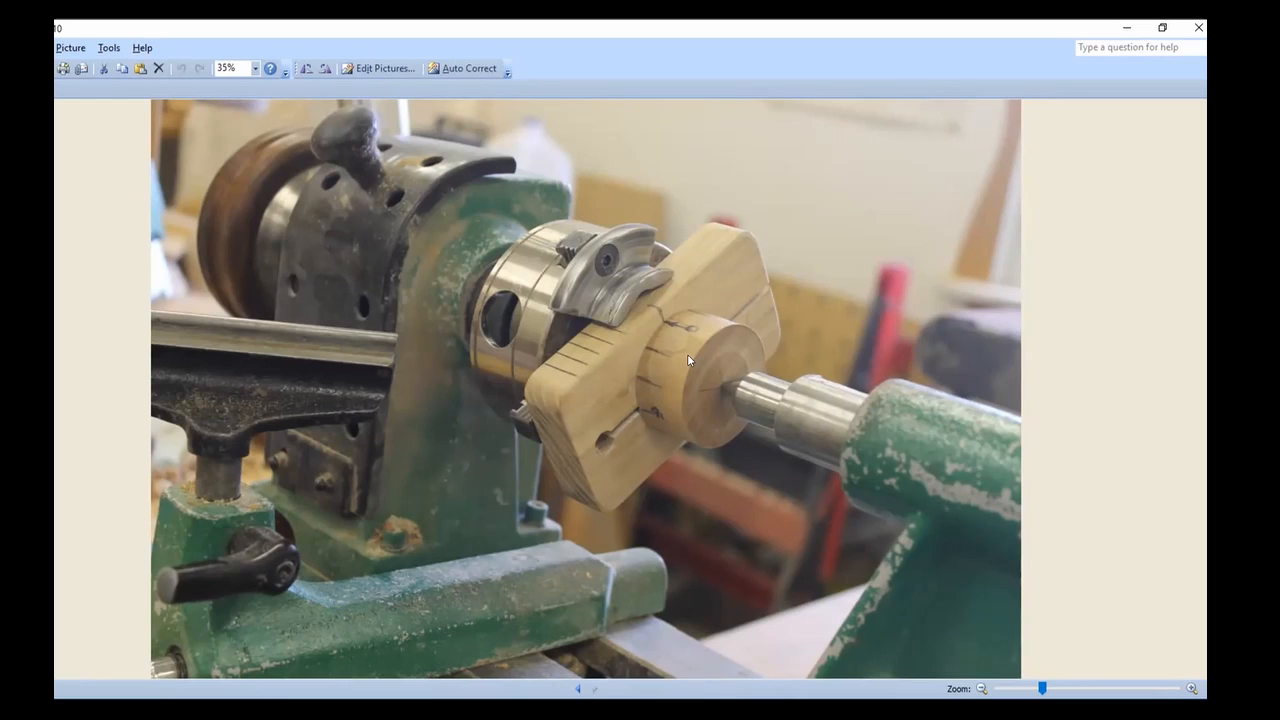
mouse_move(628, 412)
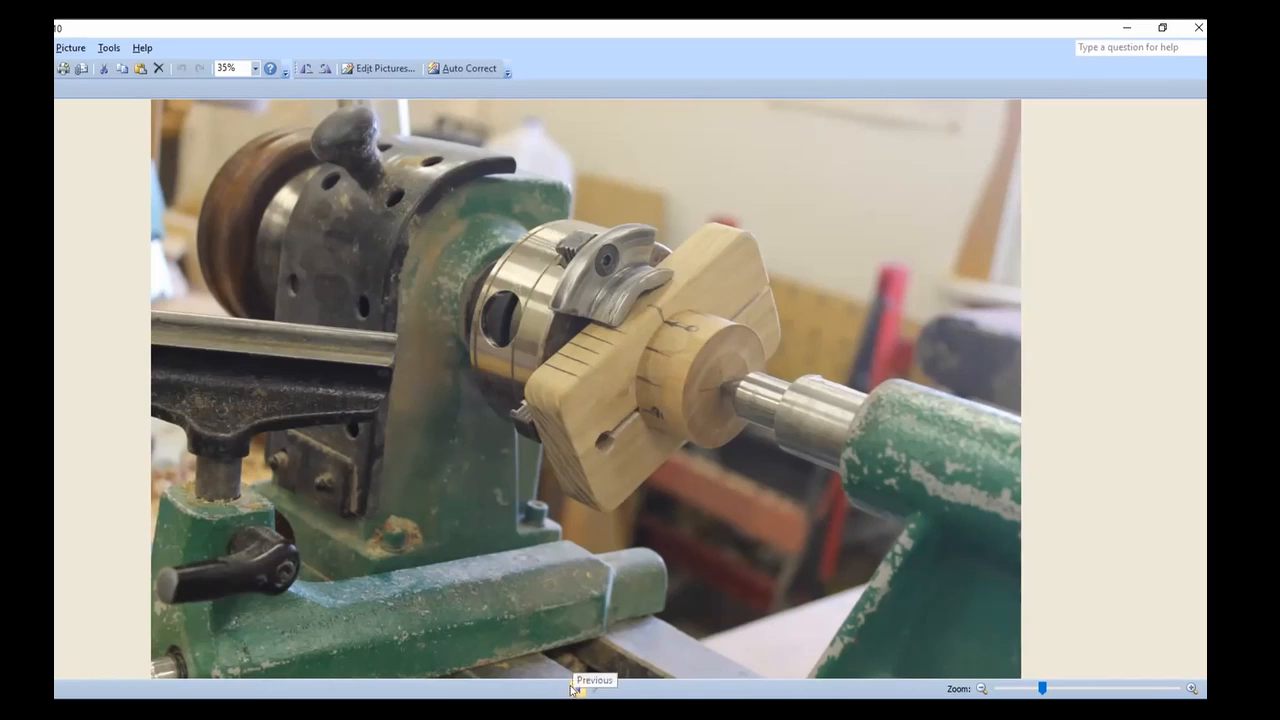
Step: Go back to the photo of the separate wooden block and dial piece
left_click(594, 688)
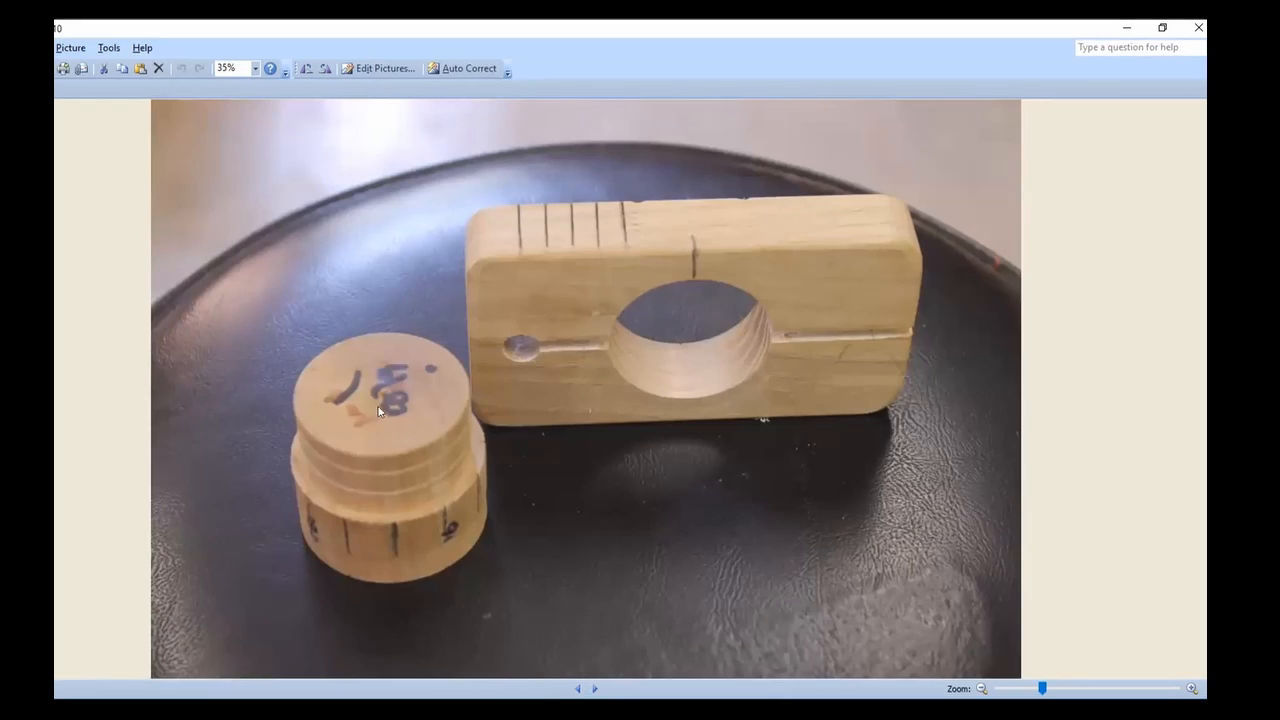
mouse_move(350, 472)
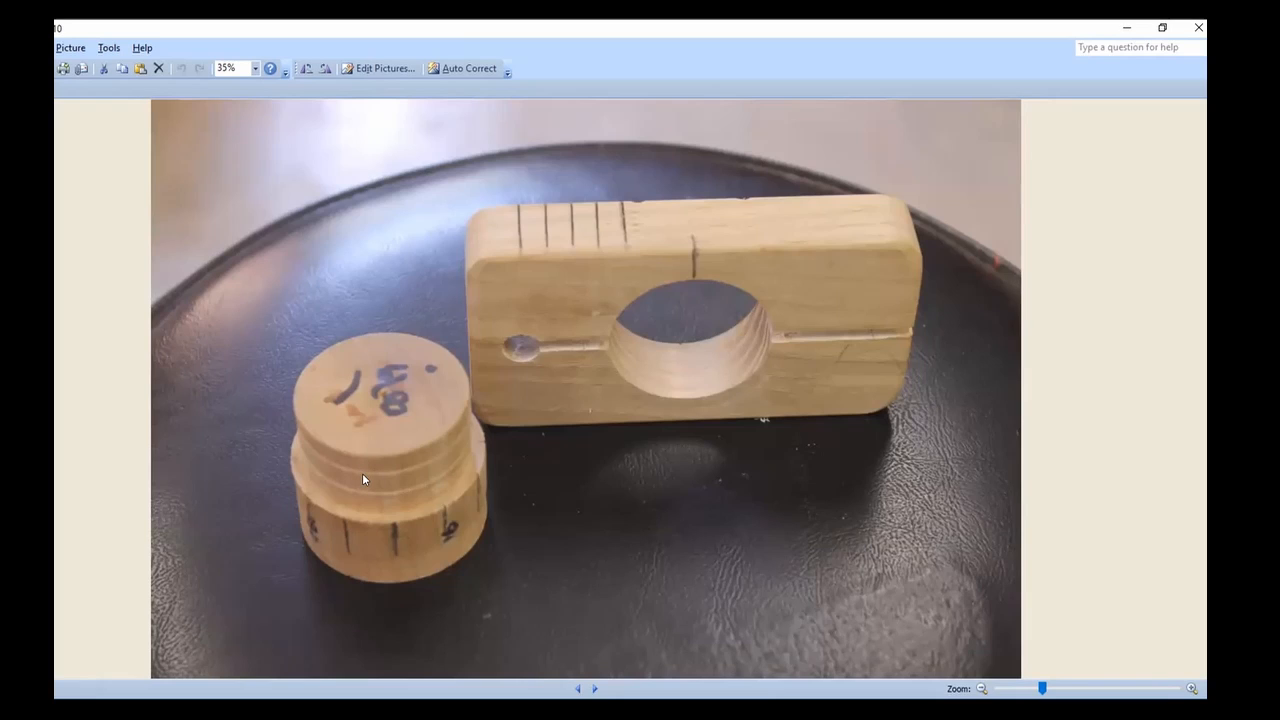
mouse_move(386, 476)
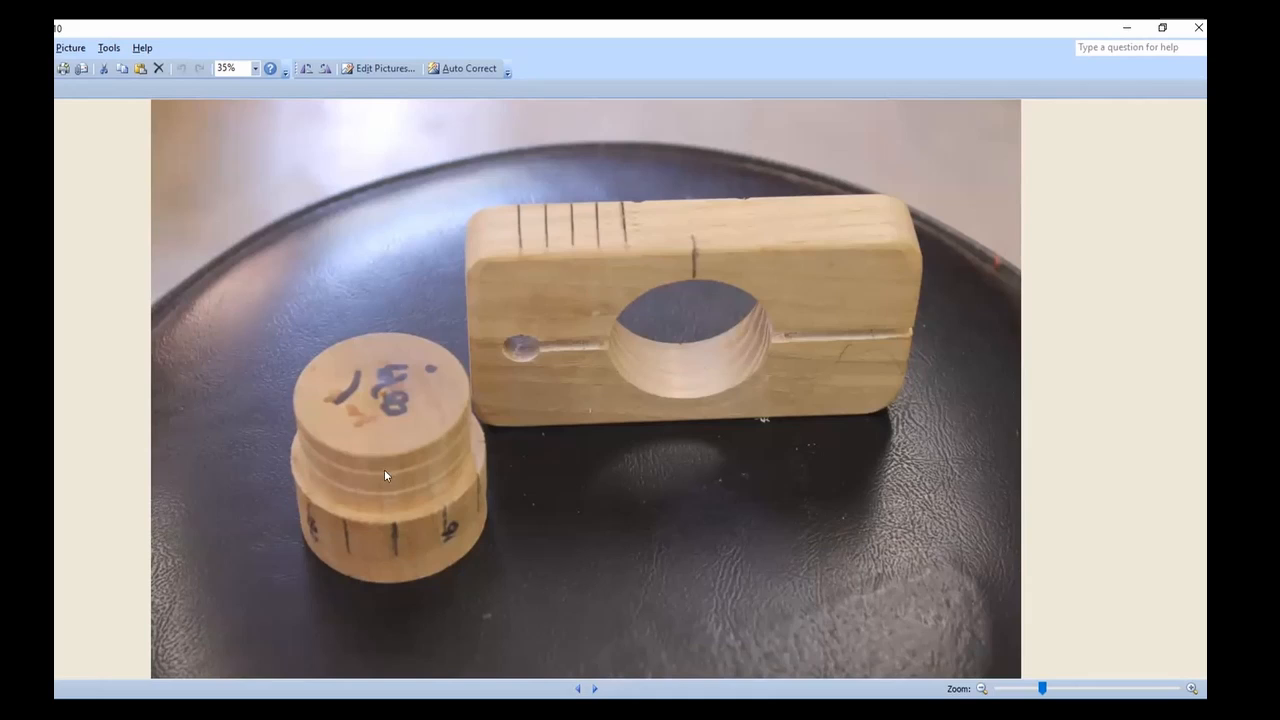
mouse_move(378, 486)
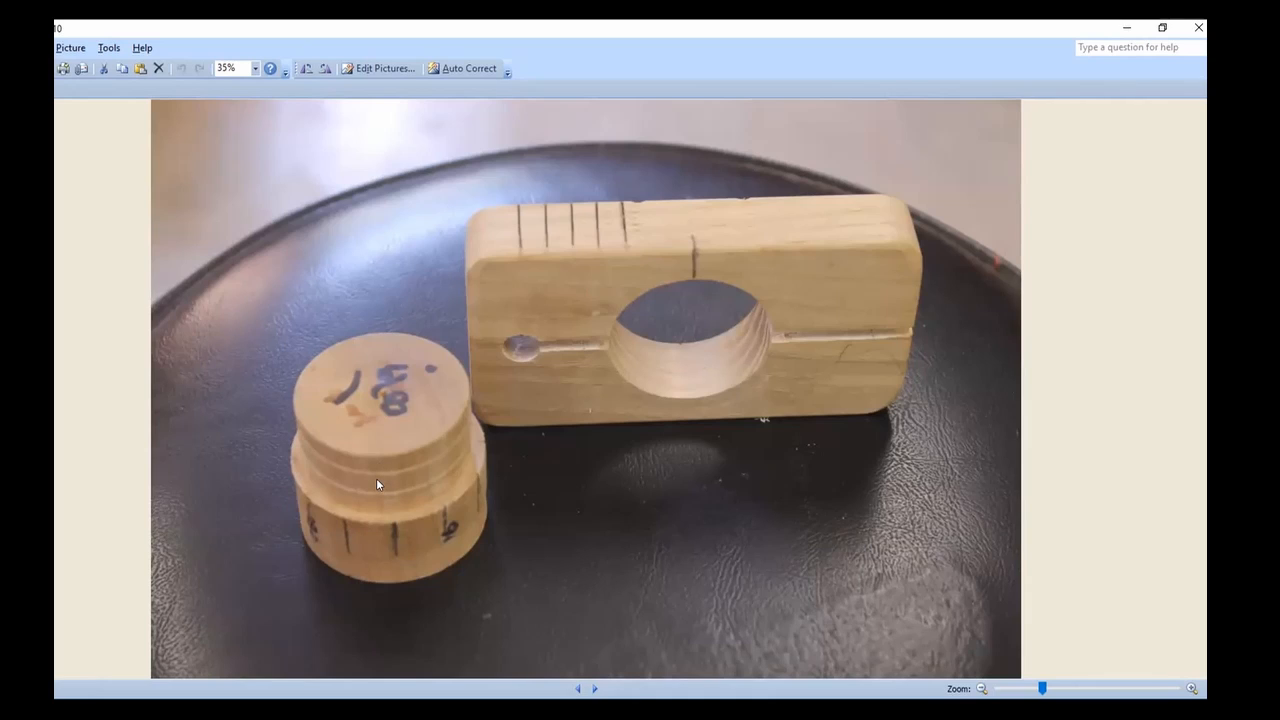
mouse_move(380, 480)
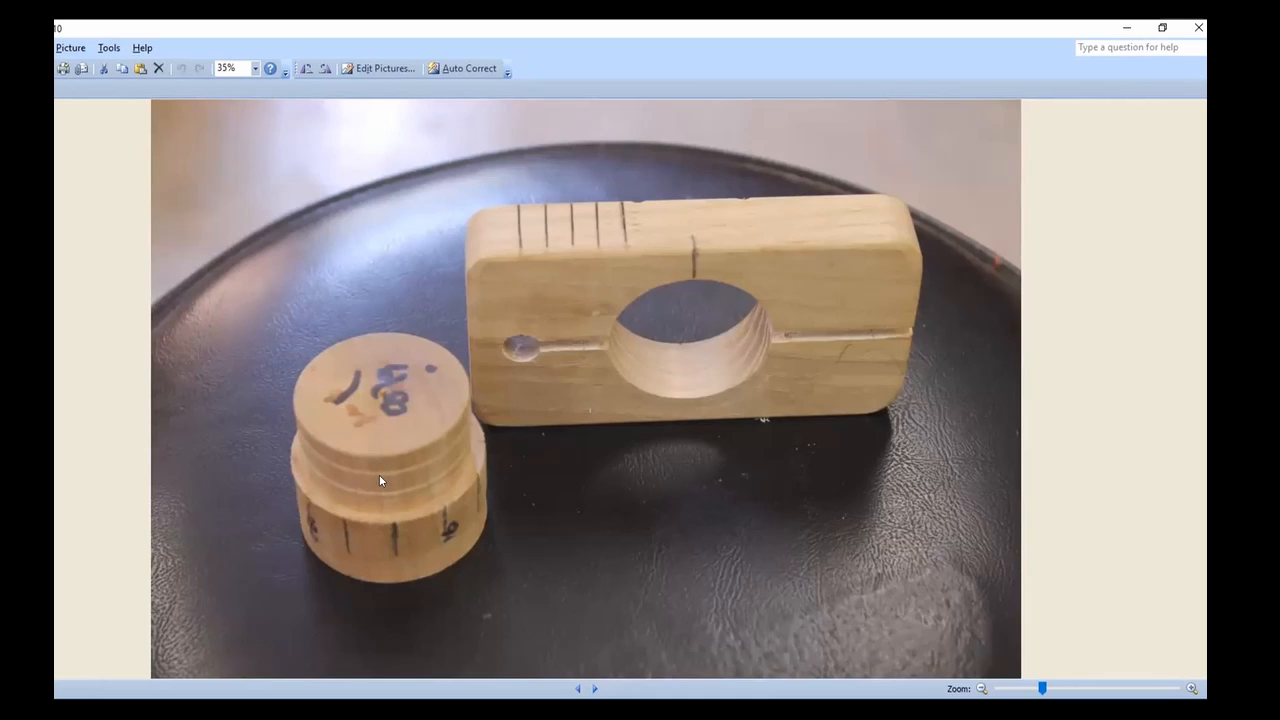
mouse_move(524, 560)
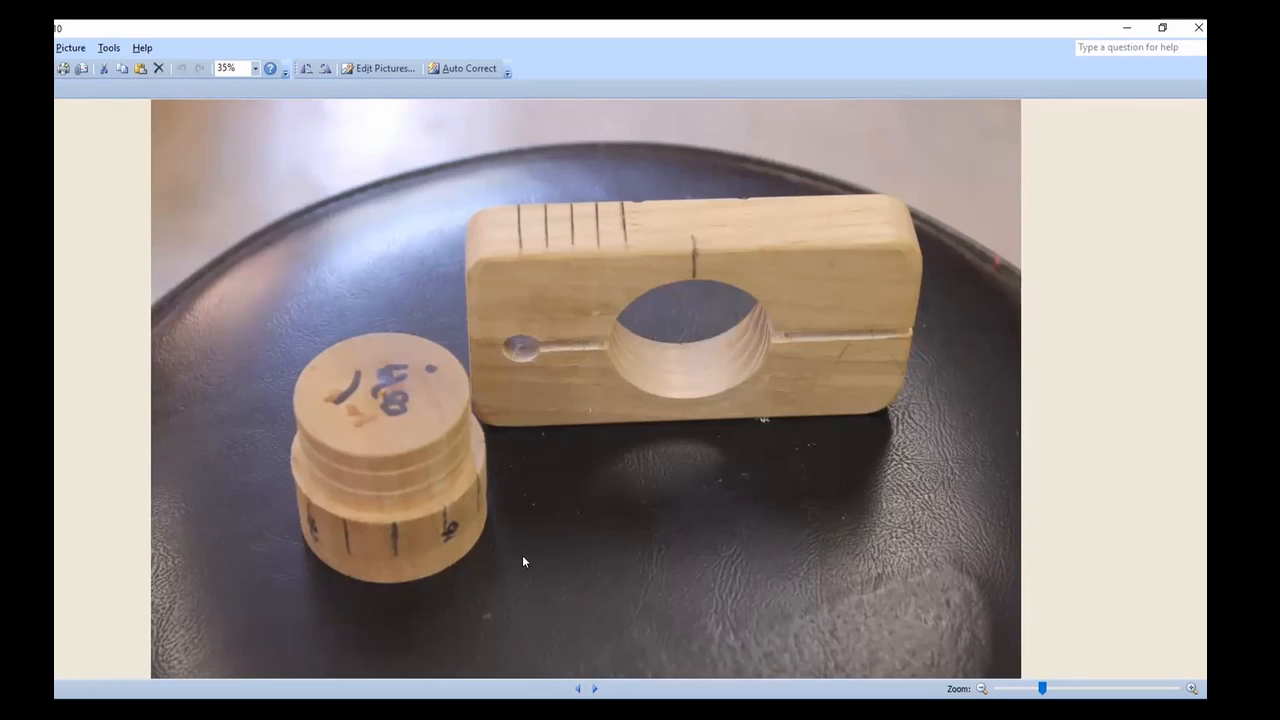
mouse_move(196, 452)
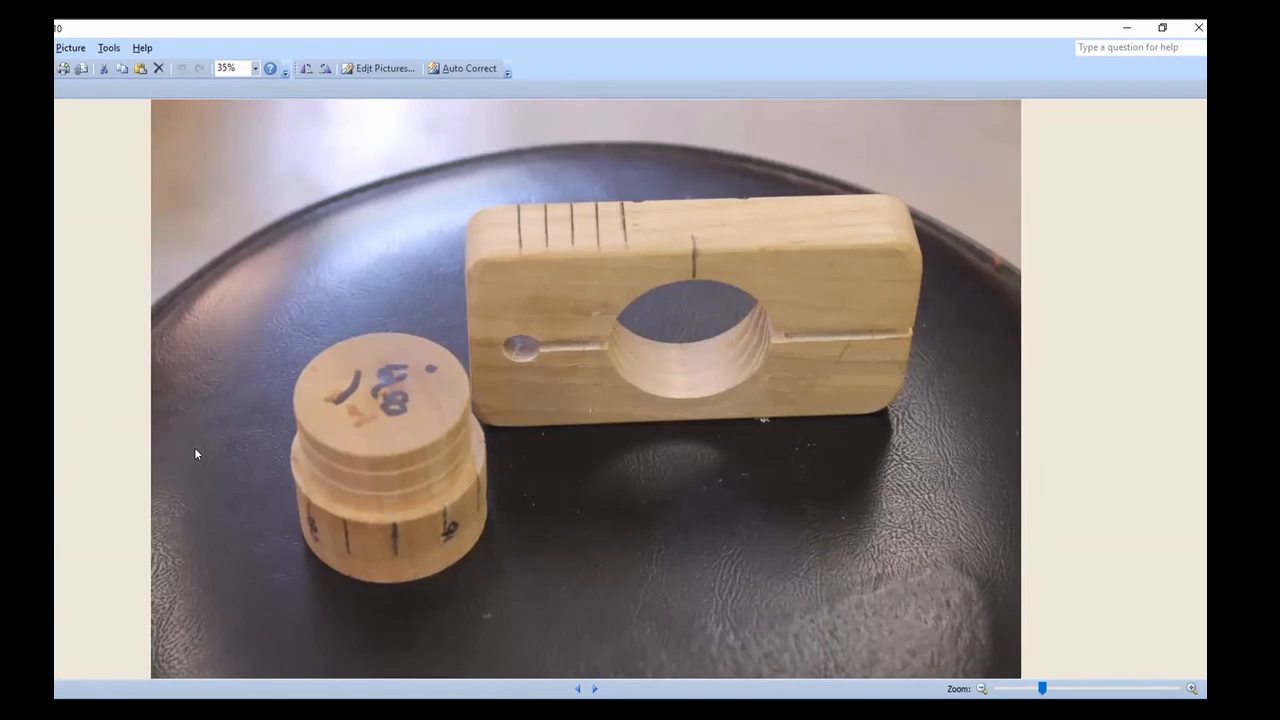
mouse_move(184, 460)
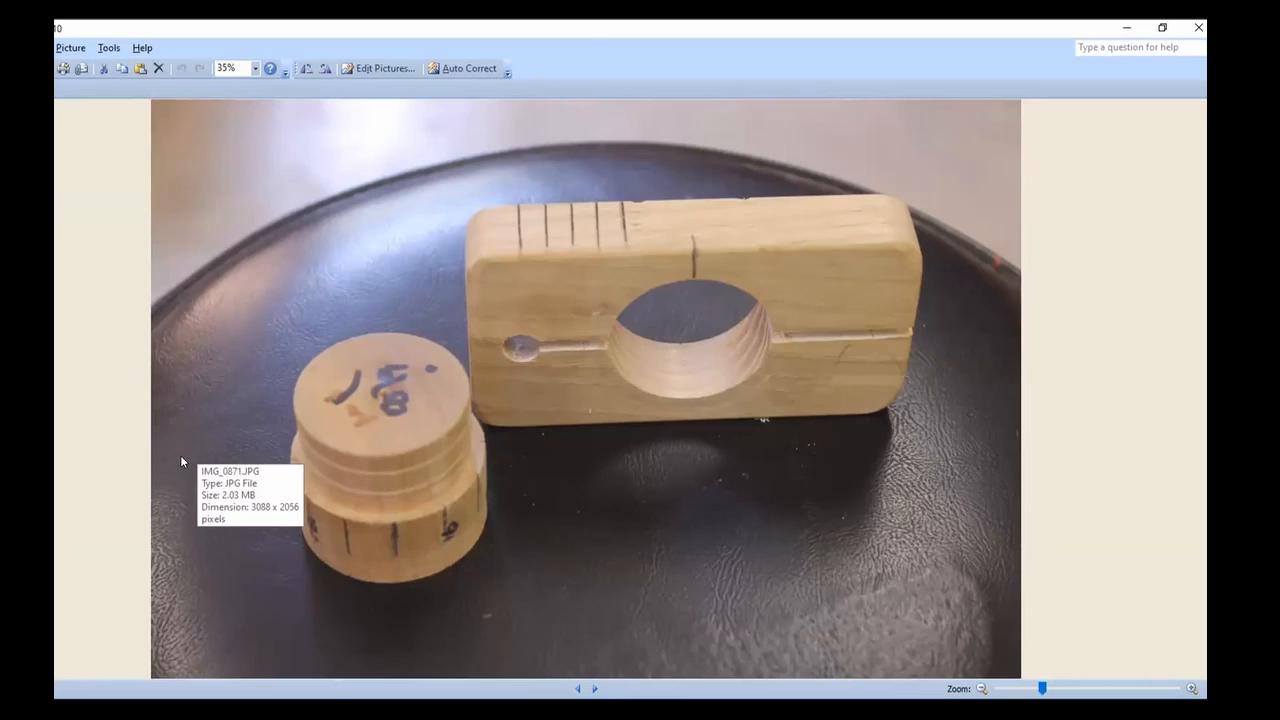
mouse_move(196, 458)
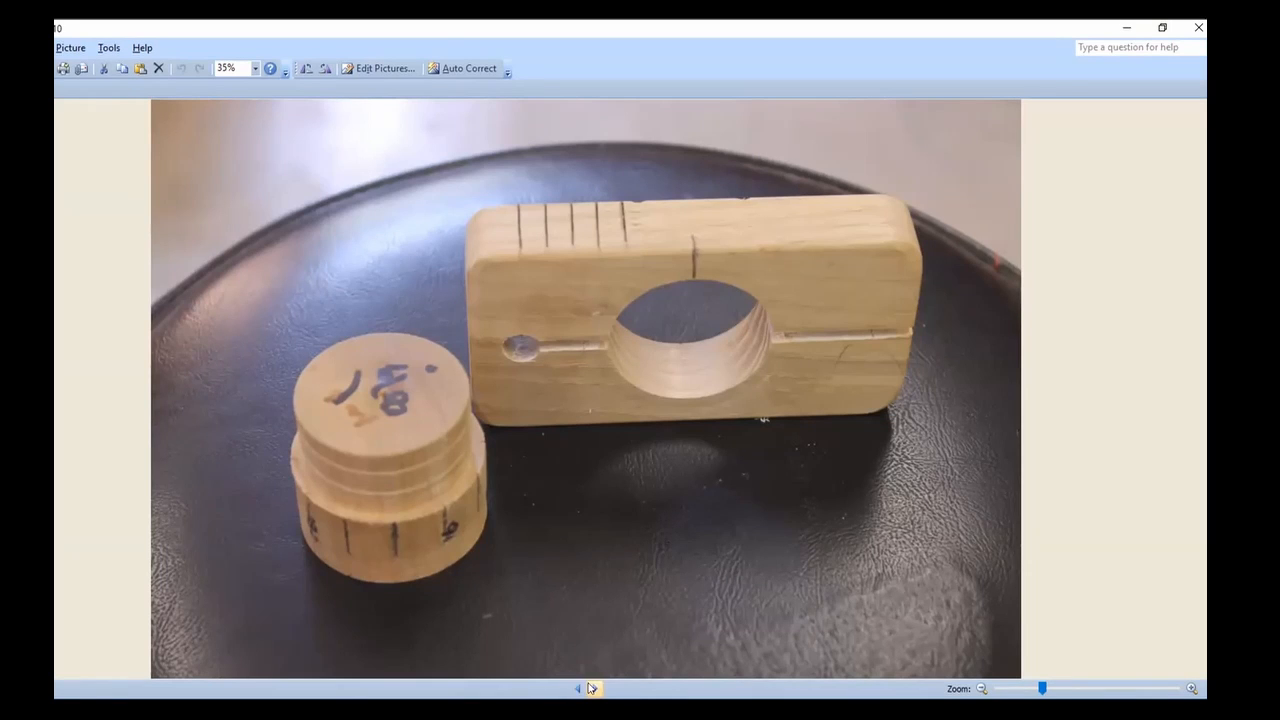
Step: Advance again to the photo of the jig mounted on the lathe
left_click(578, 688)
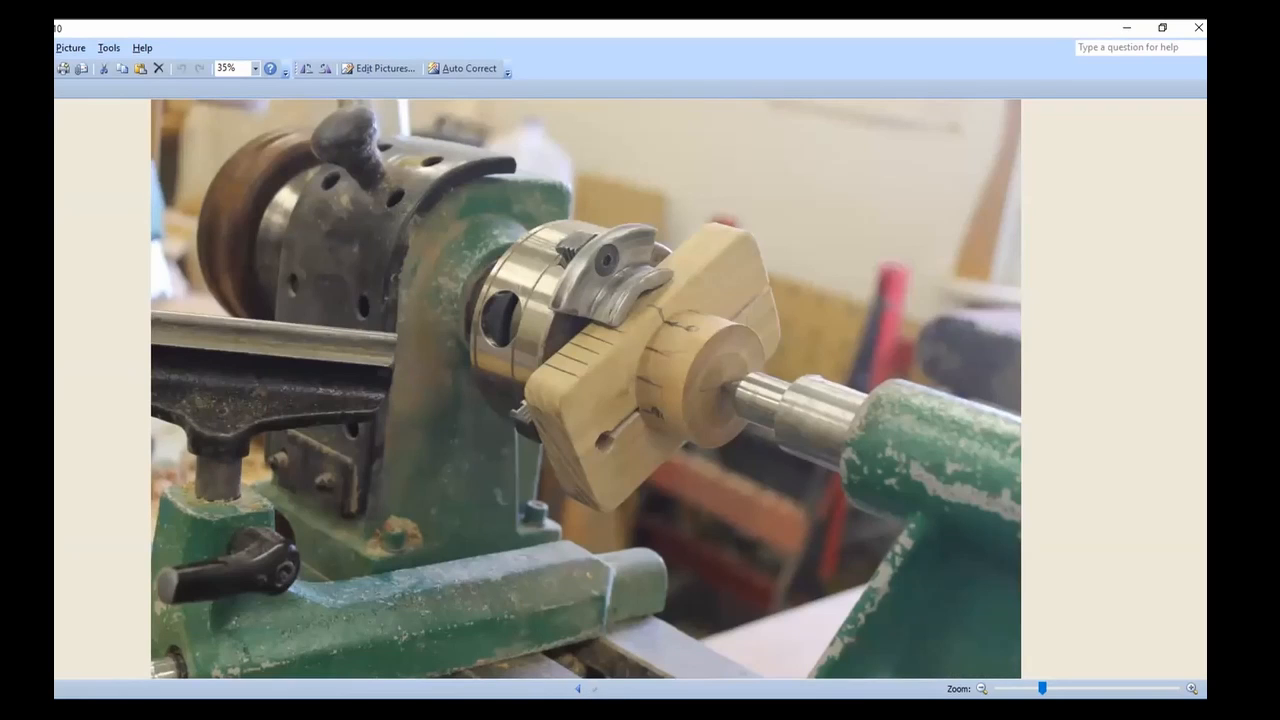
mouse_move(808, 296)
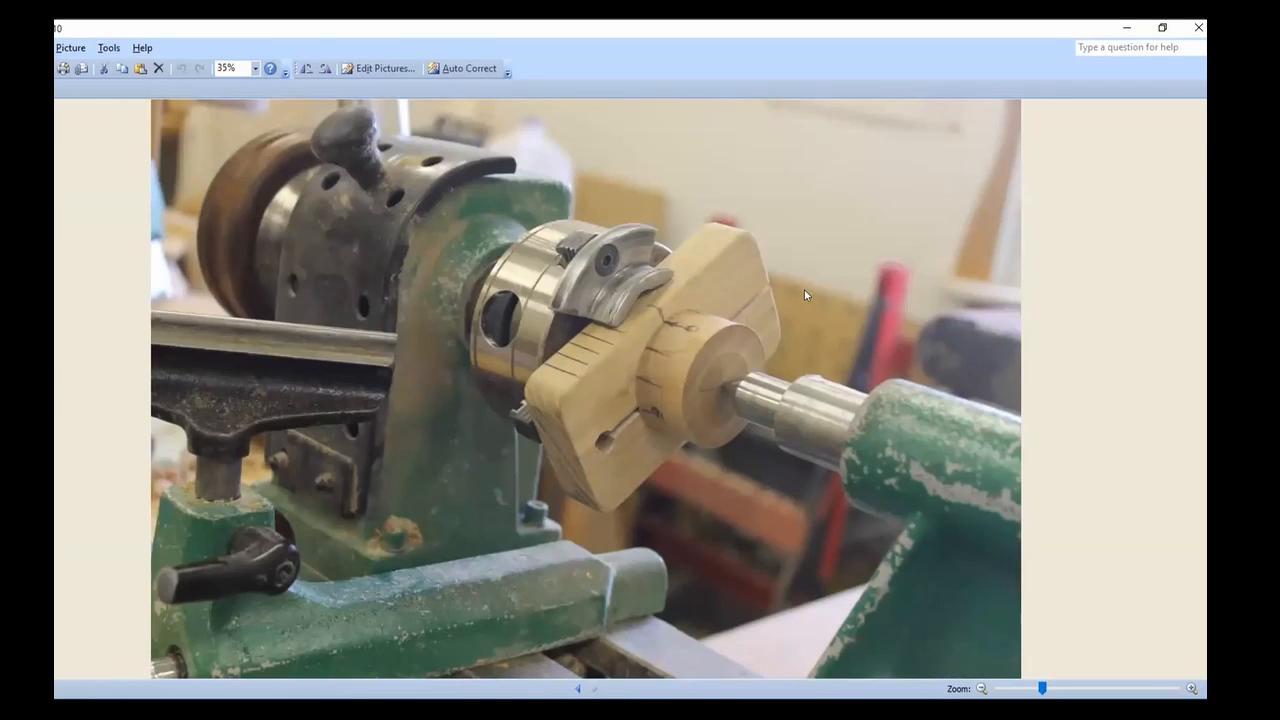
mouse_move(436, 214)
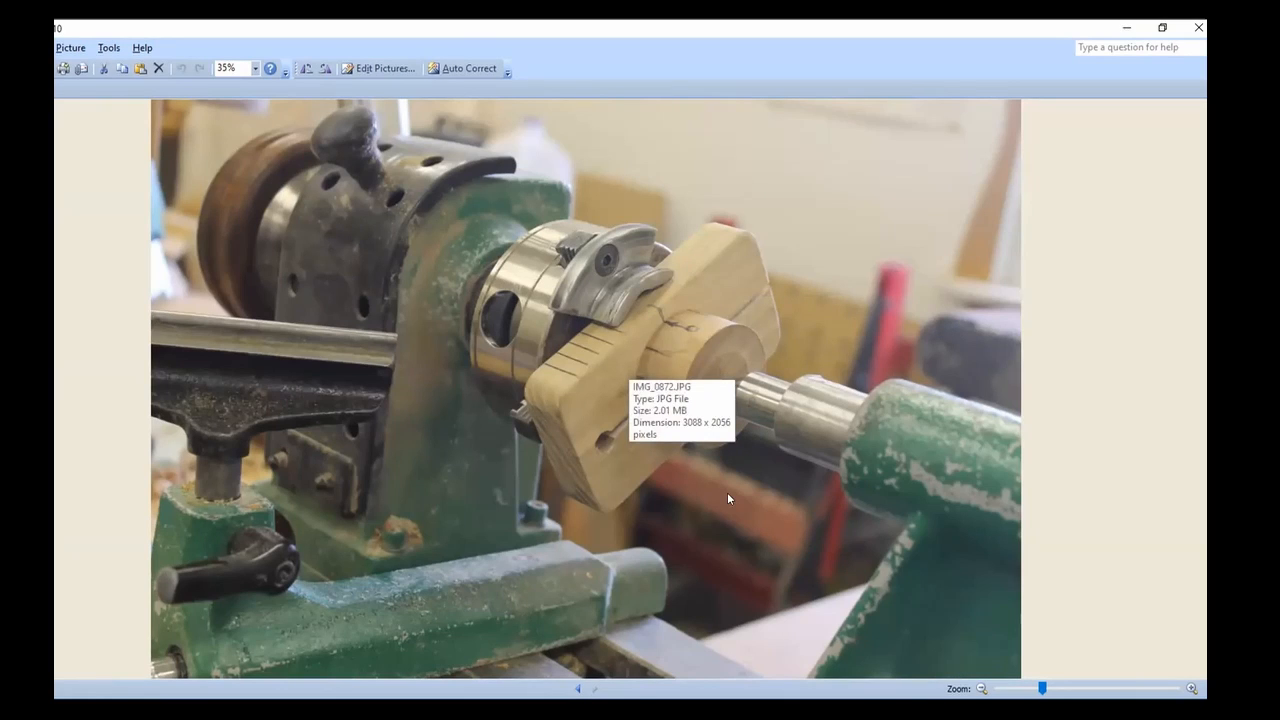
mouse_move(572, 472)
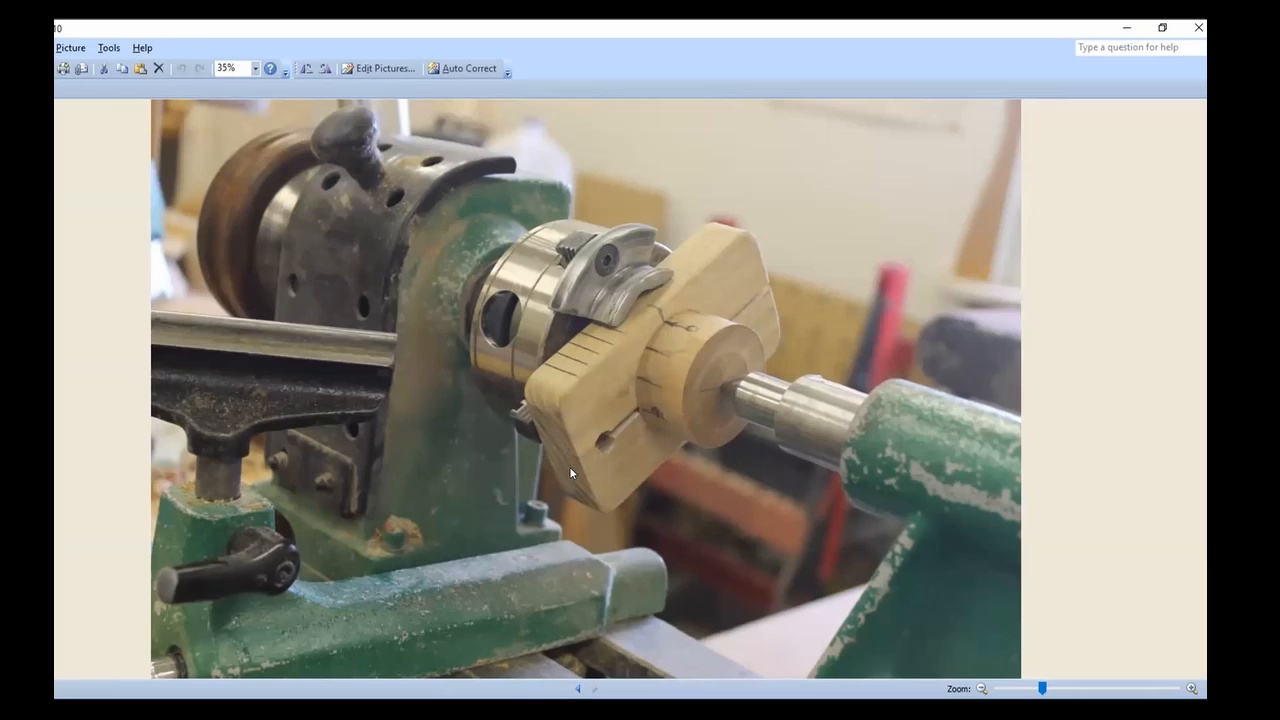